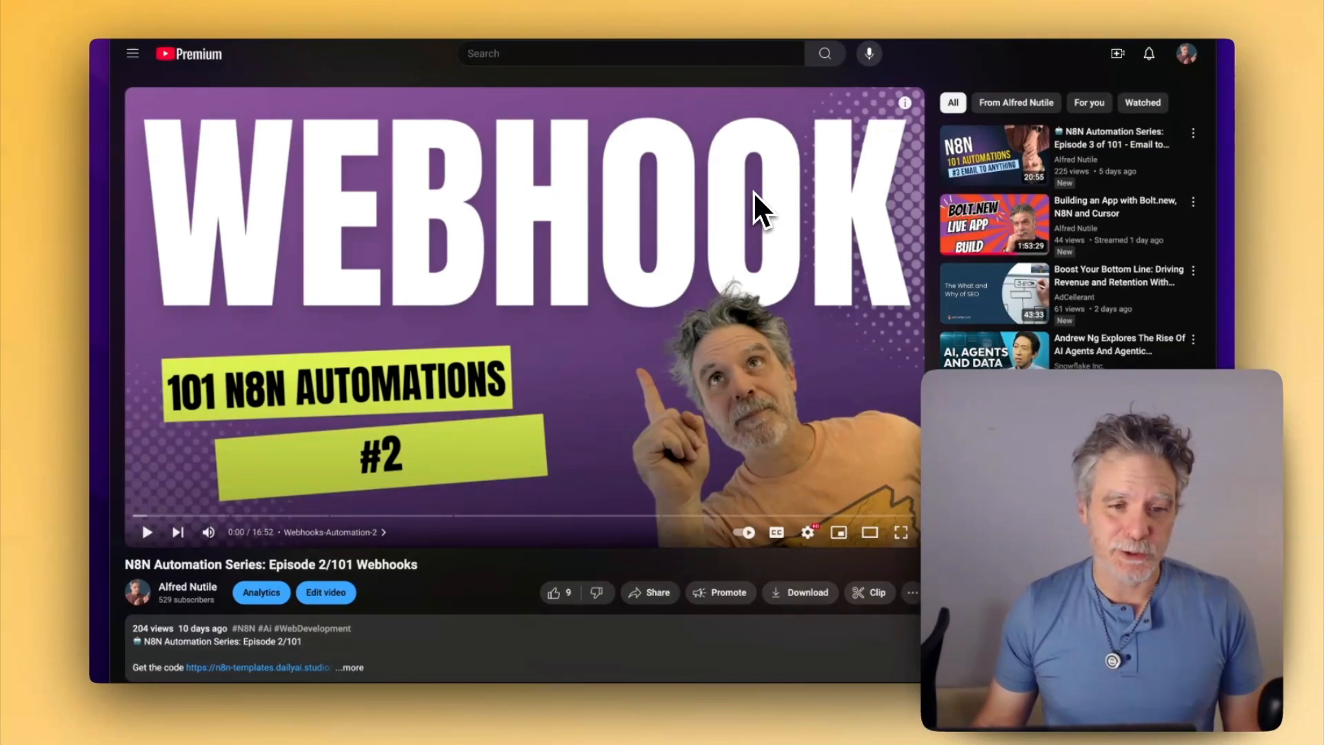
pyautogui.moveTo(701, 219)
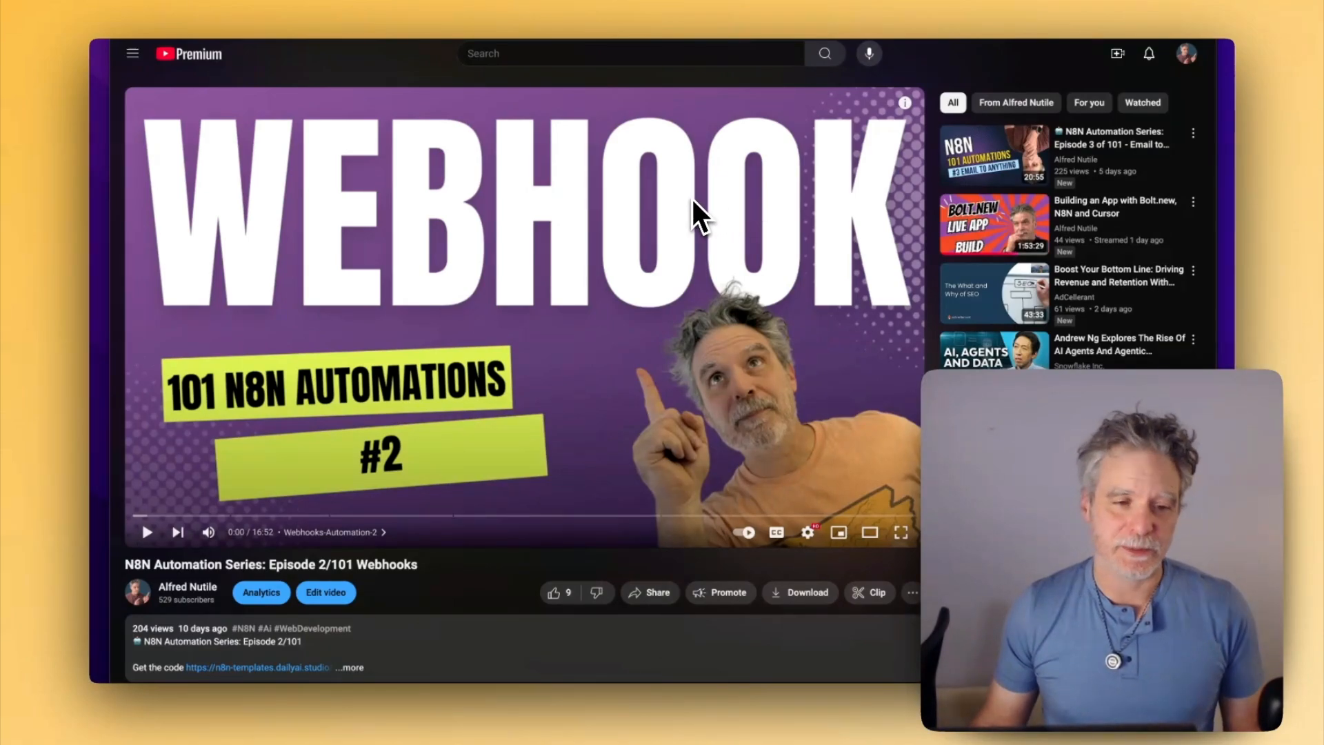
pyautogui.moveTo(710, 216)
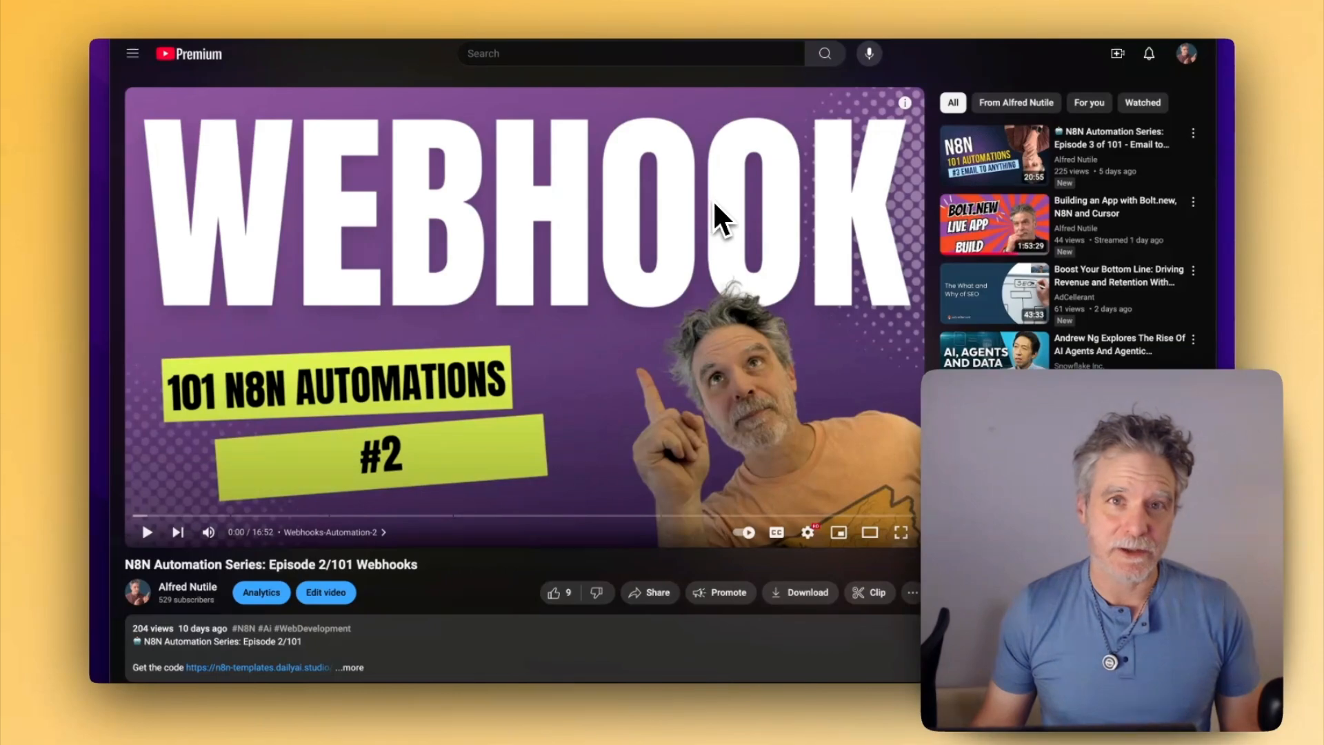
pyautogui.moveTo(663, 215)
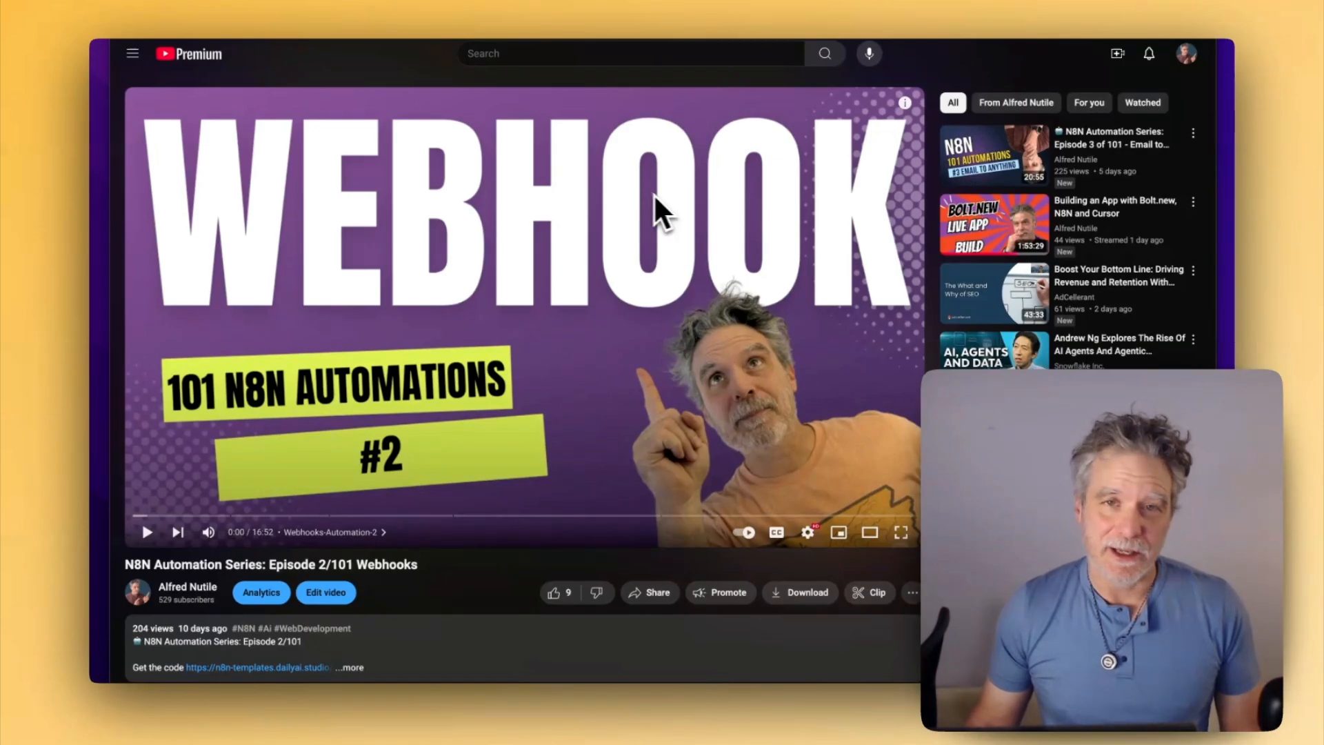
pyautogui.moveTo(575, 199)
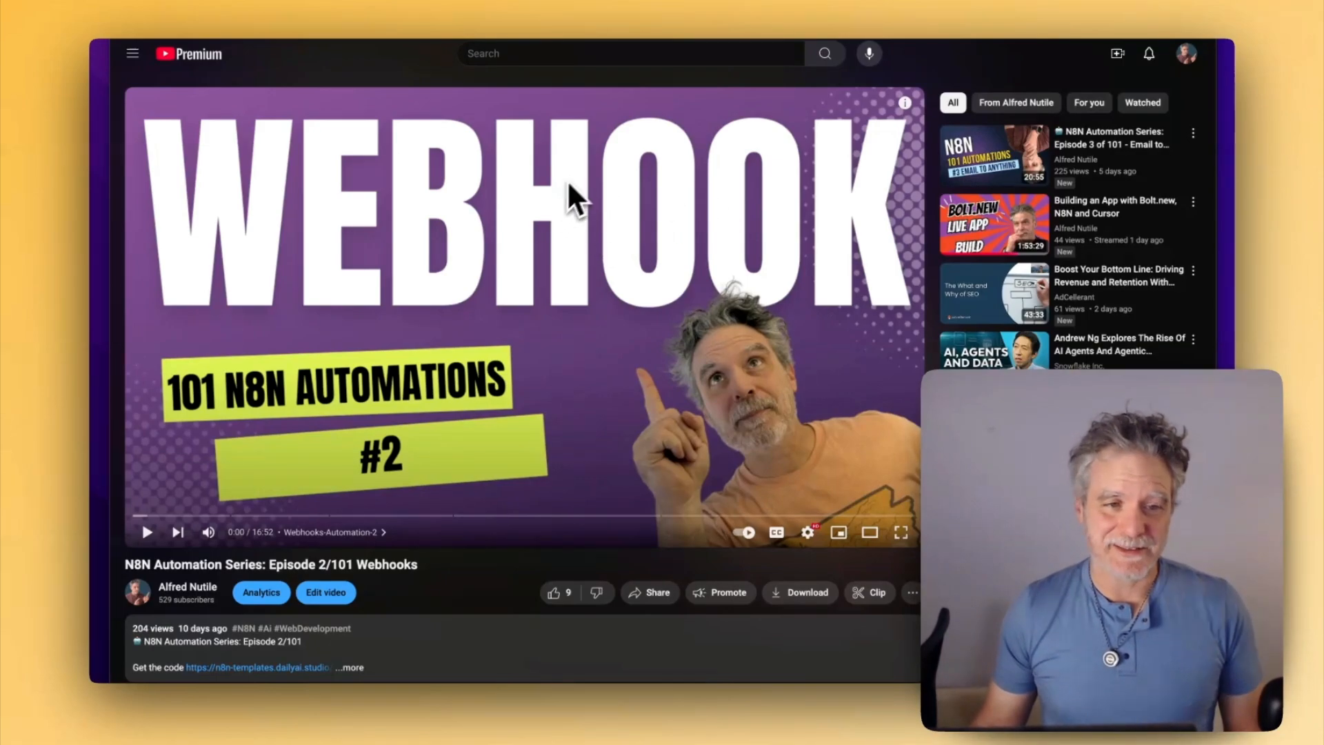
pyautogui.moveTo(629, 178)
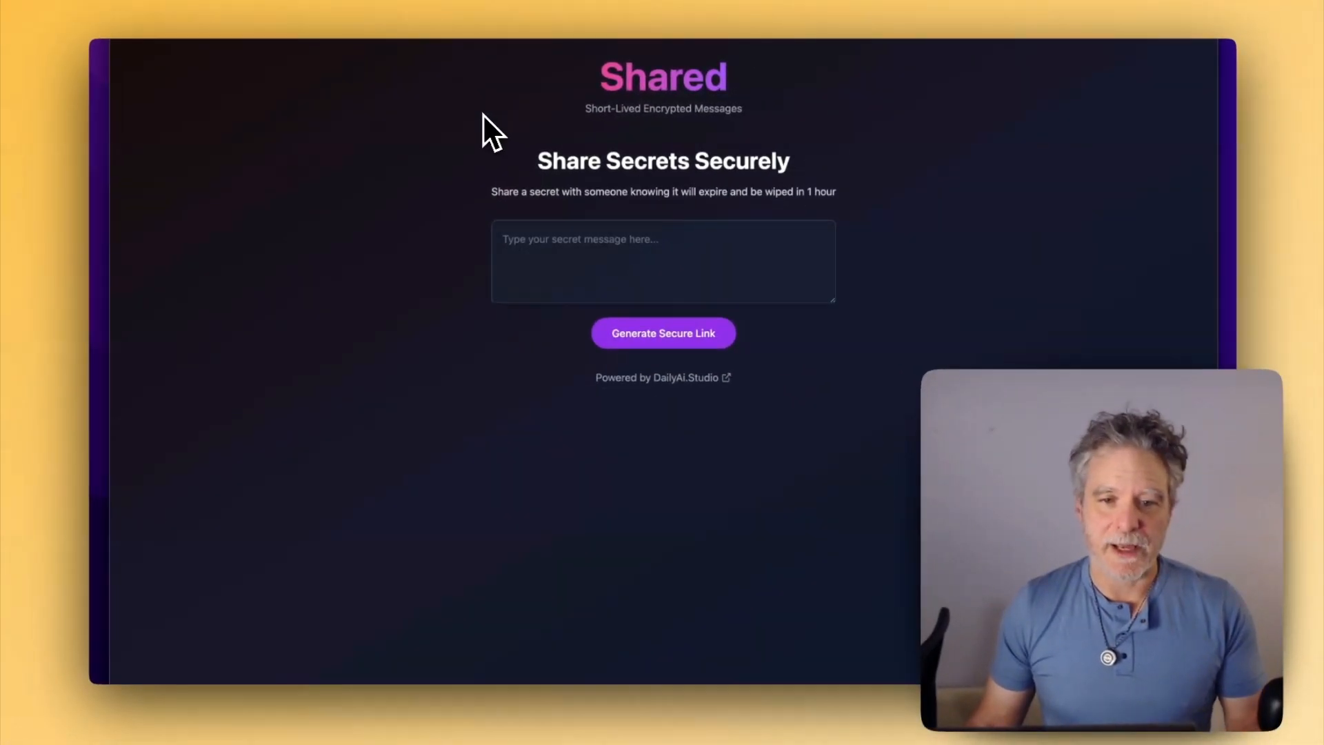
pyautogui.moveTo(519, 46)
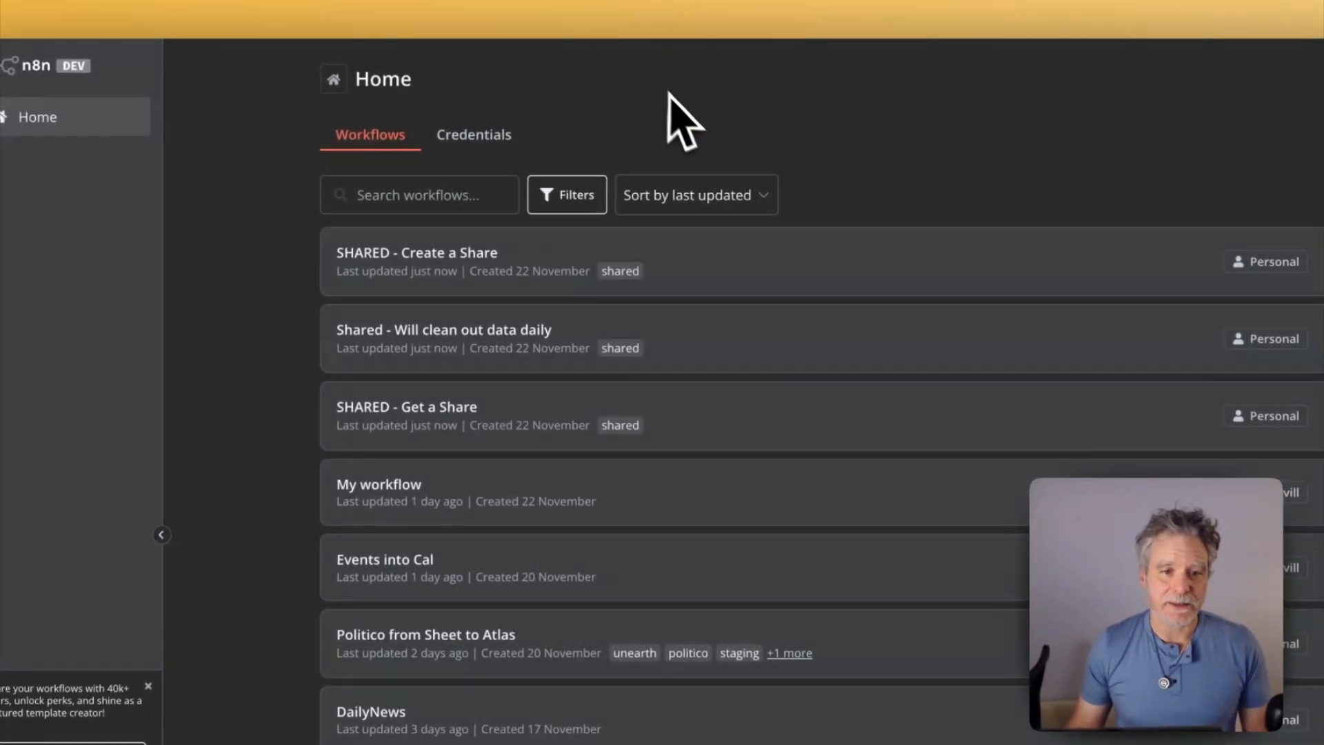
# Filter the workflow list by the 'shared' tag and open SHARED - Create a Share.
pyautogui.click(567, 195)
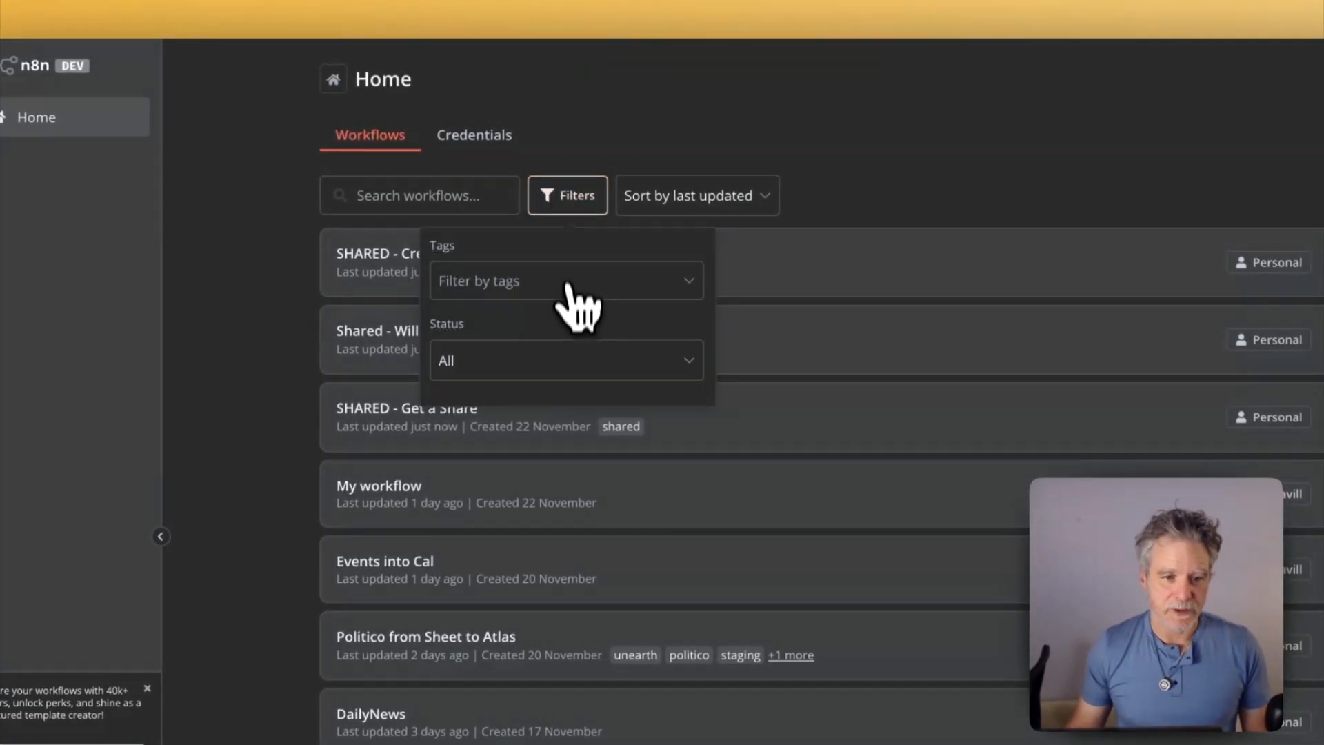
pyautogui.click(564, 280)
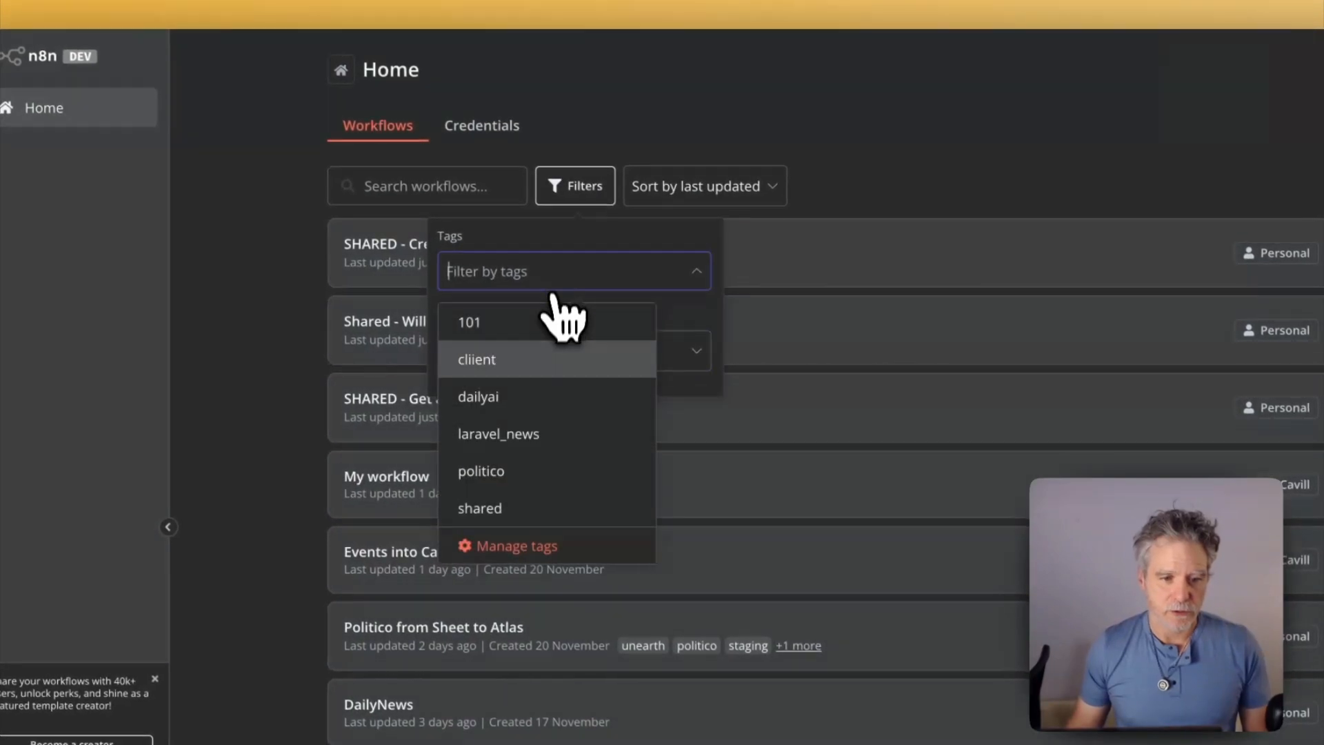
pyautogui.click(480, 507)
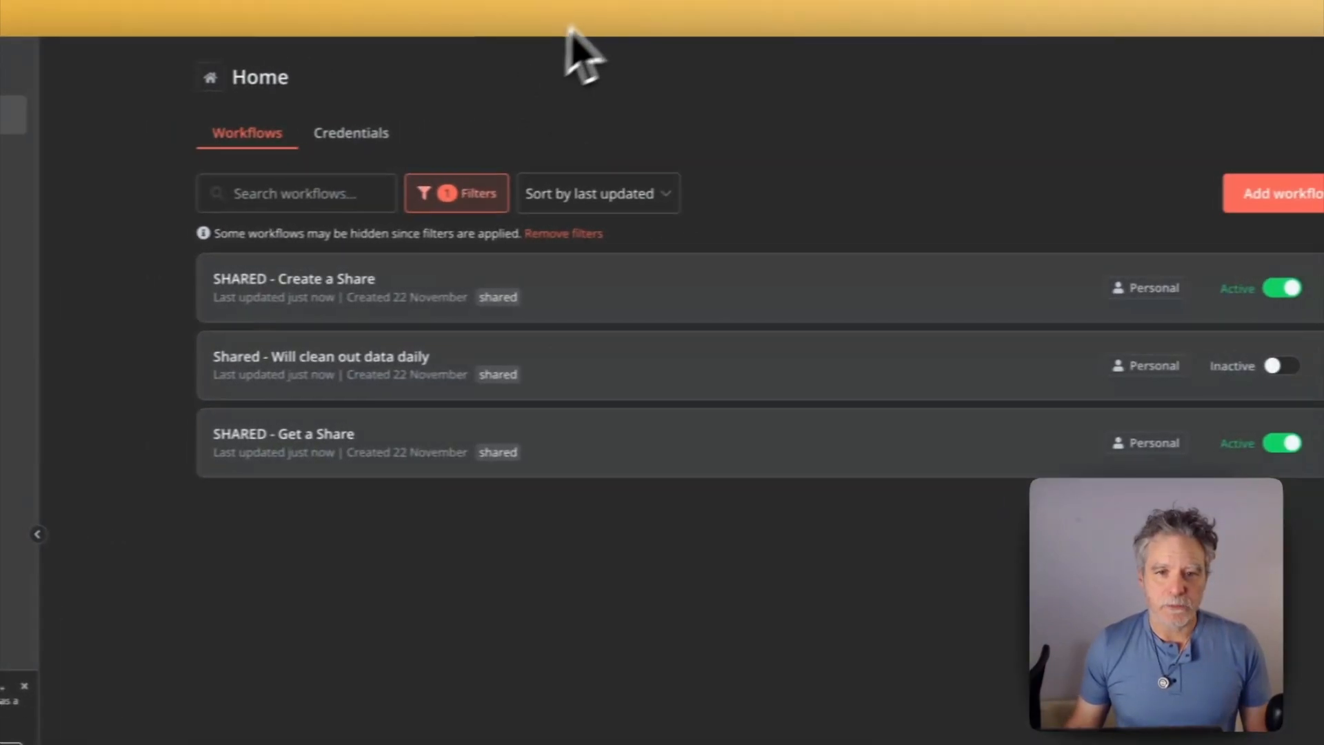
pyautogui.click(294, 278)
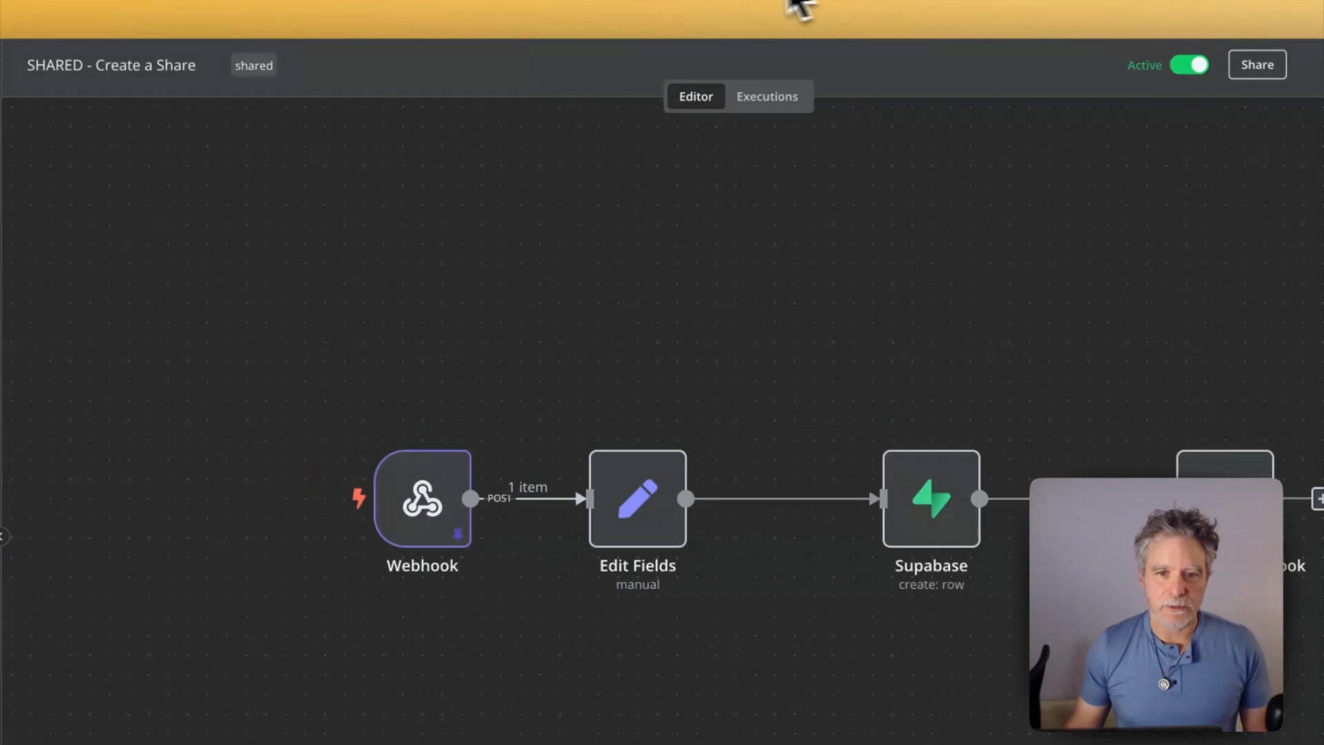
pyautogui.moveTo(676, 503)
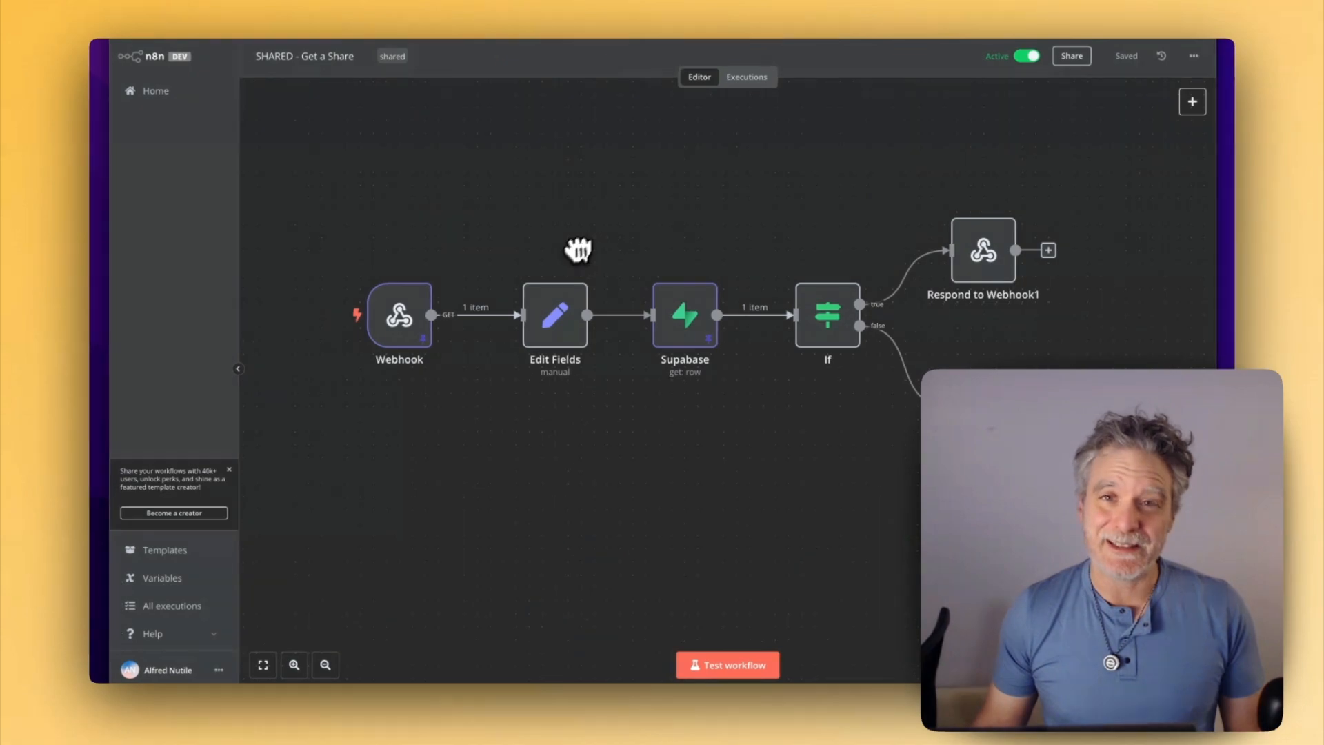
pyautogui.moveTo(697, 227)
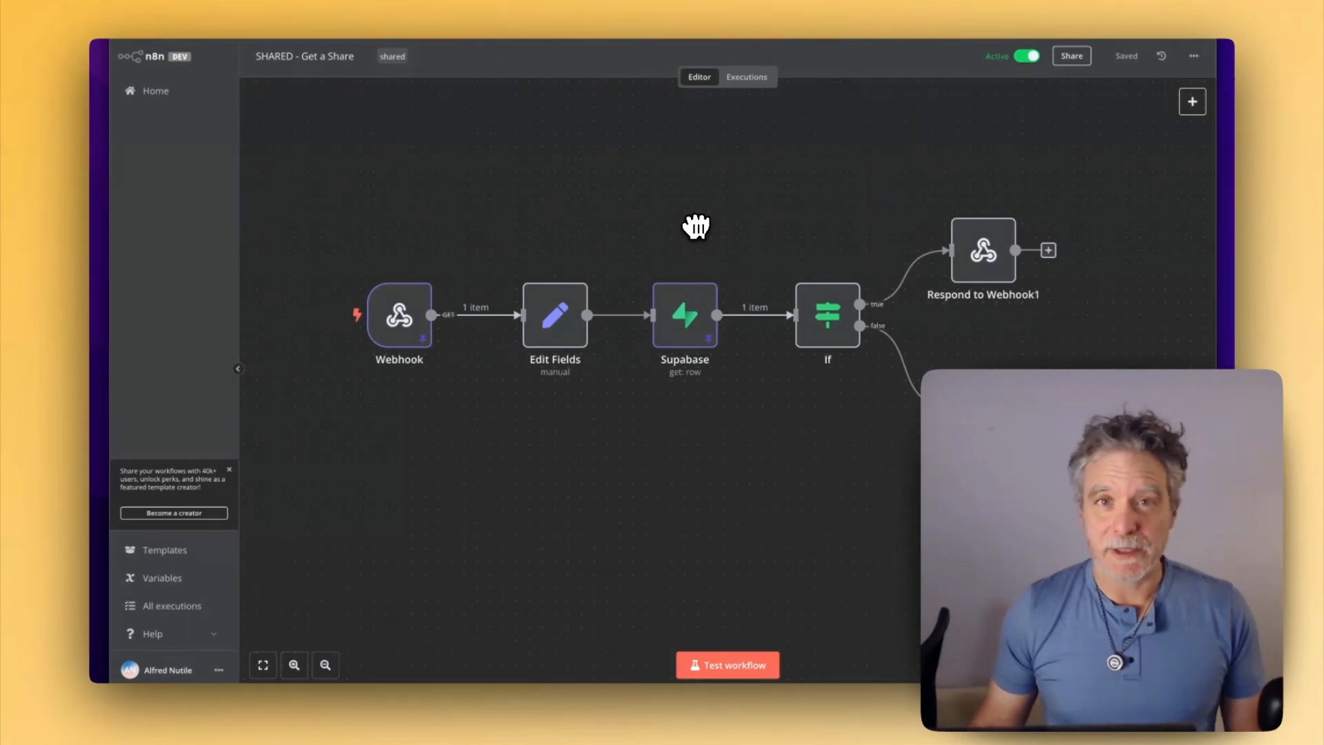
pyautogui.moveTo(825, 182)
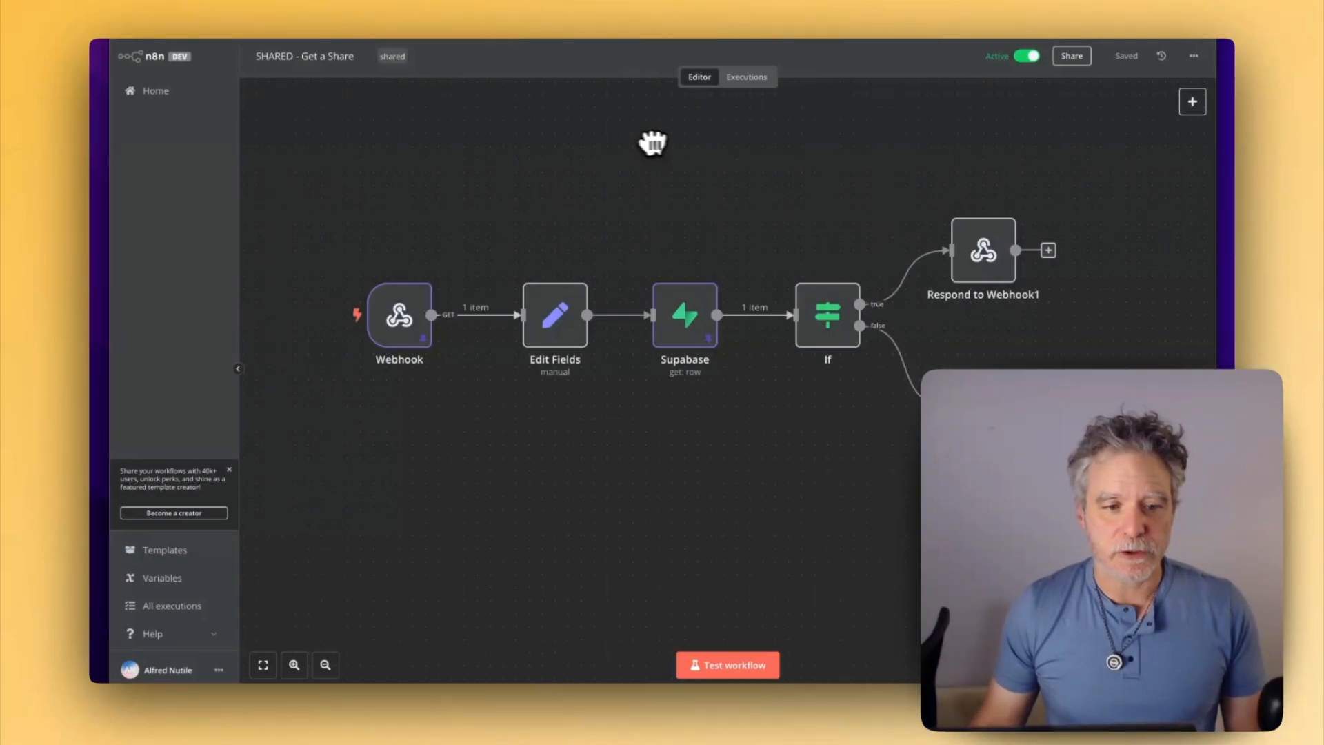
pyautogui.moveTo(761, 174)
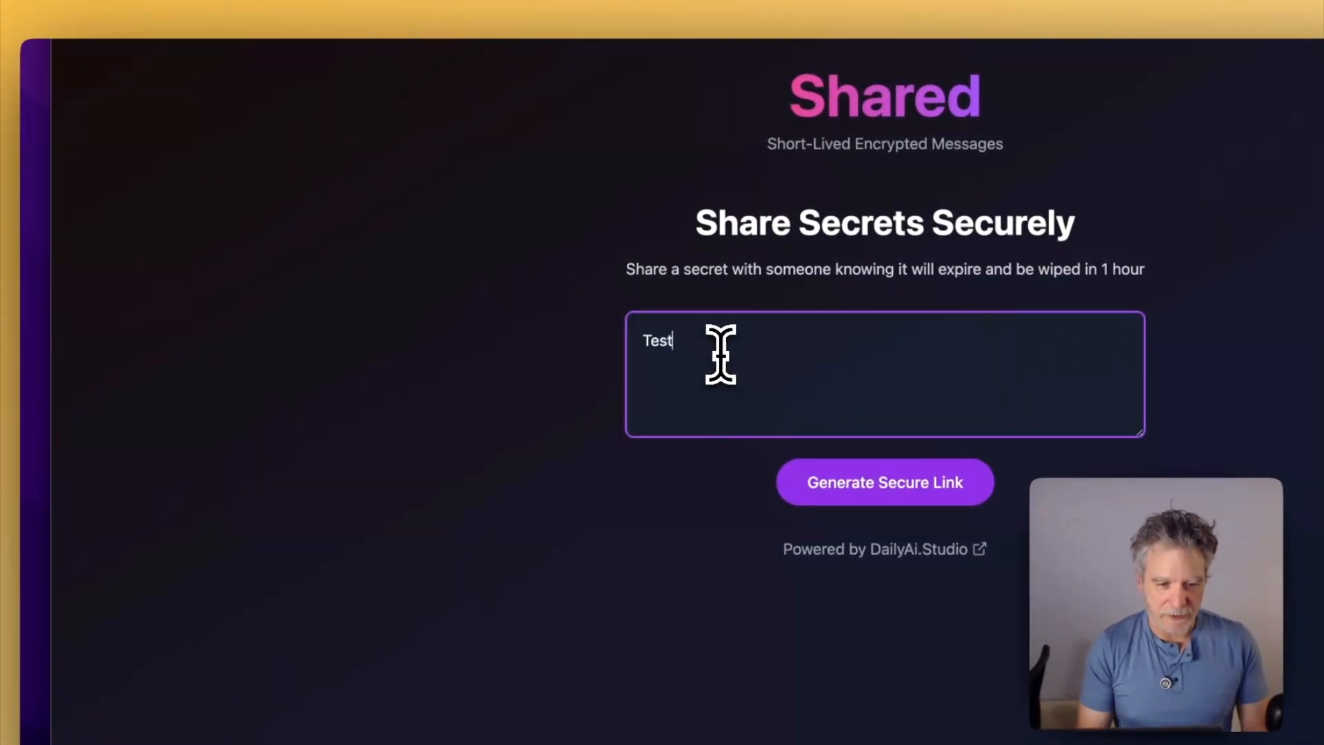
# Share a 'Test 100' secret and inspect its webhook GET request in DevTools Network.
pyautogui.write('1')
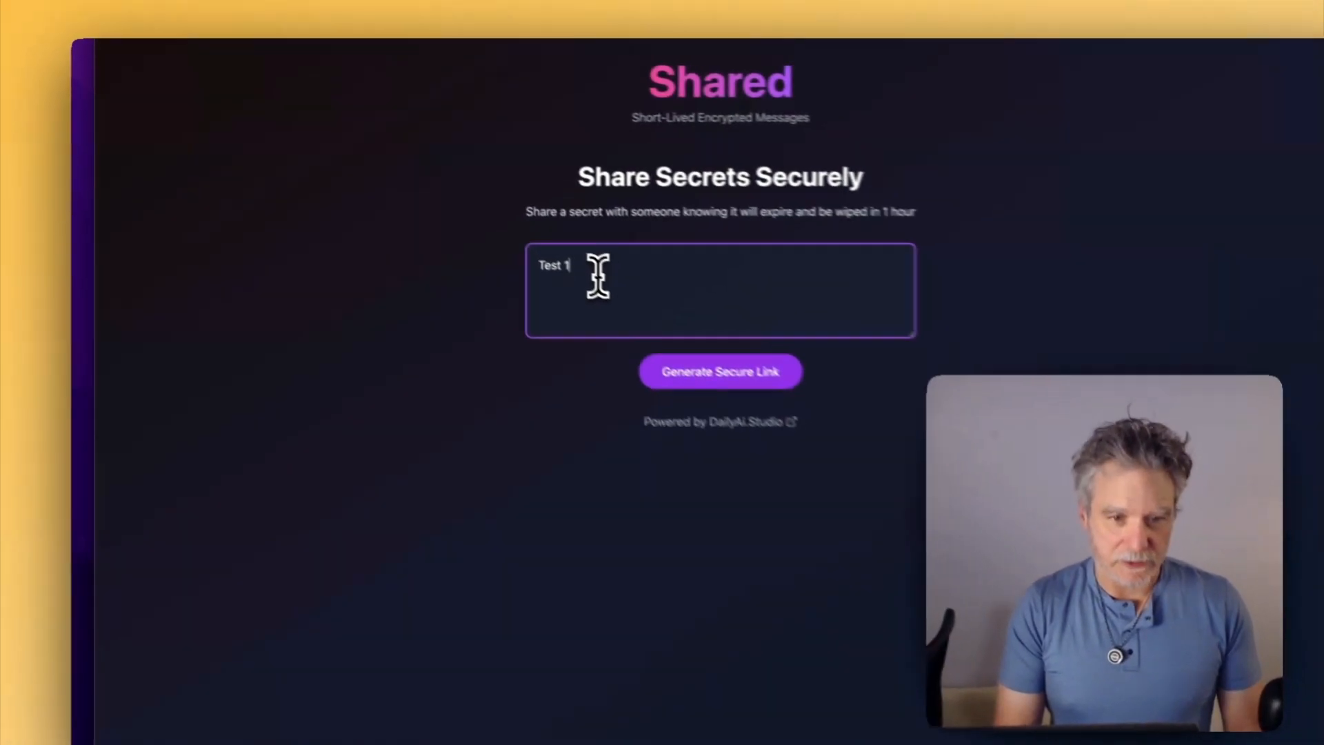
pyautogui.write('00')
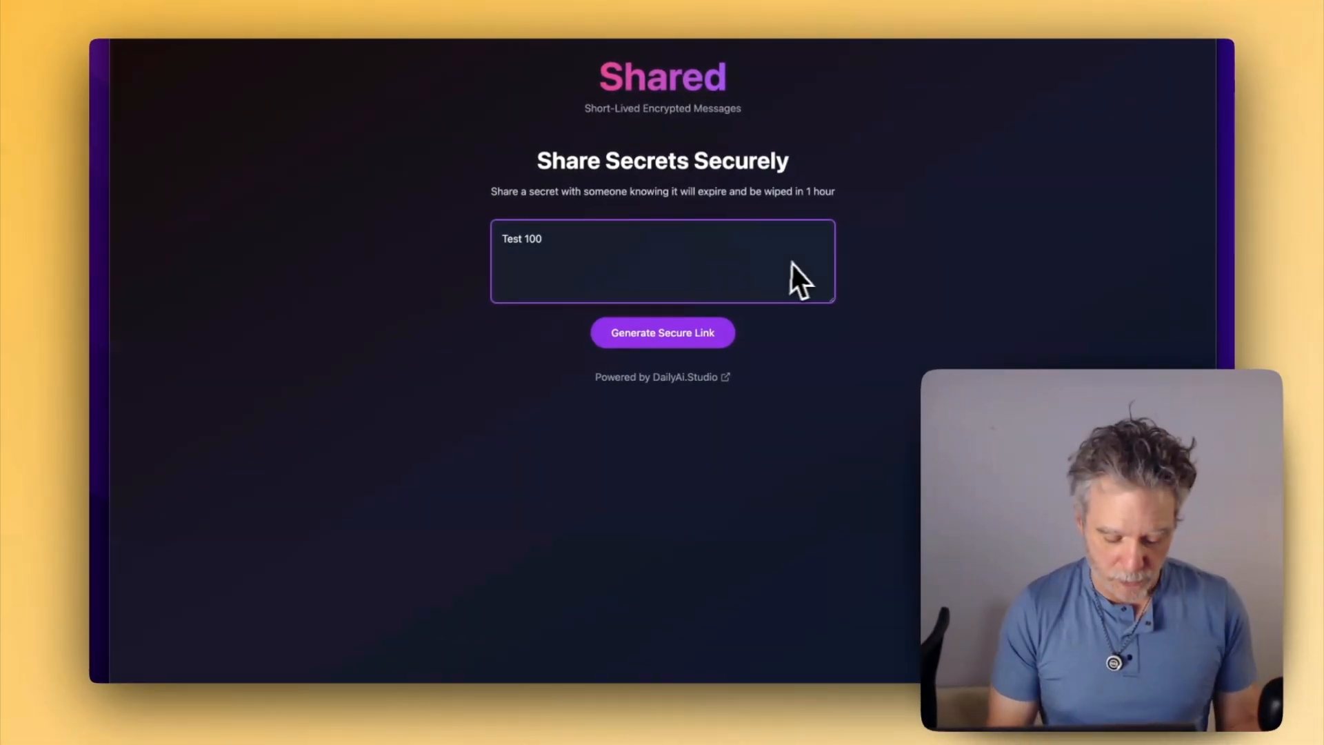
pyautogui.press('F12')
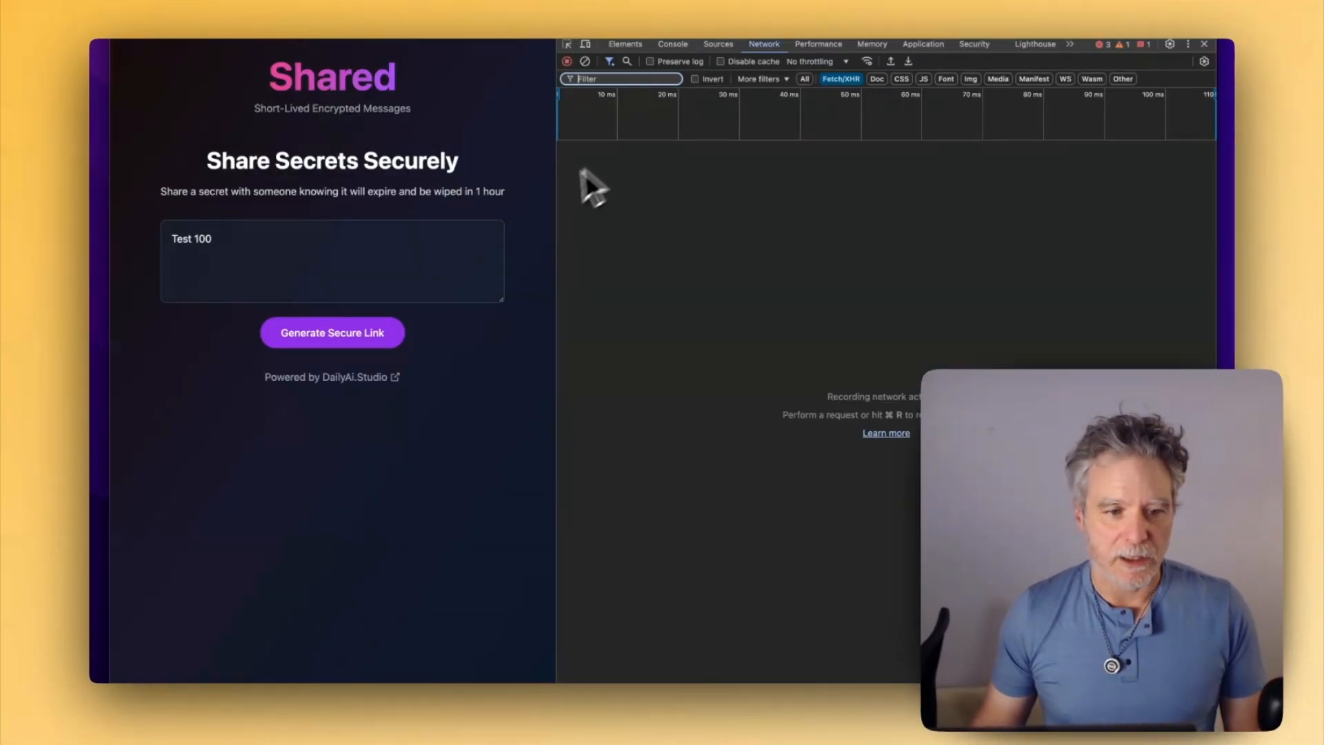
pyautogui.click(332, 332)
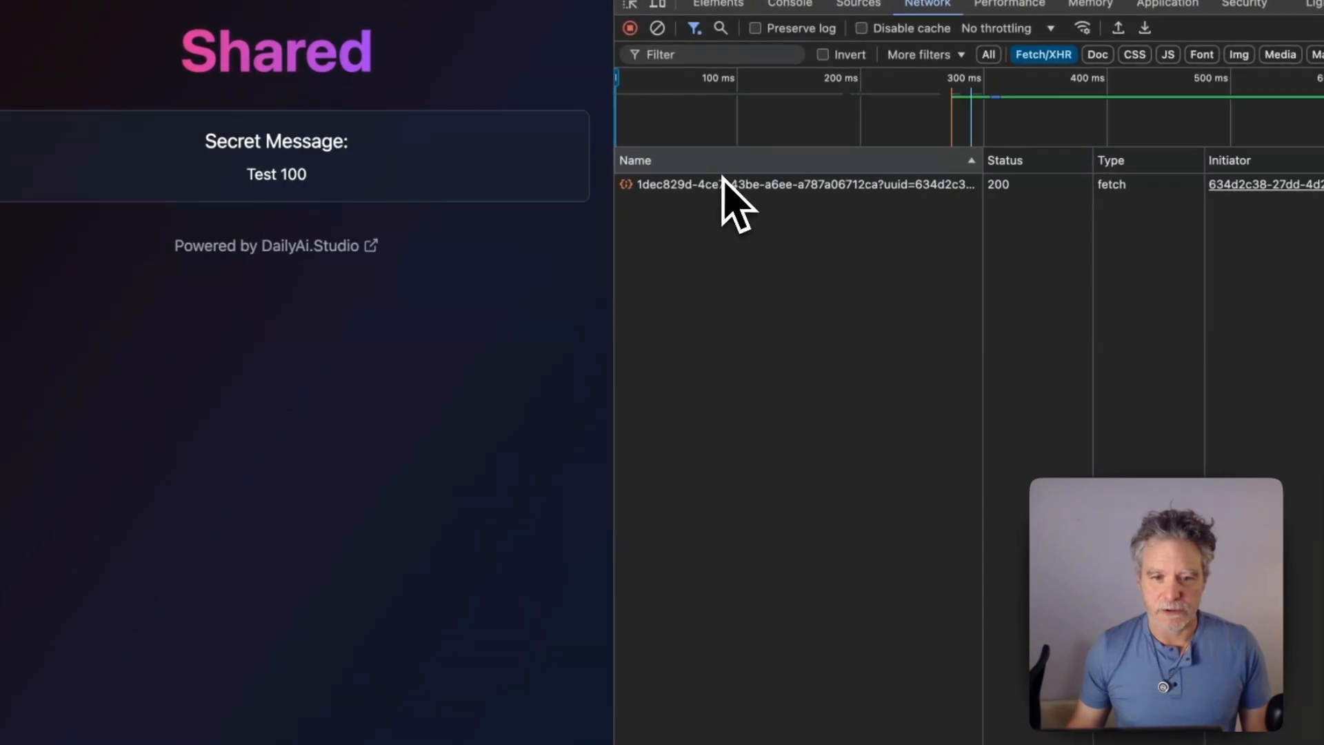
pyautogui.click(735, 184)
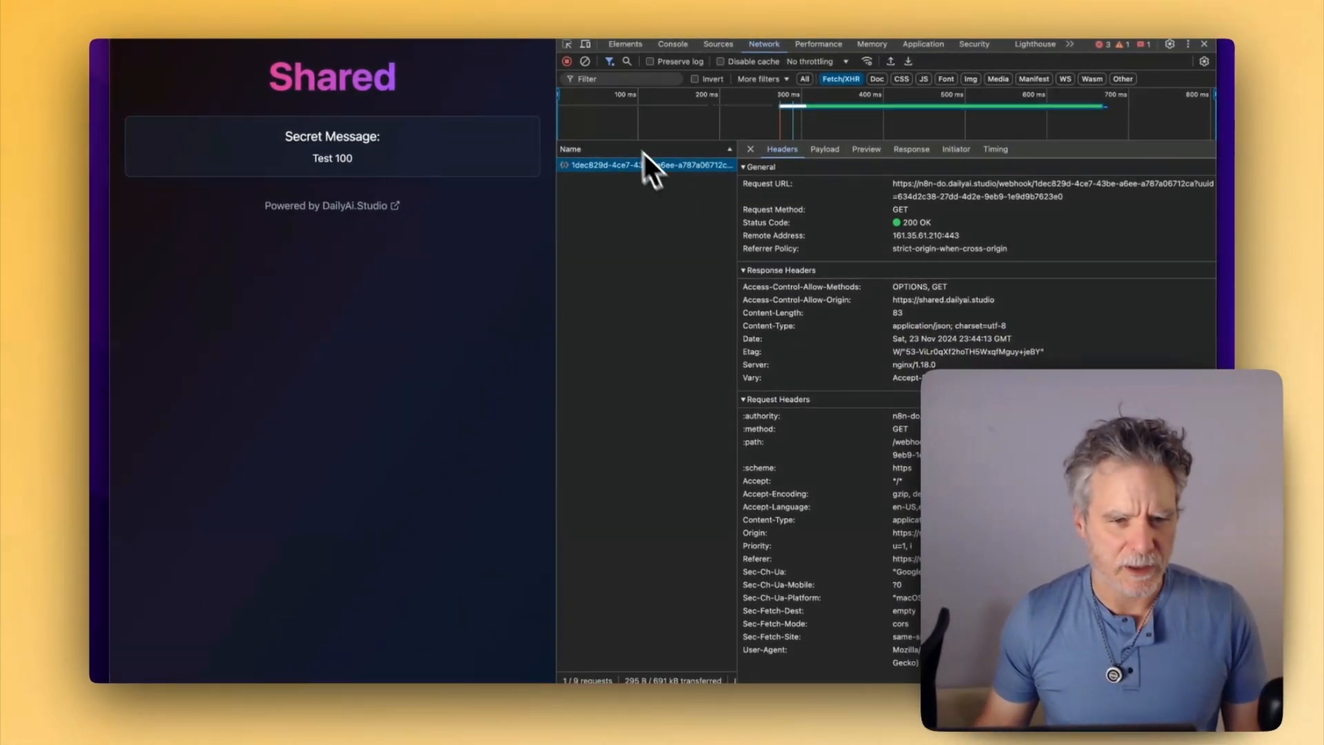
pyautogui.moveTo(608, 177)
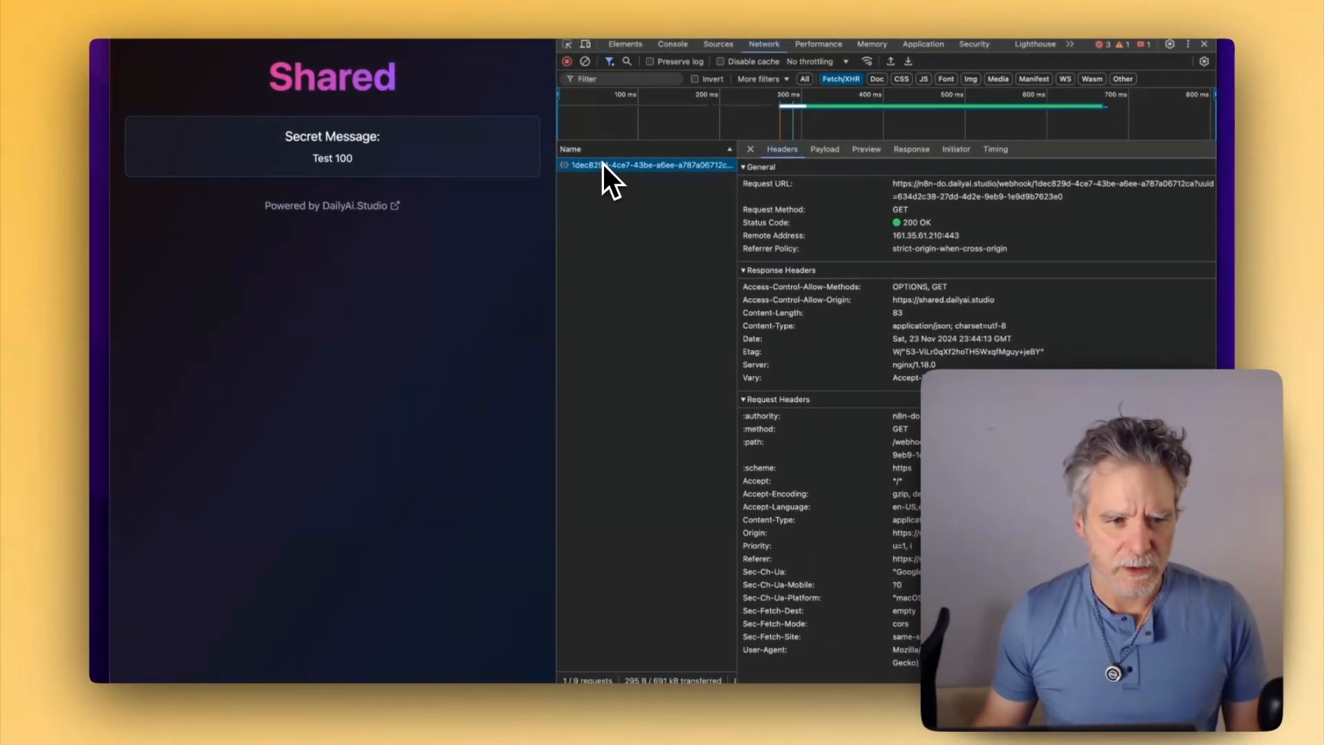
pyautogui.moveTo(646, 181)
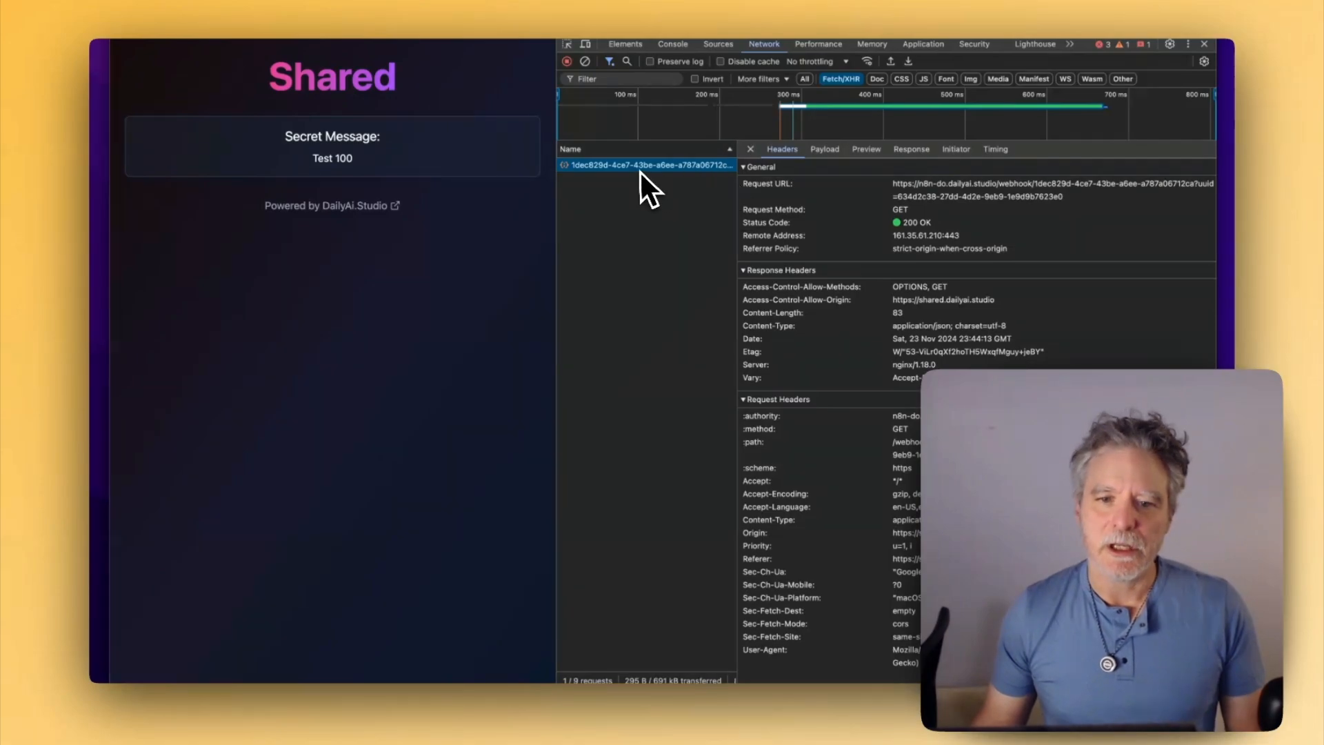
pyautogui.moveTo(629, 178)
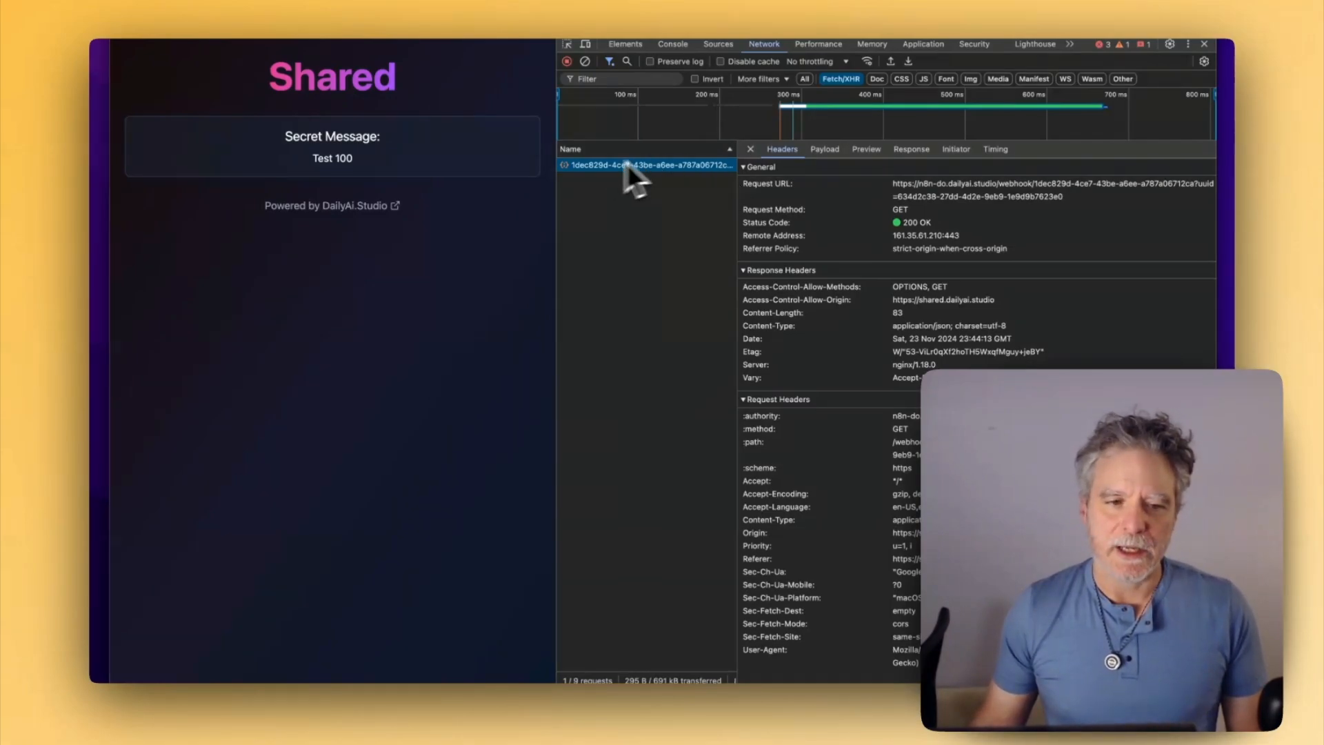
pyautogui.moveTo(636, 190)
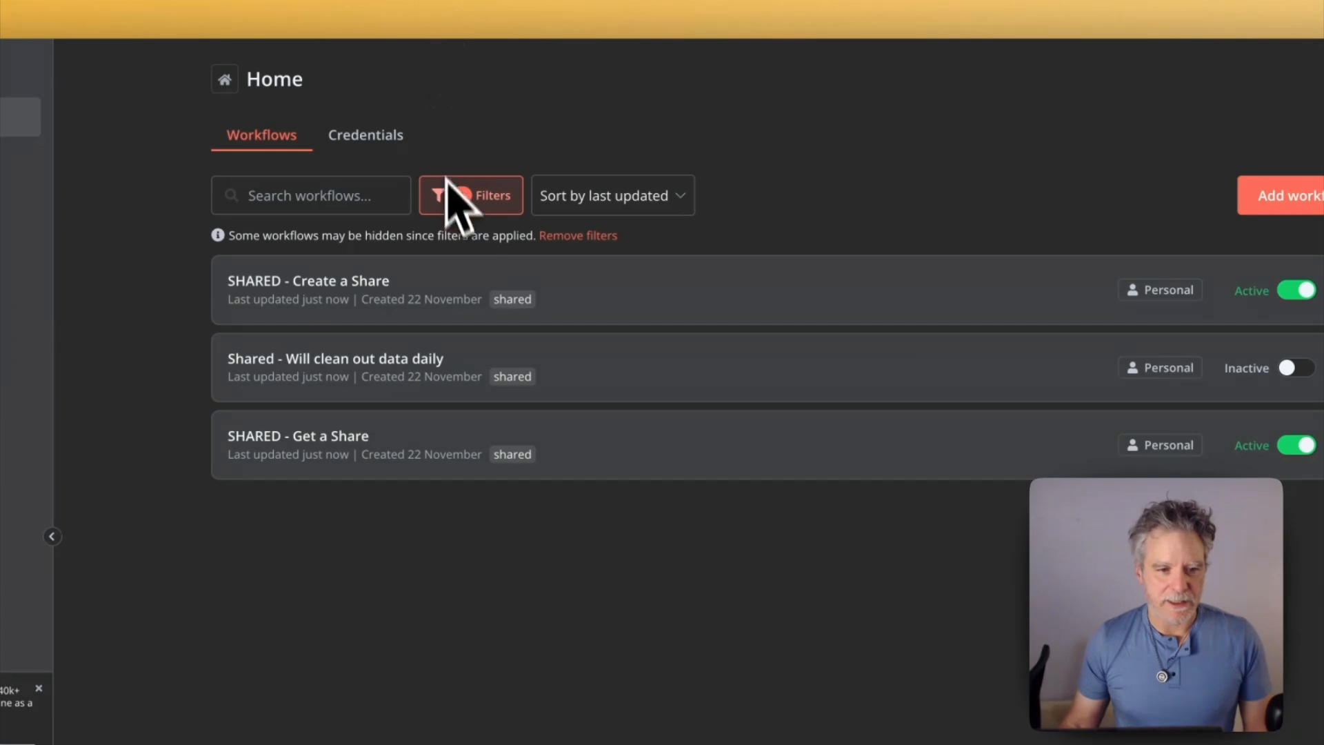
# Open n8n Home in a new Chrome tab to list all workflows unfiltered.
pyautogui.click(471, 195)
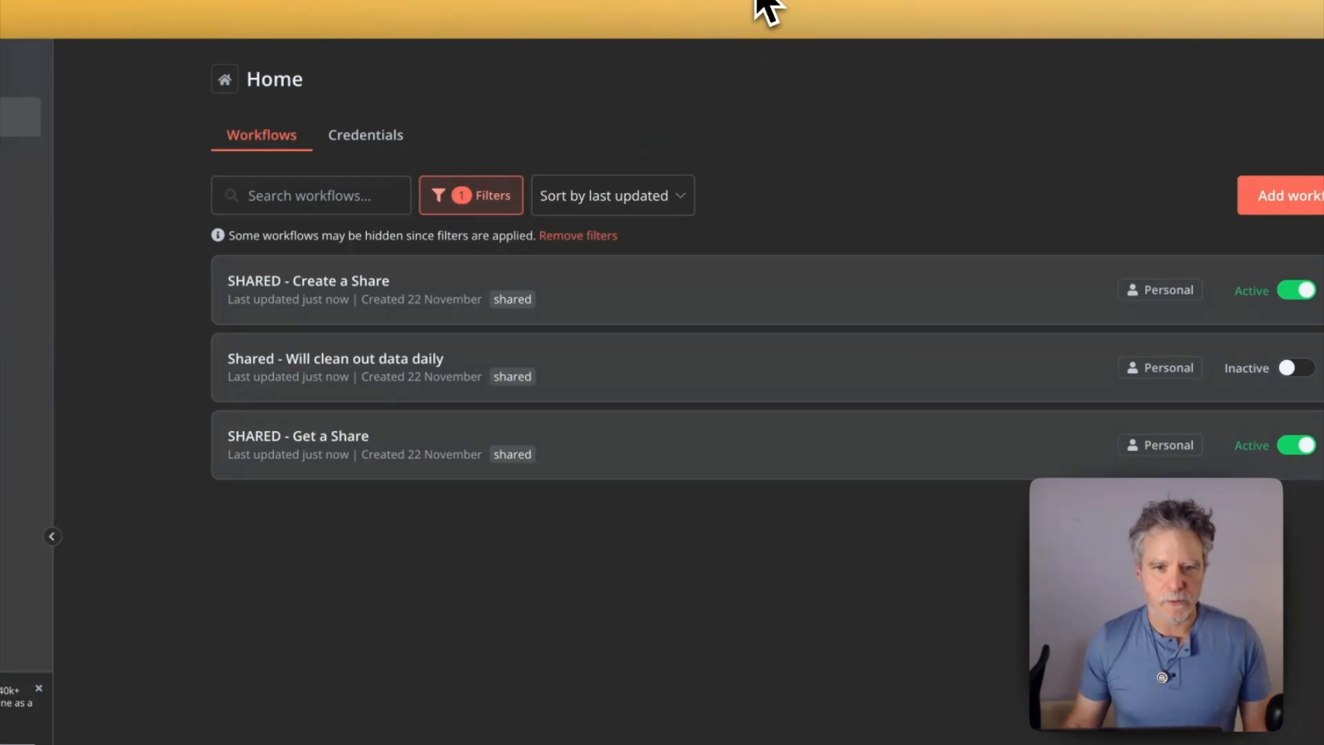
pyautogui.click(308, 281)
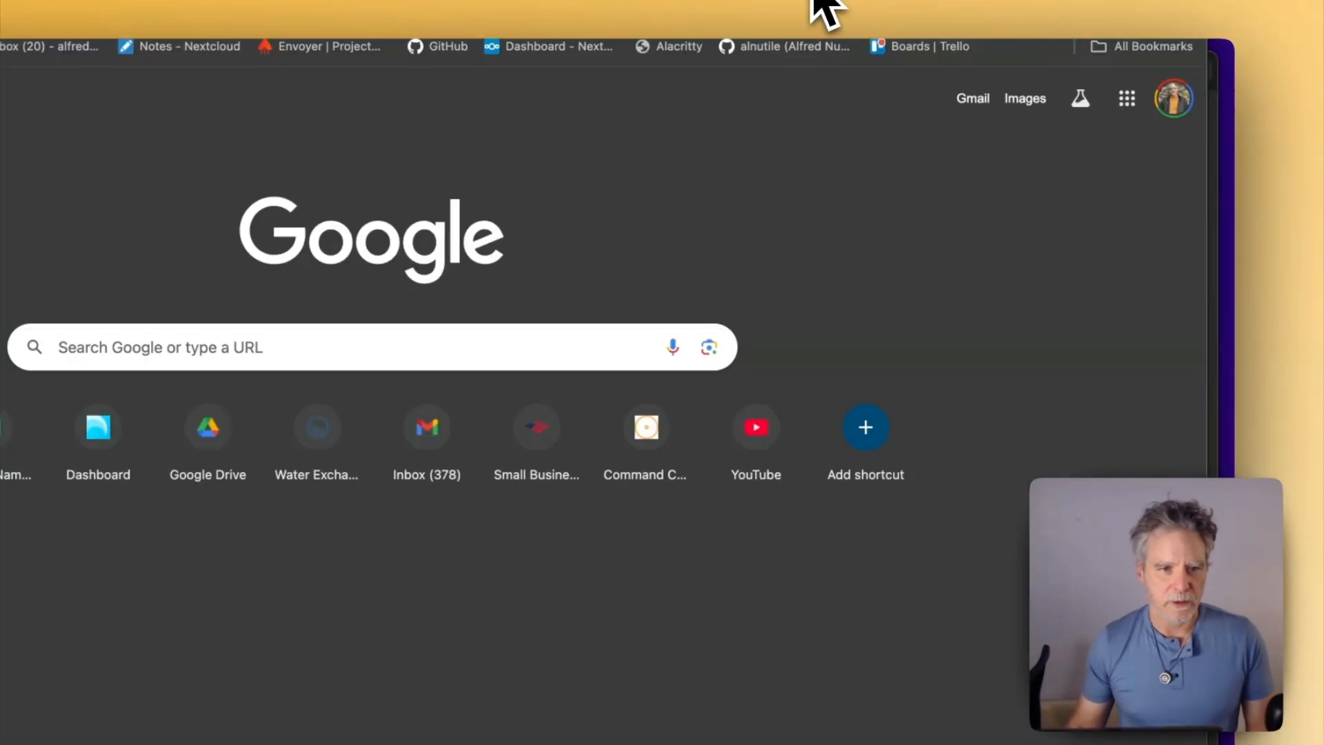
pyautogui.click(372, 347)
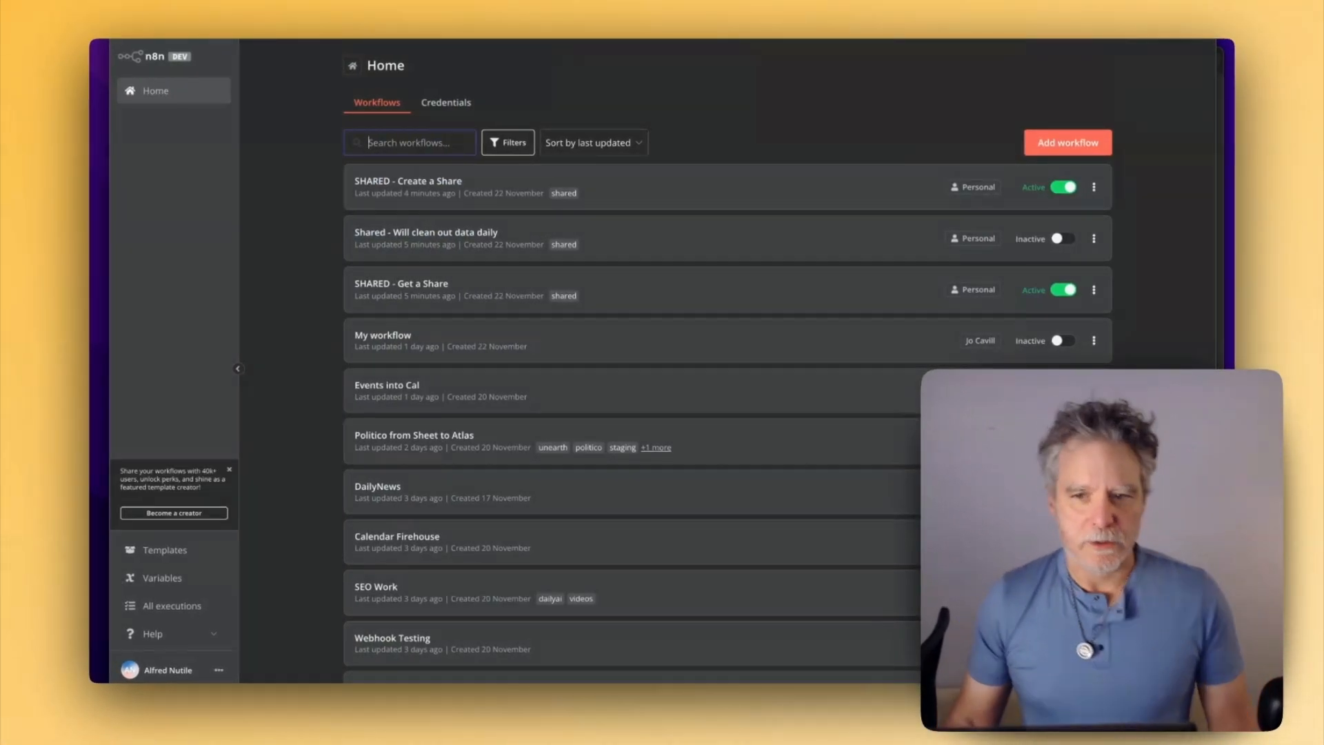
# Create a new workflow whose first step is an 'On webhook call' trigger.
pyautogui.click(1067, 142)
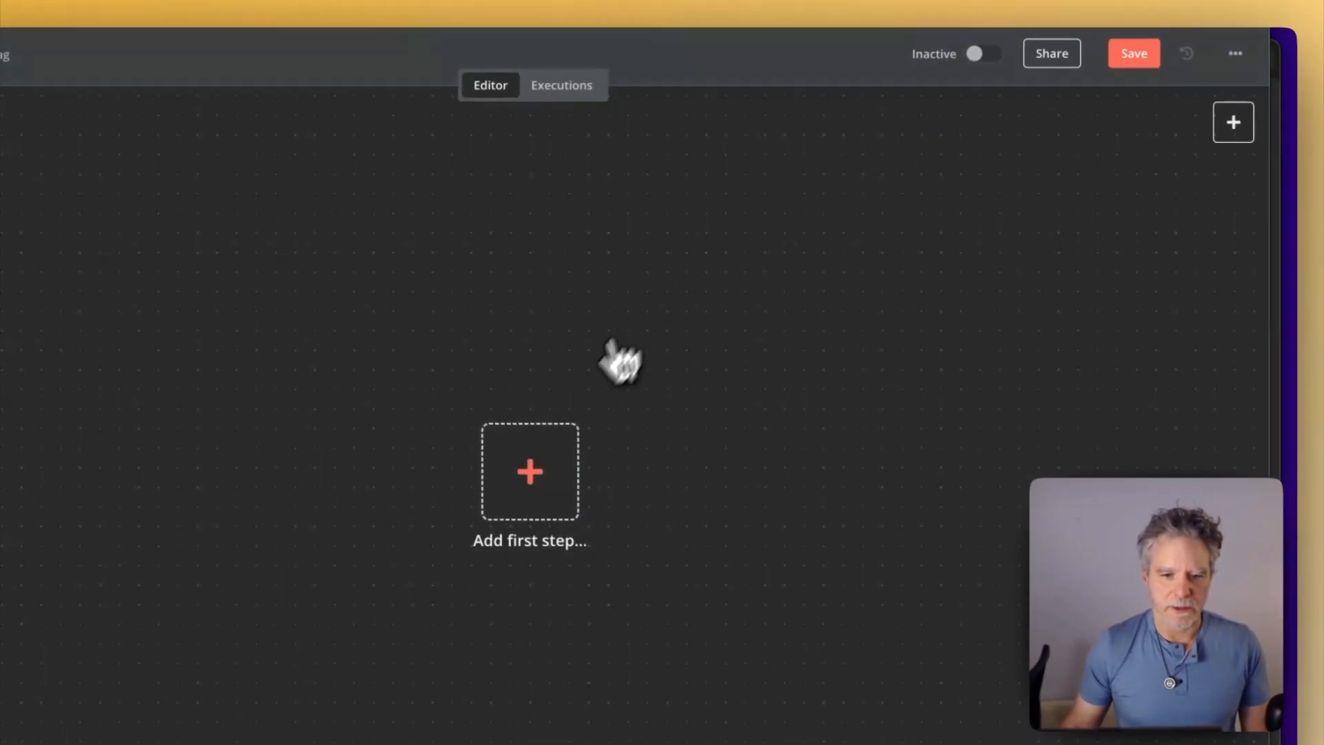
pyautogui.click(530, 471)
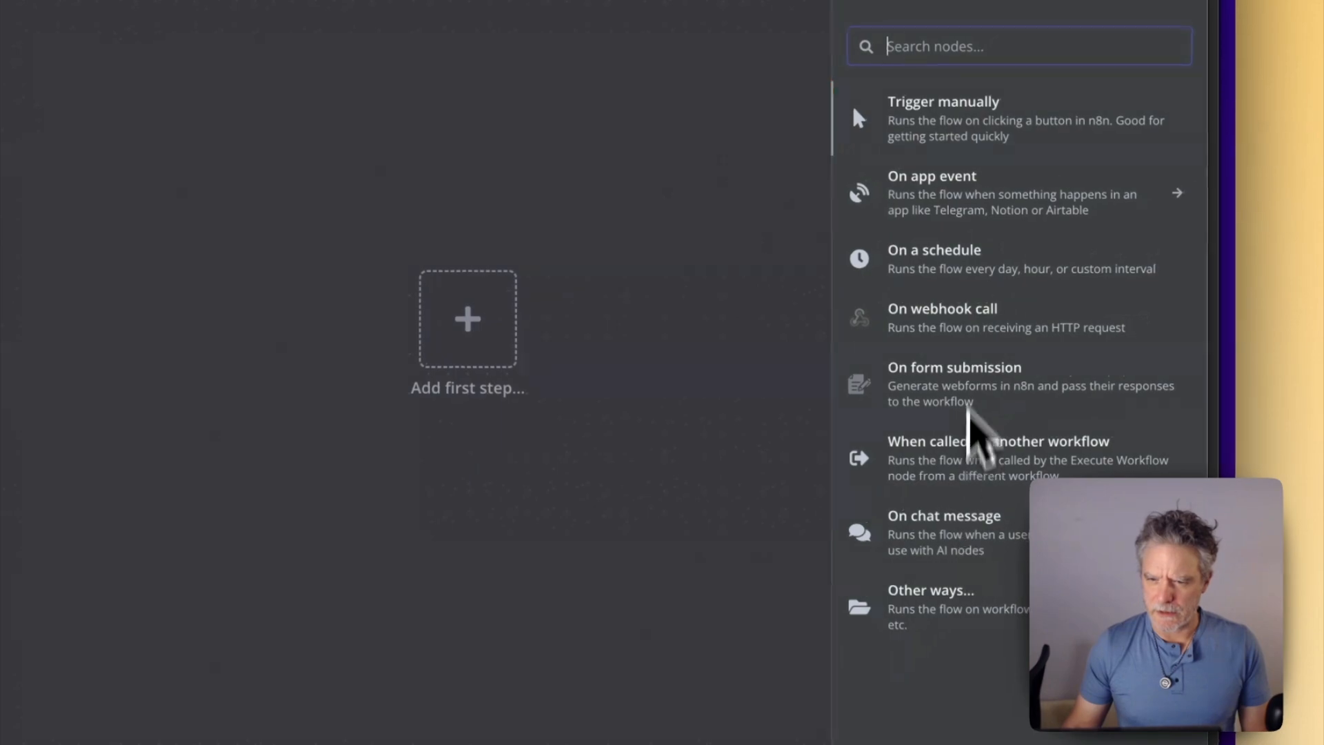
pyautogui.click(943, 317)
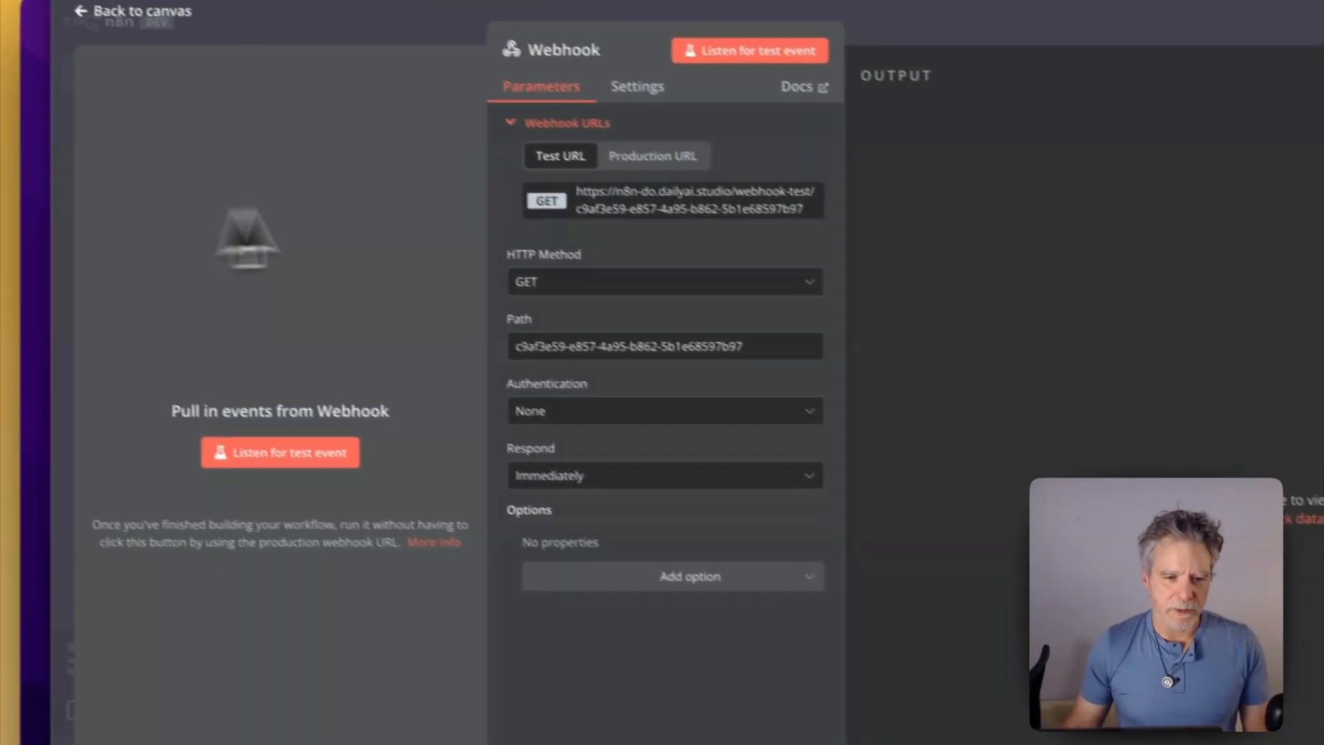
# Make the Webhook POST, respond via Respond to Webhook node, no authentication, named CreateSecret.
pyautogui.click(664, 281)
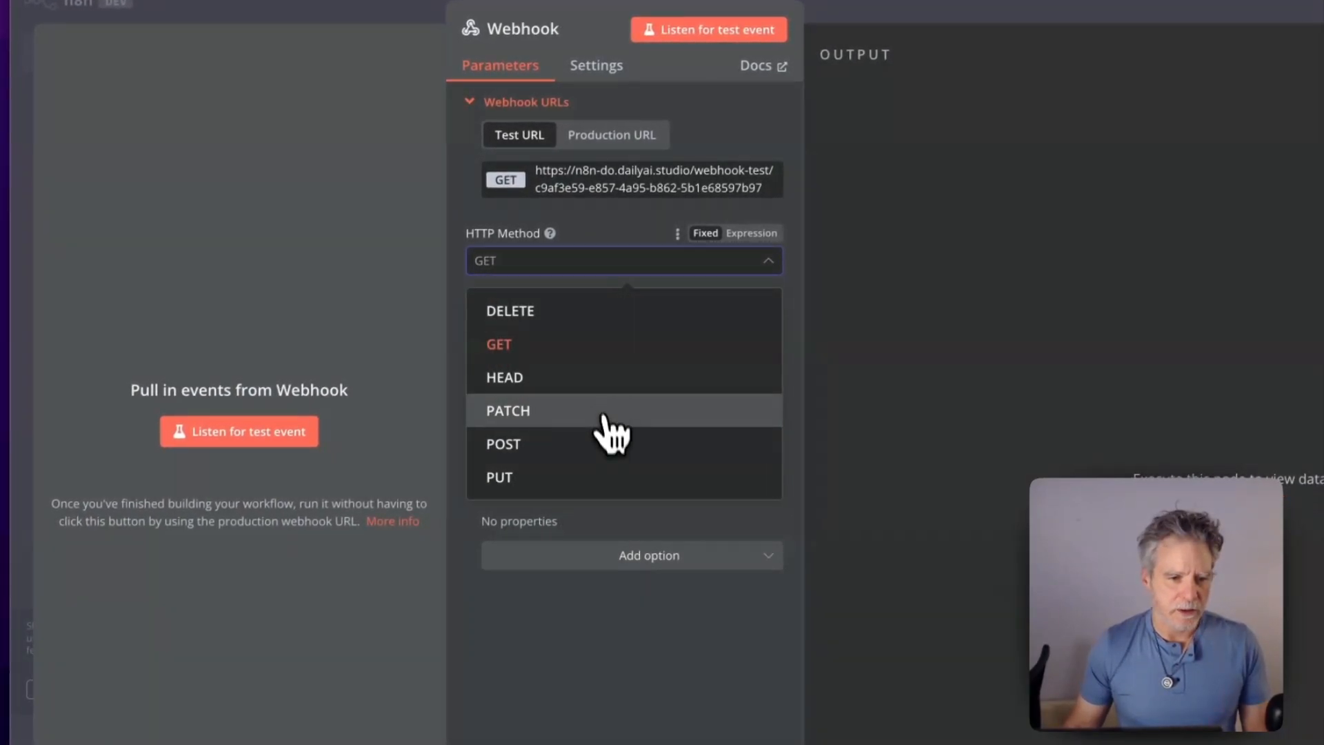
pyautogui.click(503, 444)
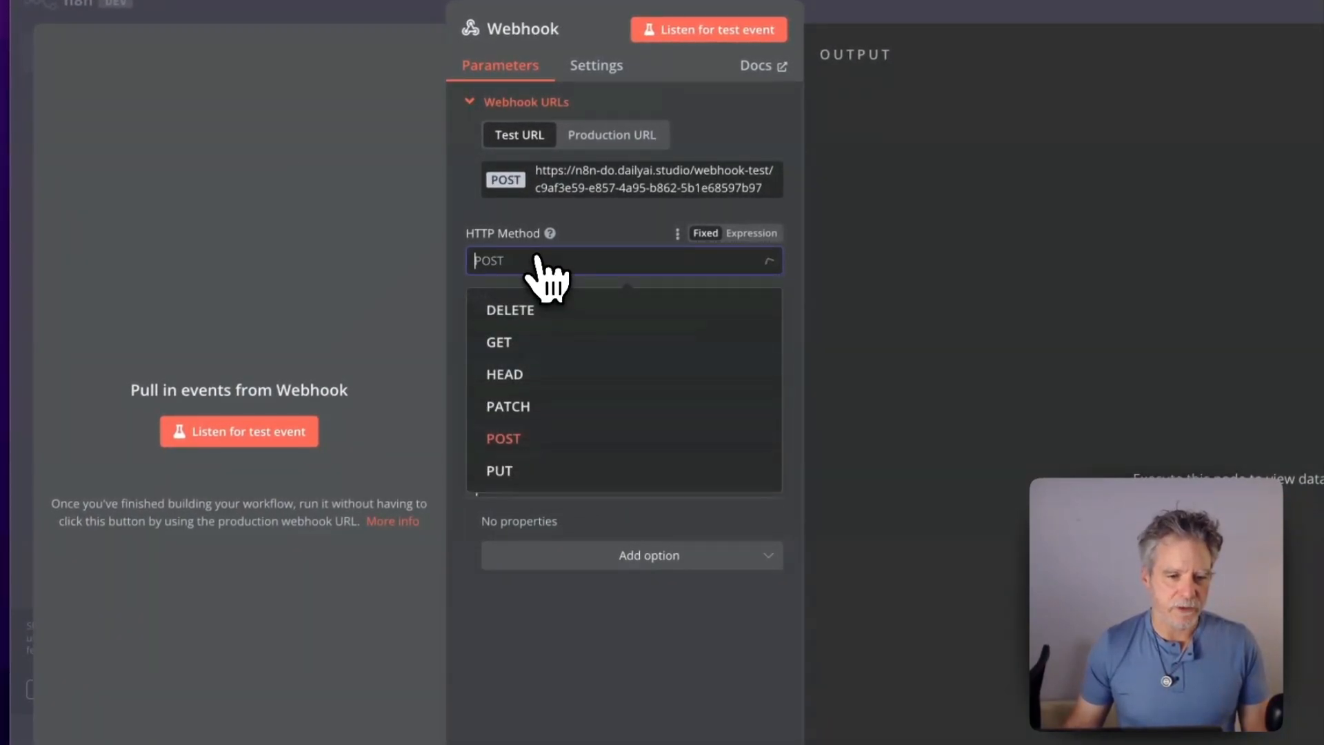
pyautogui.click(504, 437)
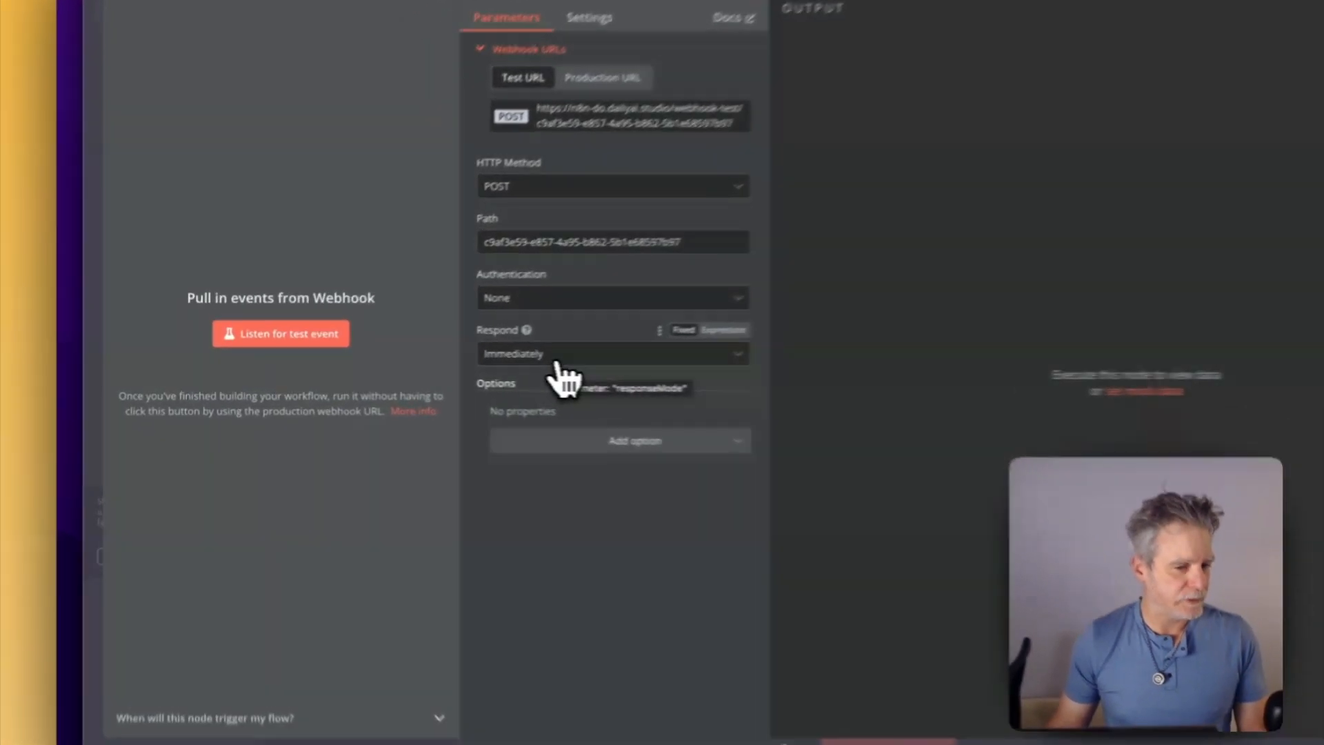
pyautogui.click(612, 353)
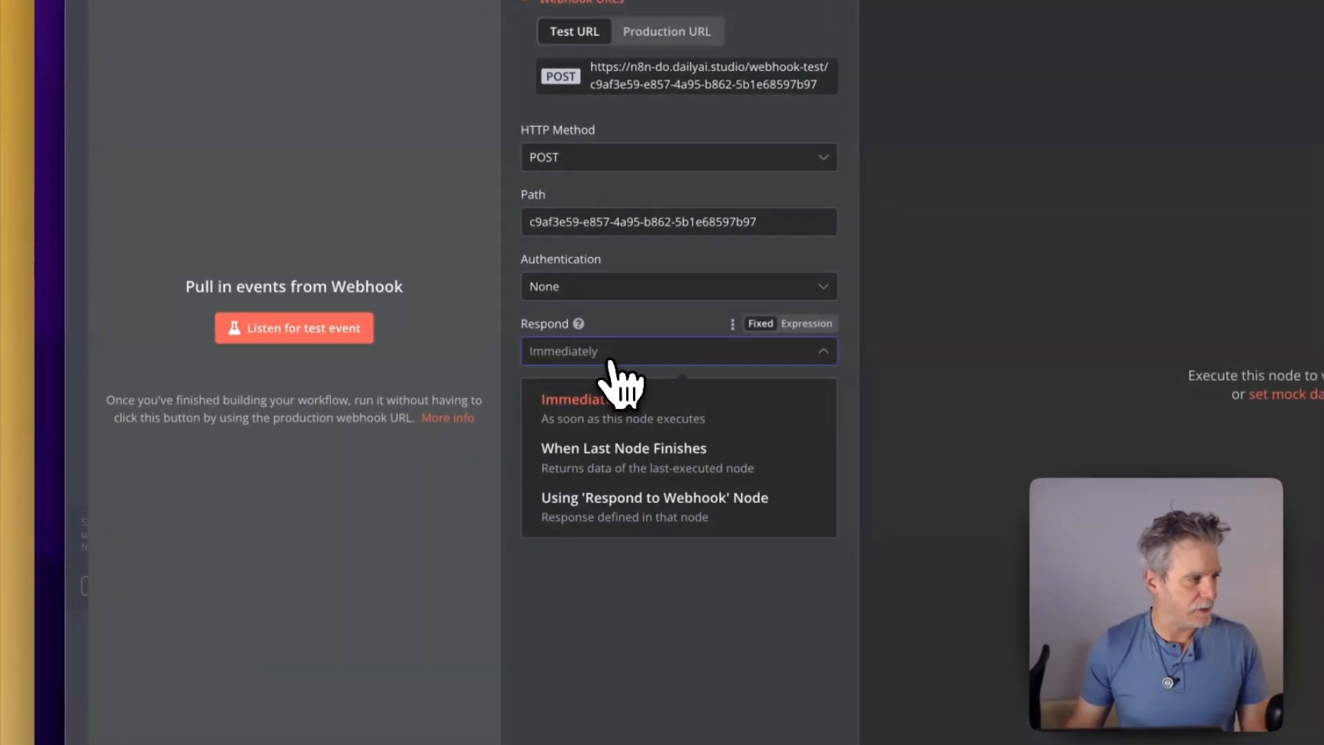
pyautogui.click(654, 497)
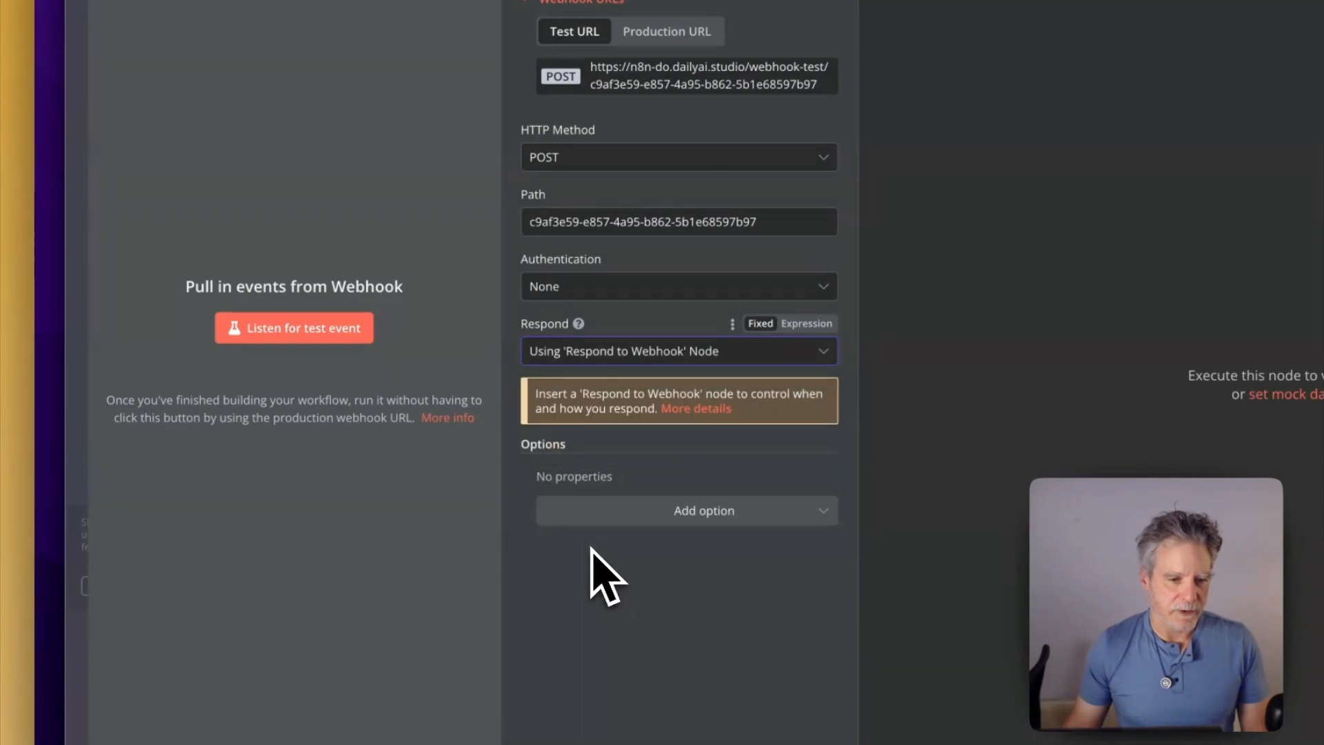
pyautogui.click(678, 285)
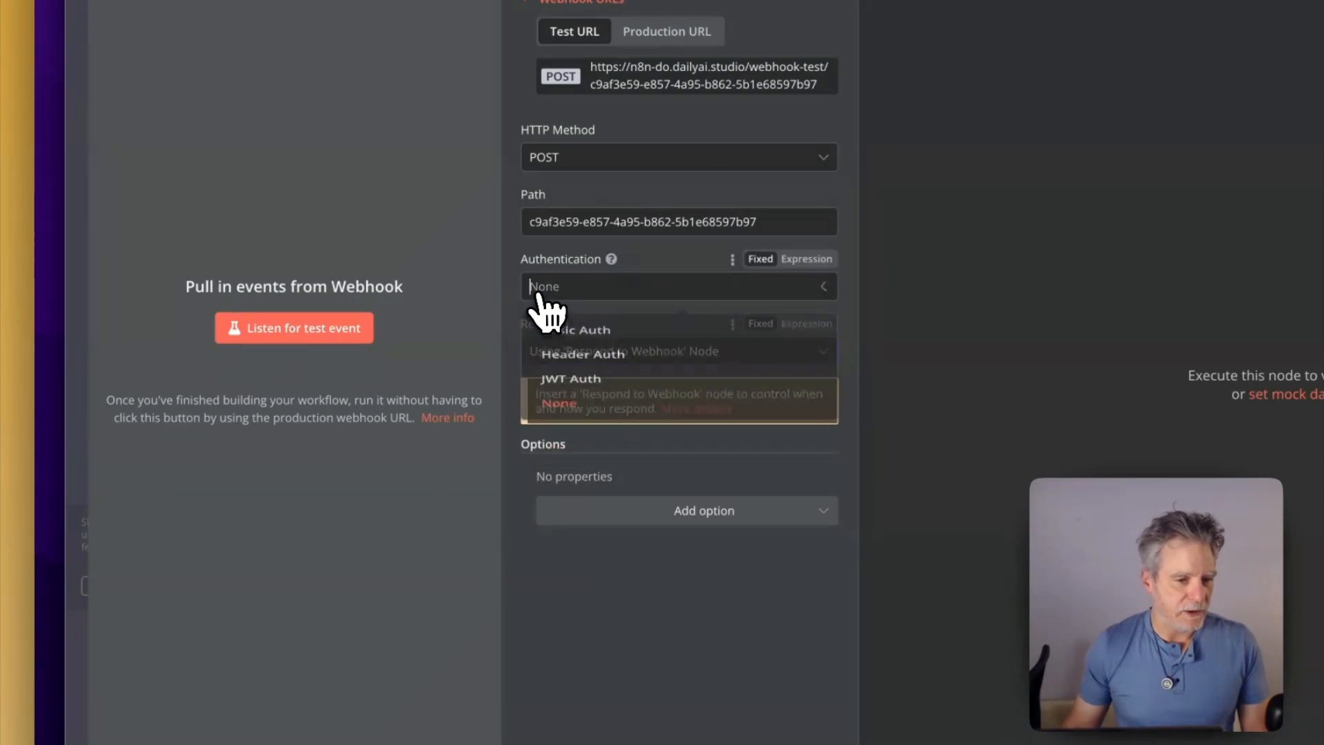
pyautogui.click(558, 403)
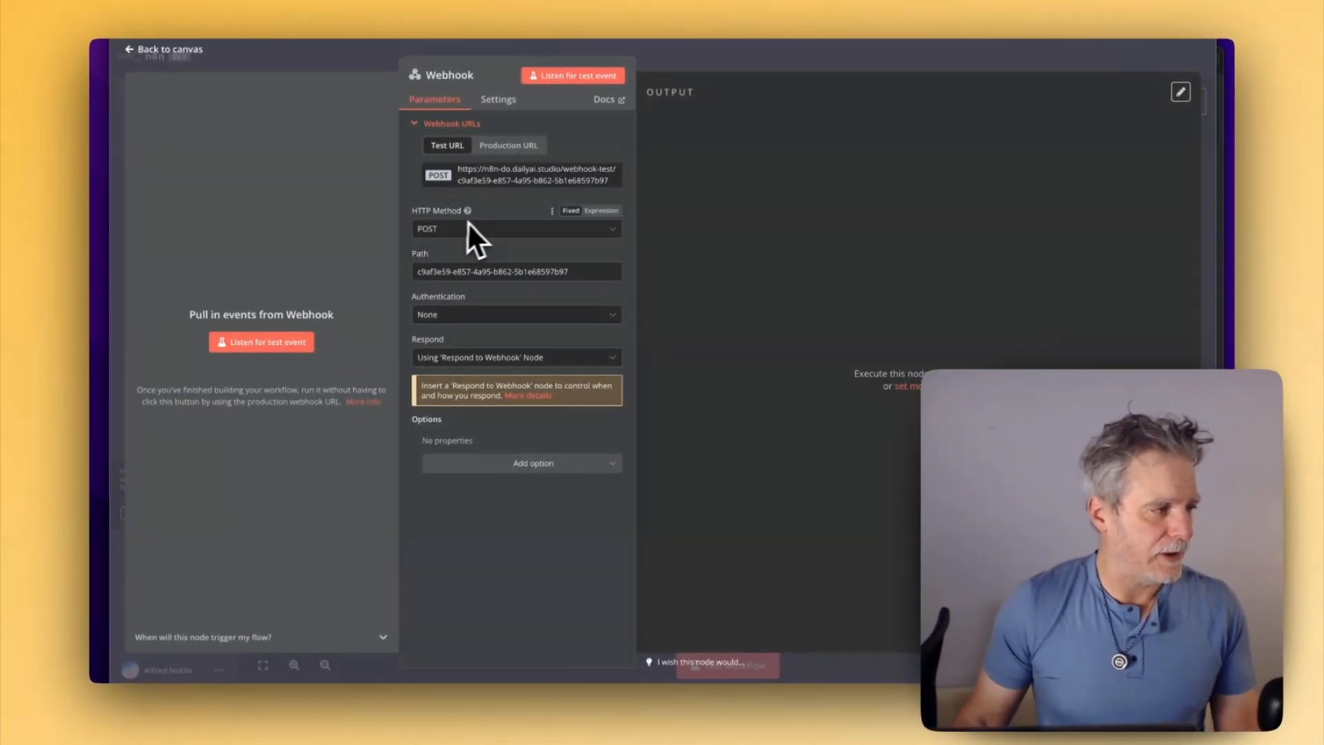
pyautogui.moveTo(589, 245)
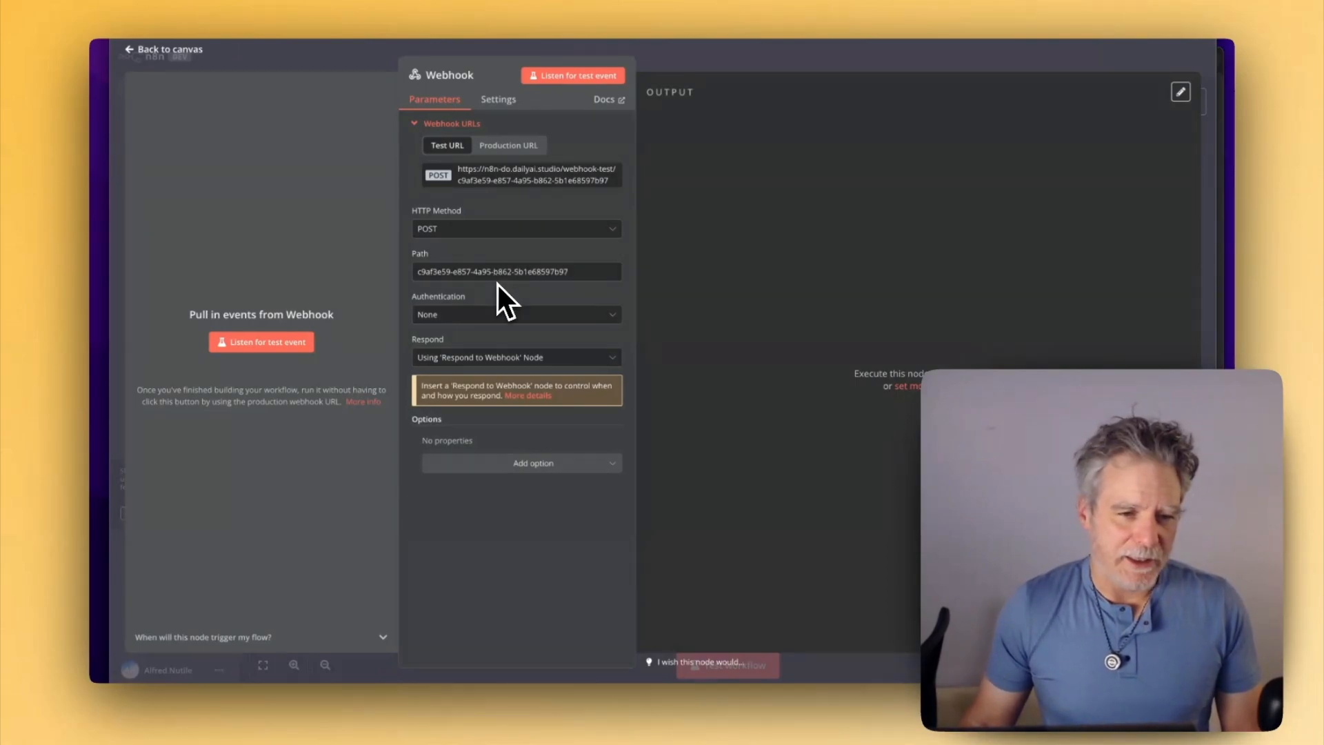
pyautogui.click(533, 463)
pyautogui.write('Create')
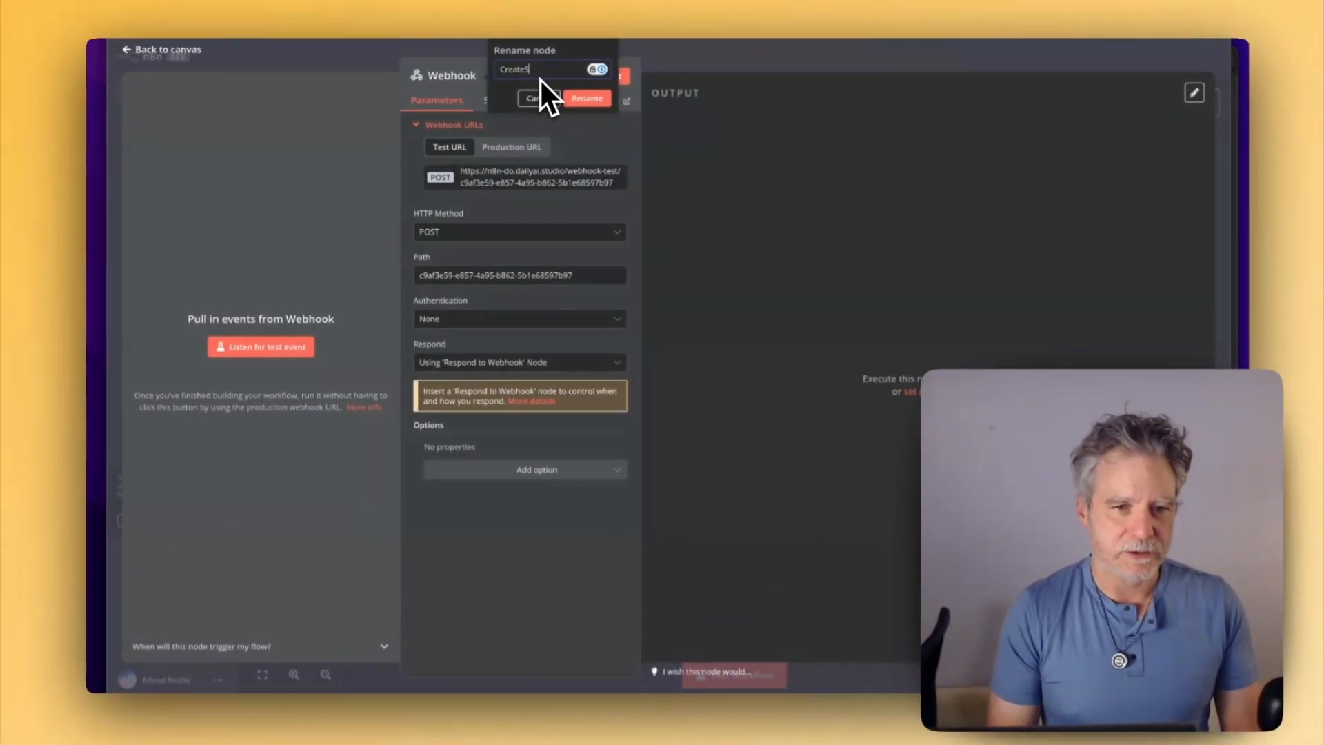
pyautogui.write('Secret')
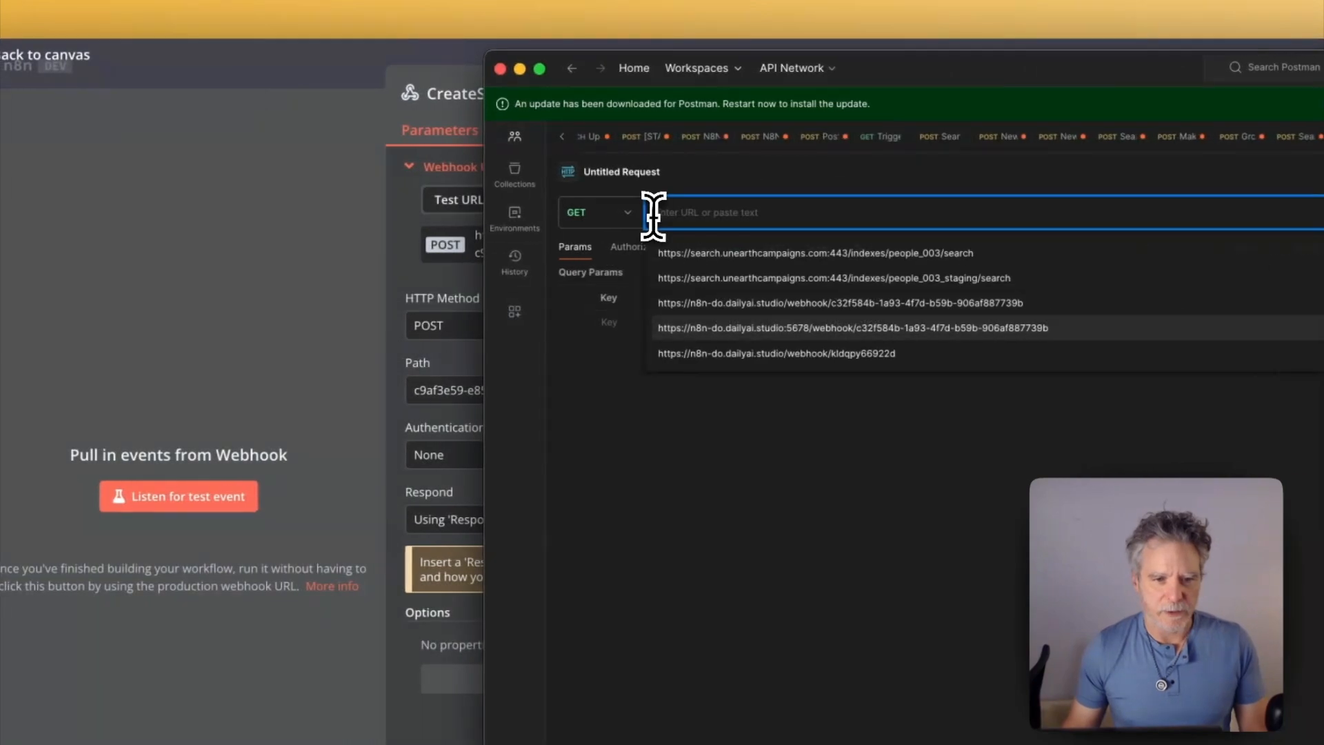
# Send a Postman POST with raw JSON text 'Save this' to the n8n test URL.
pyautogui.click(598, 212)
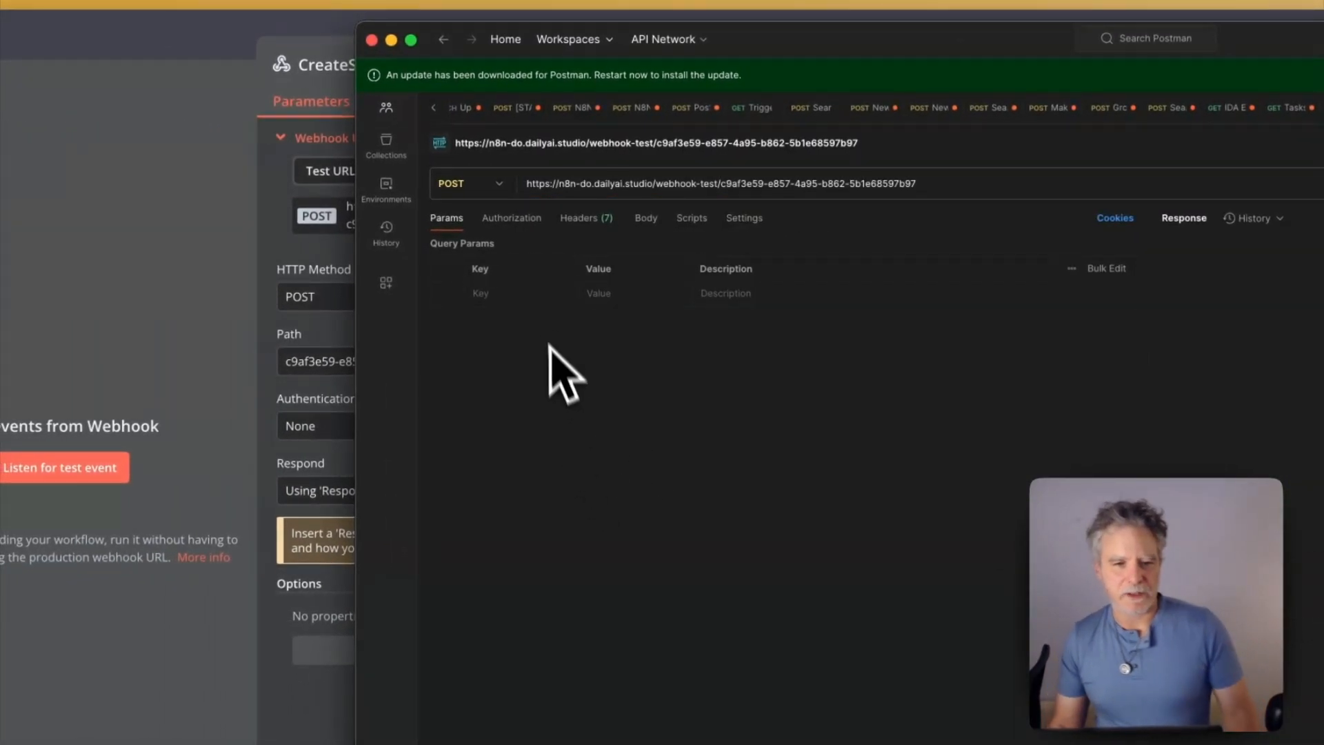
pyautogui.click(647, 218)
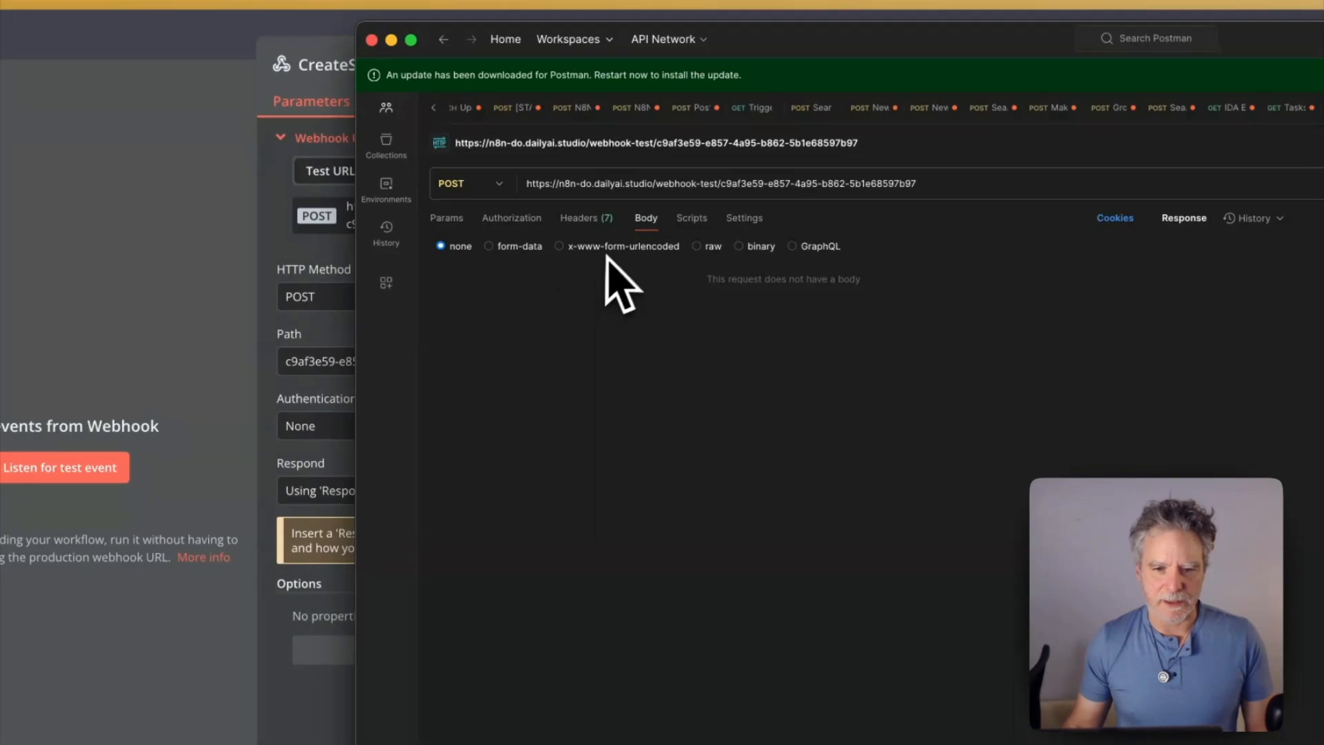
pyautogui.moveTo(741, 274)
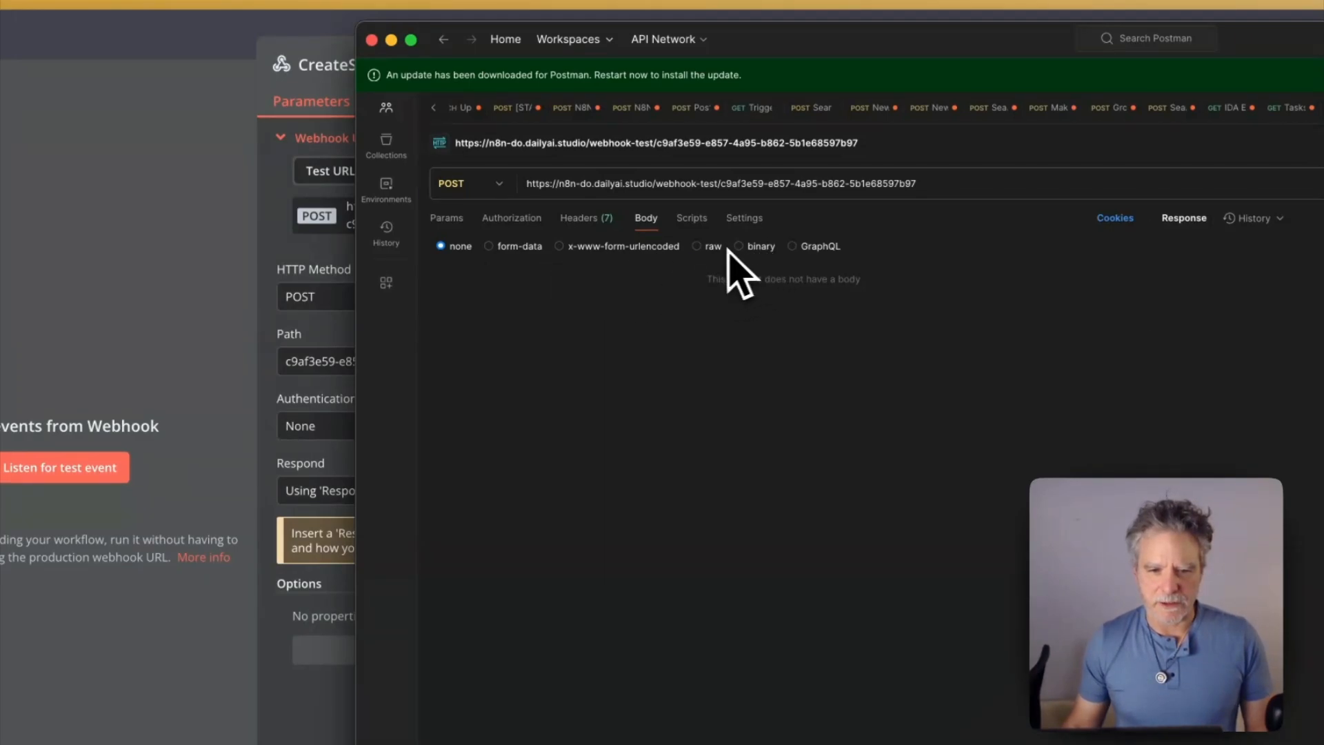
pyautogui.click(708, 245)
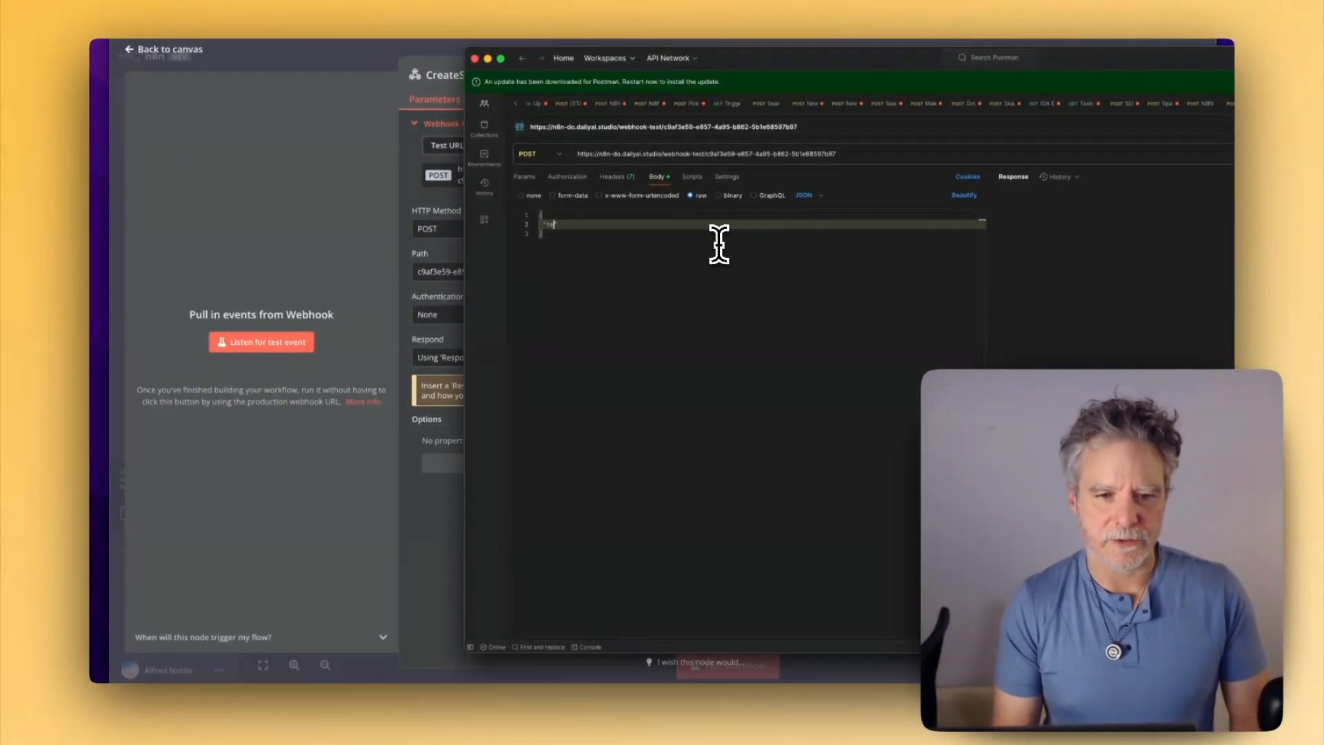
pyautogui.write('"test": "')
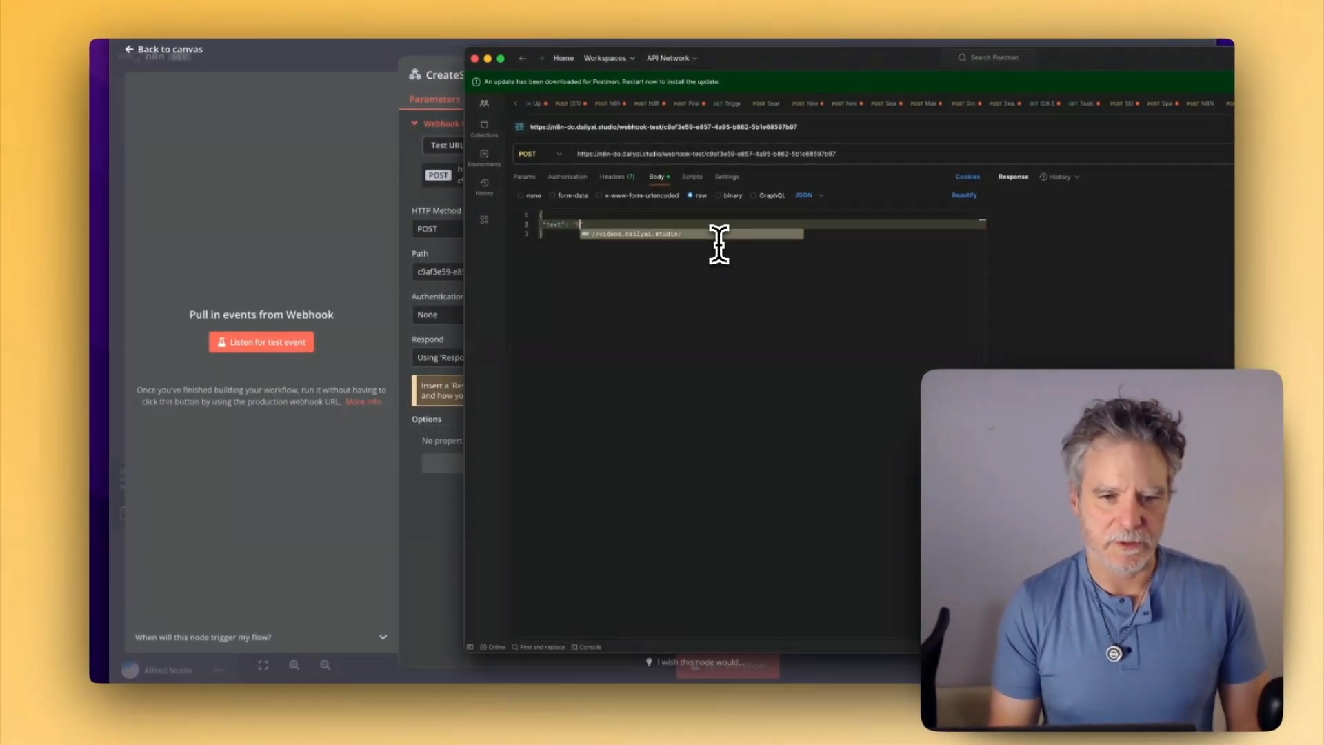
pyautogui.write('Save this"')
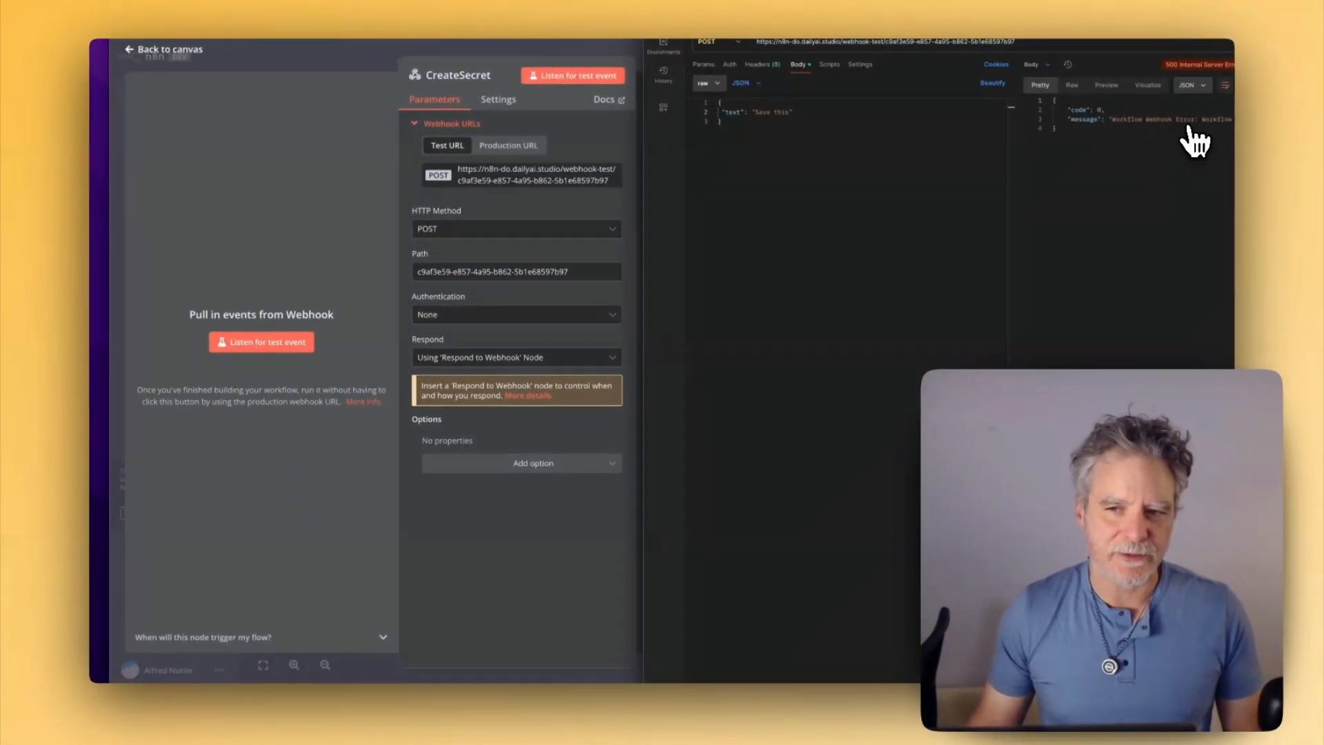
pyautogui.moveTo(1189, 146)
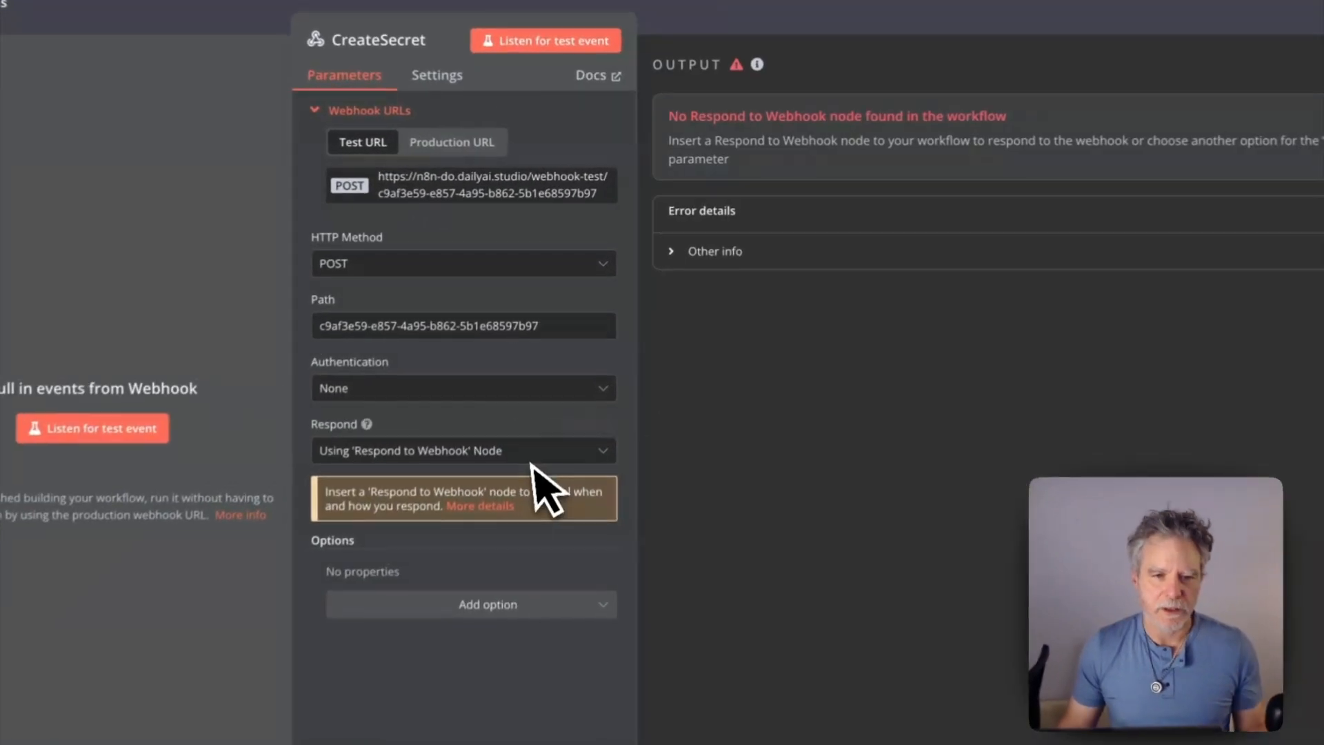
# Expand the missing-Respond-node error details and switch Respond to Immediately.
pyautogui.click(713, 251)
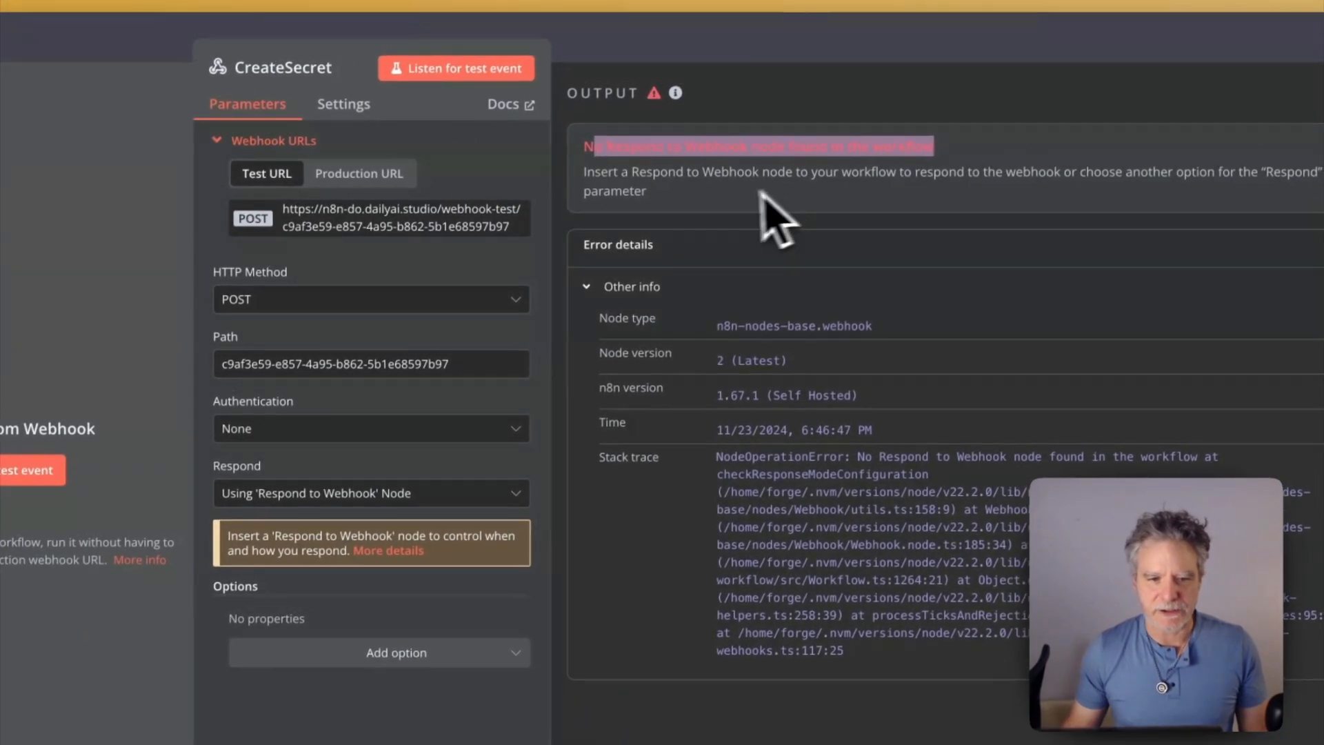
pyautogui.click(370, 494)
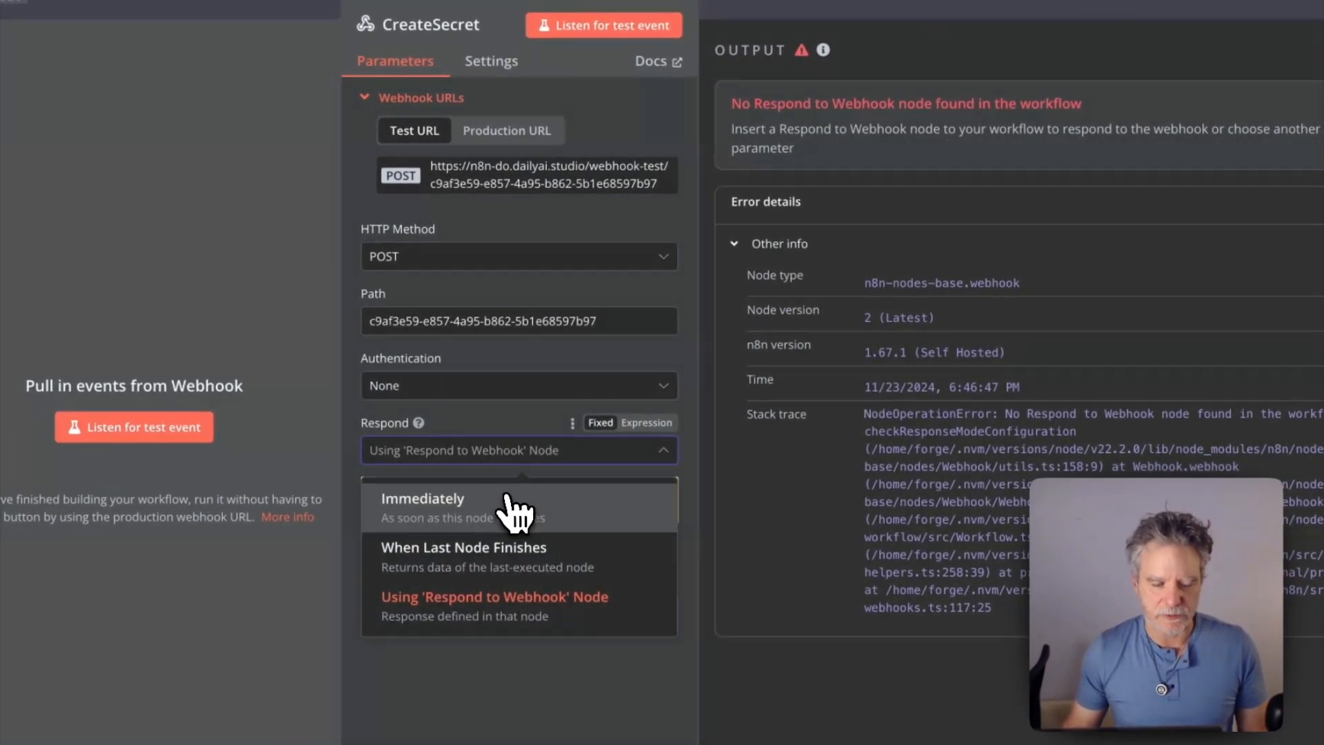
pyautogui.click(423, 497)
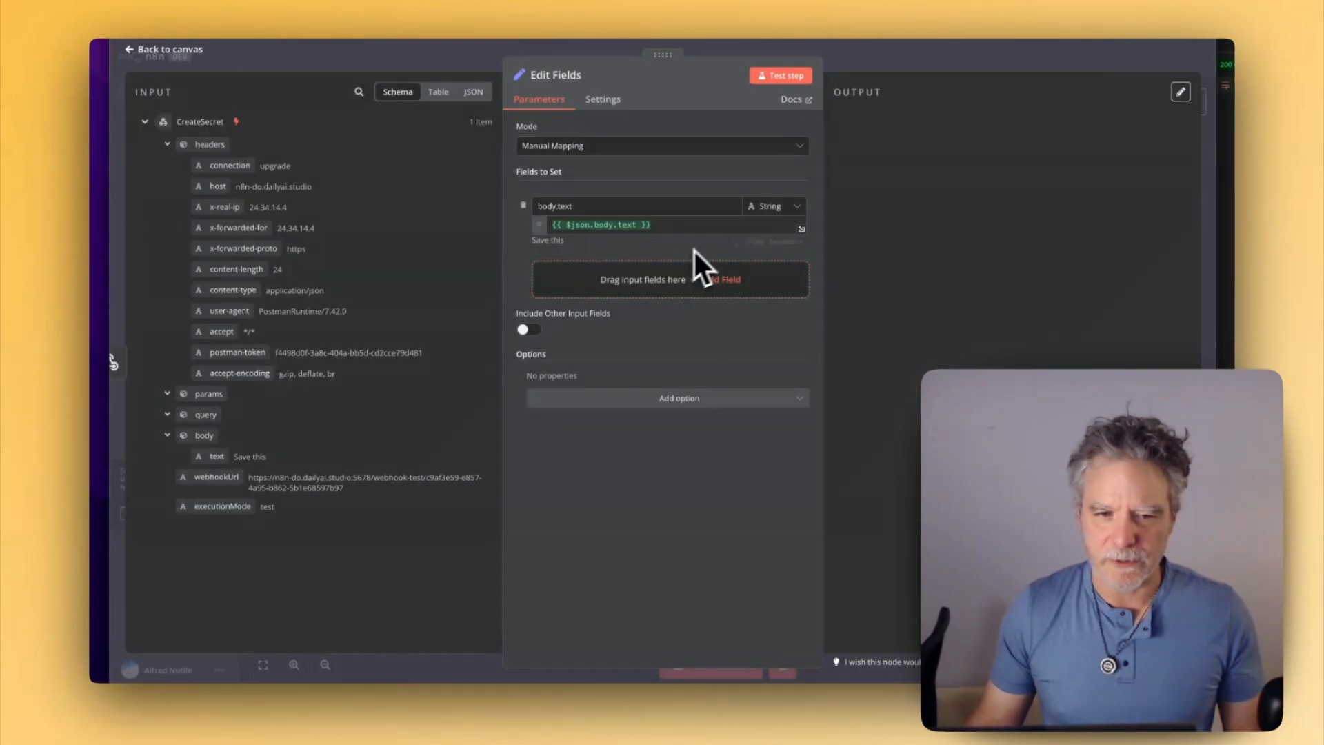
pyautogui.moveTo(887, 63)
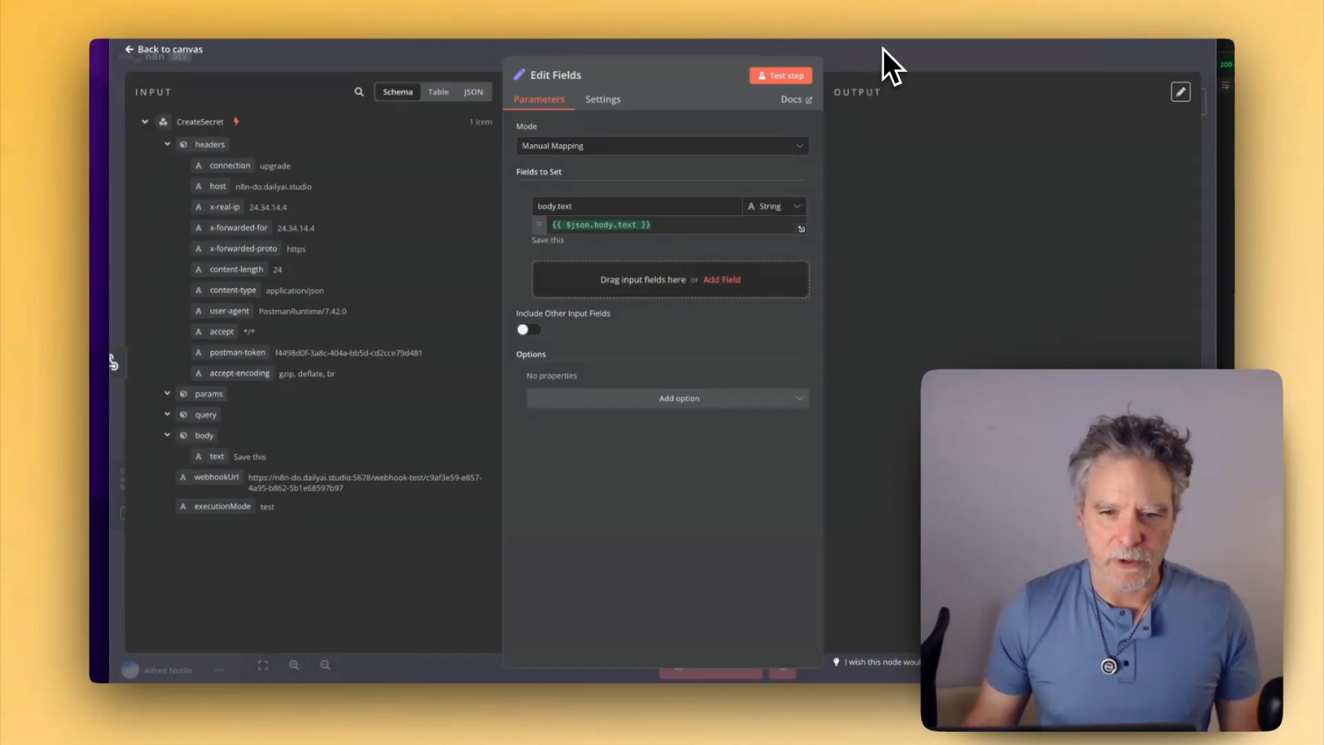
# Add a Supabase node creating a shares row with text = {{ $json.body.text }}.
pyautogui.click(164, 48)
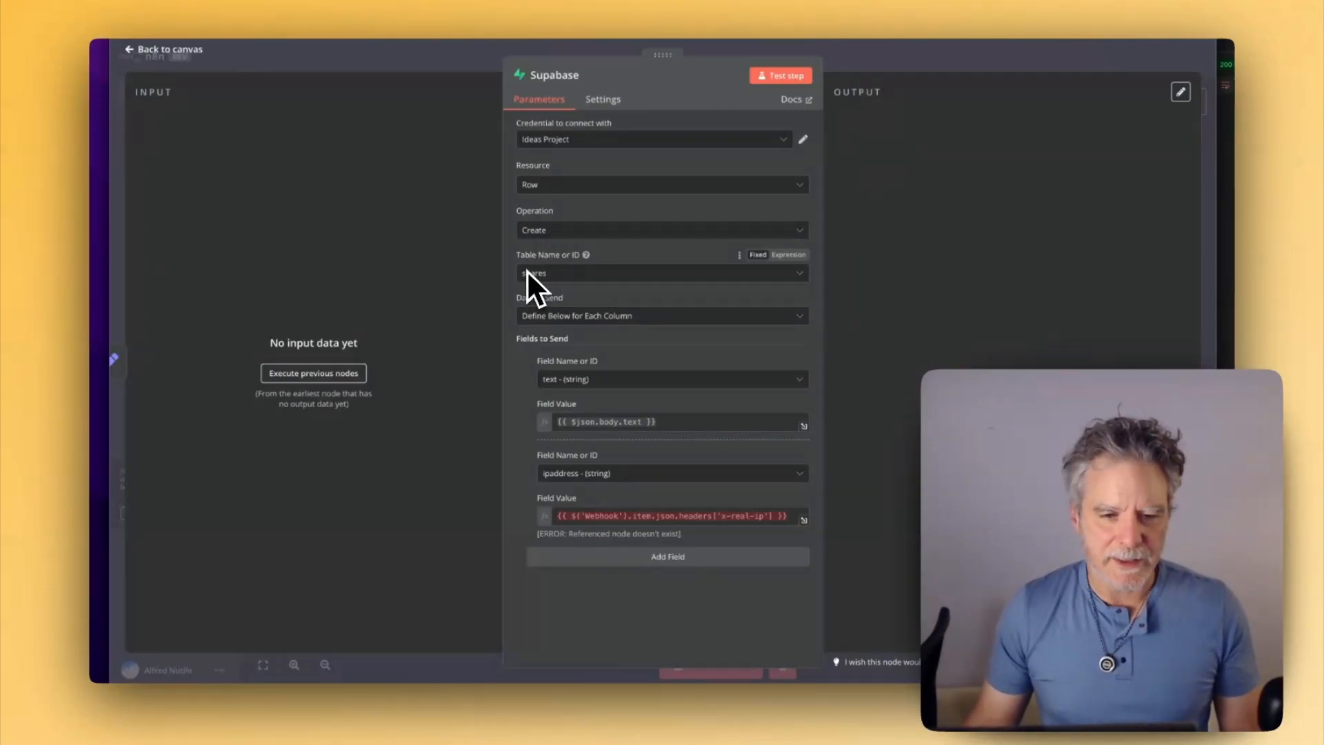
pyautogui.moveTo(594, 359)
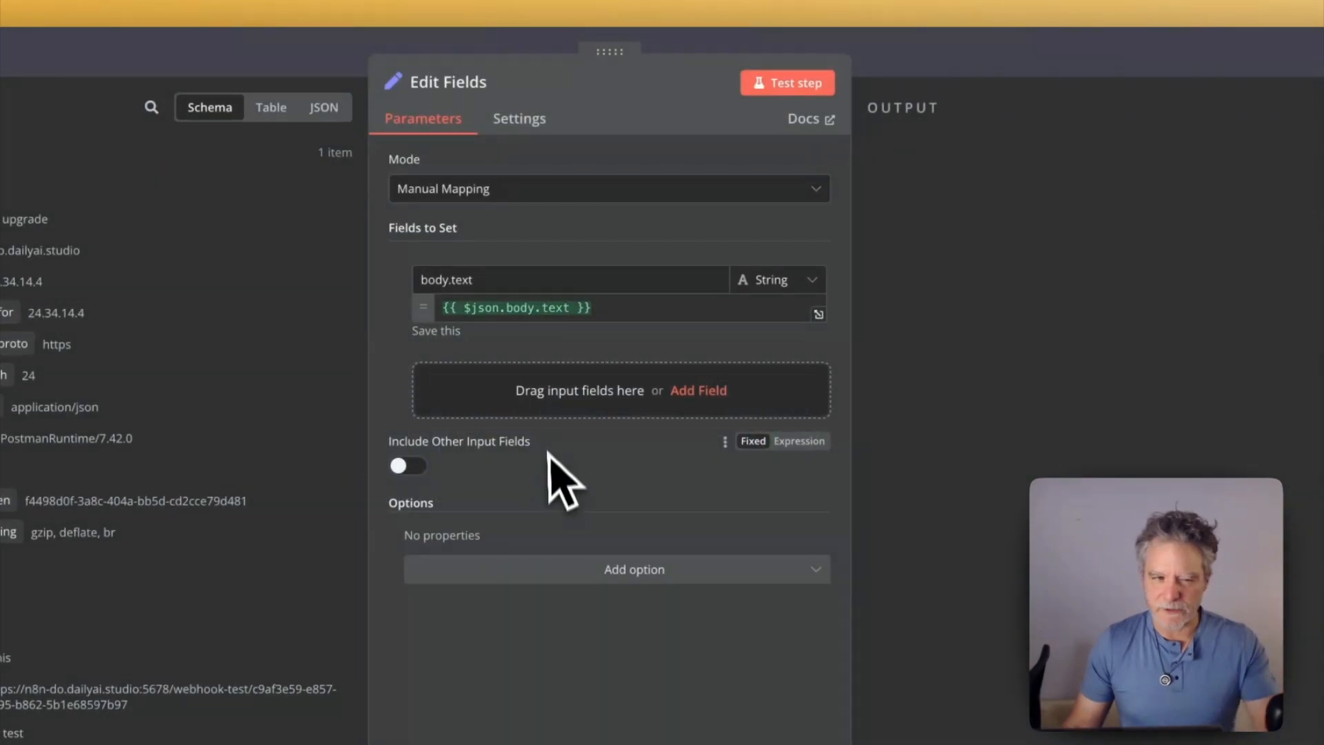
pyautogui.moveTo(735, 169)
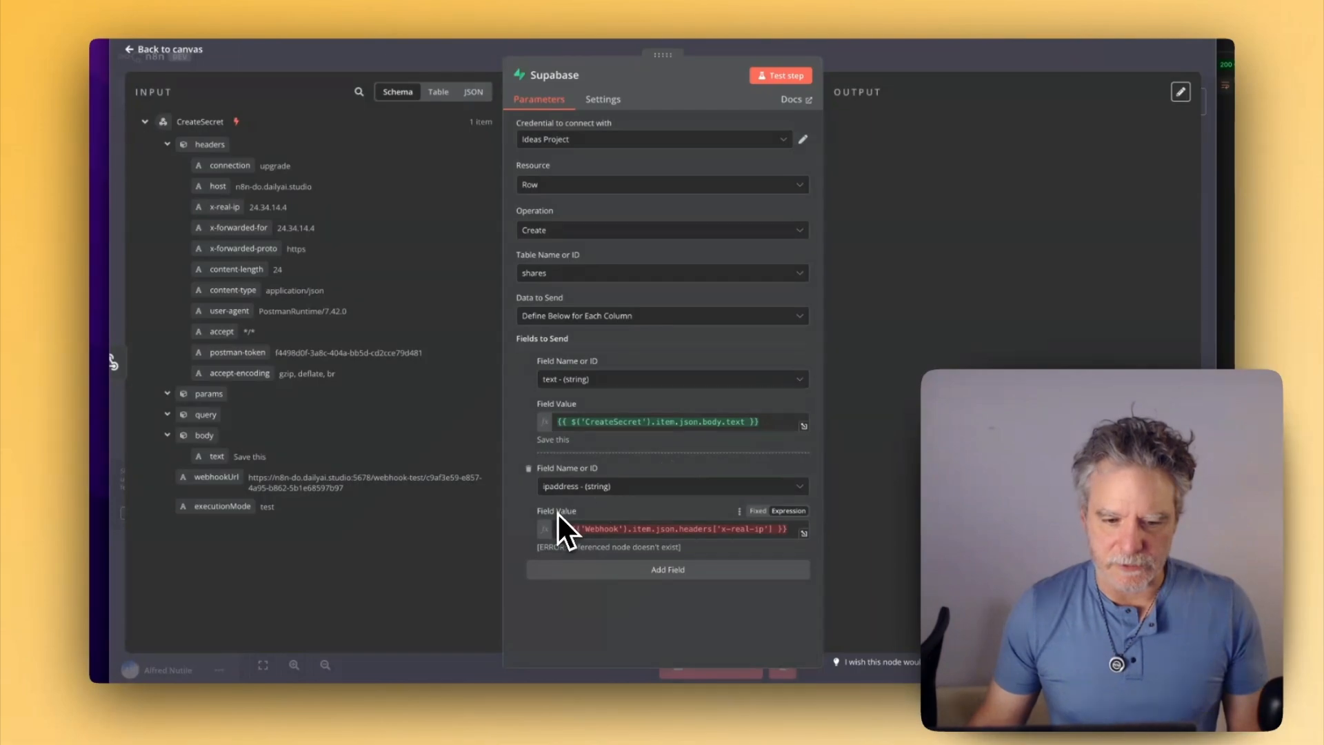
pyautogui.moveTo(591, 545)
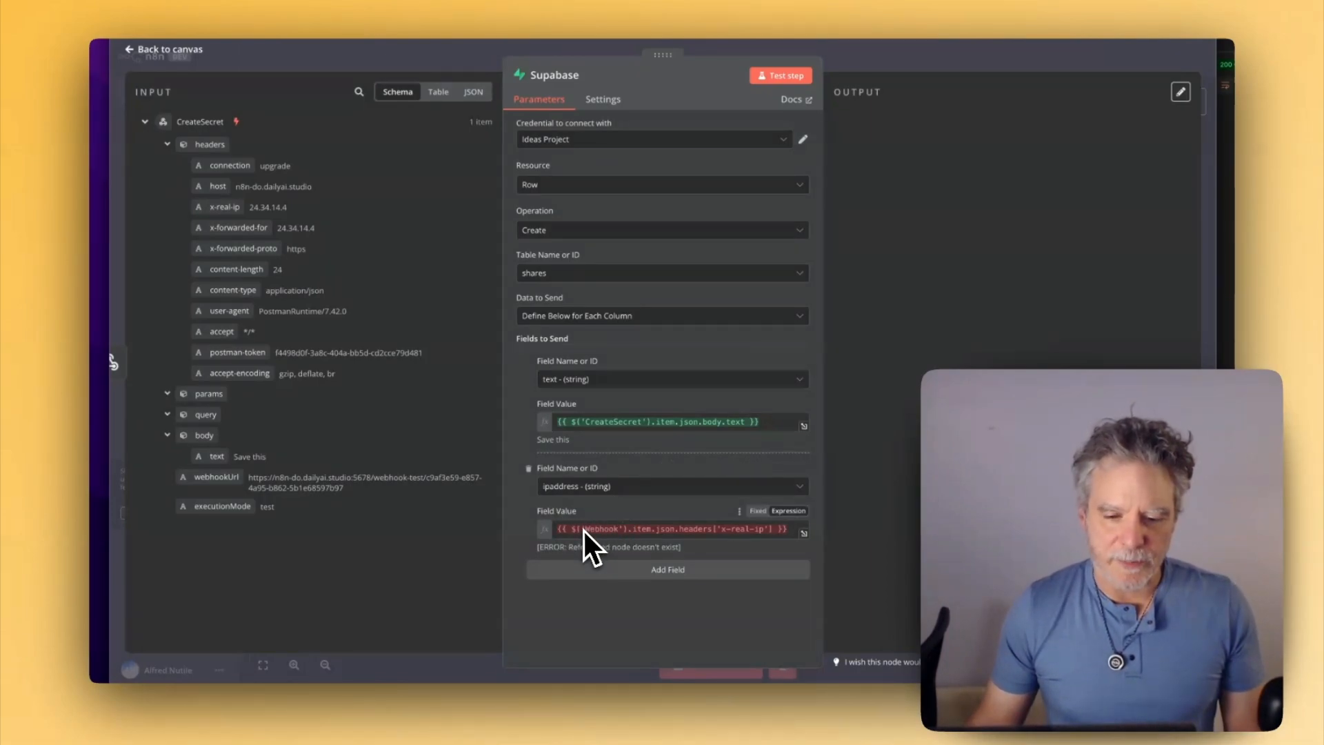
pyautogui.moveTo(739, 553)
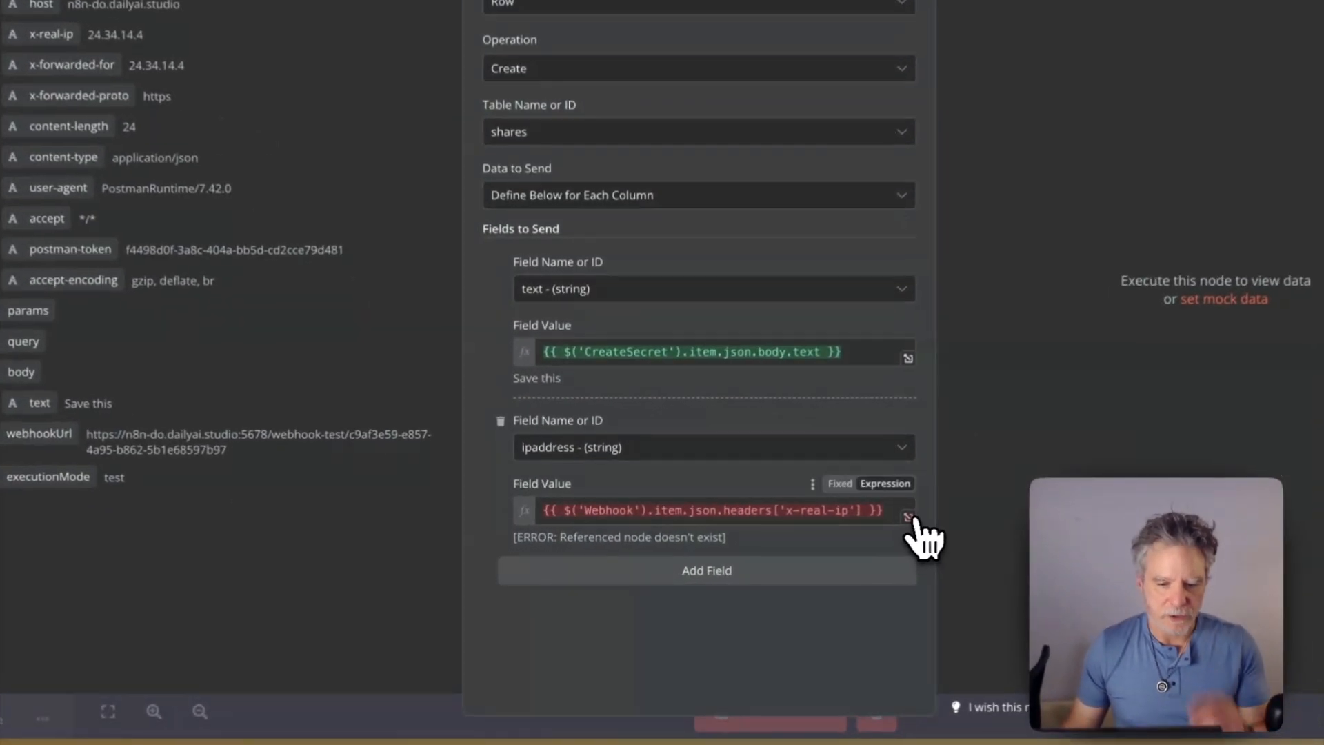
# Map ipaddress to {{ $json.headers['x-real-ip'] }} and test-insert row 28 into shares.
pyautogui.click(907, 517)
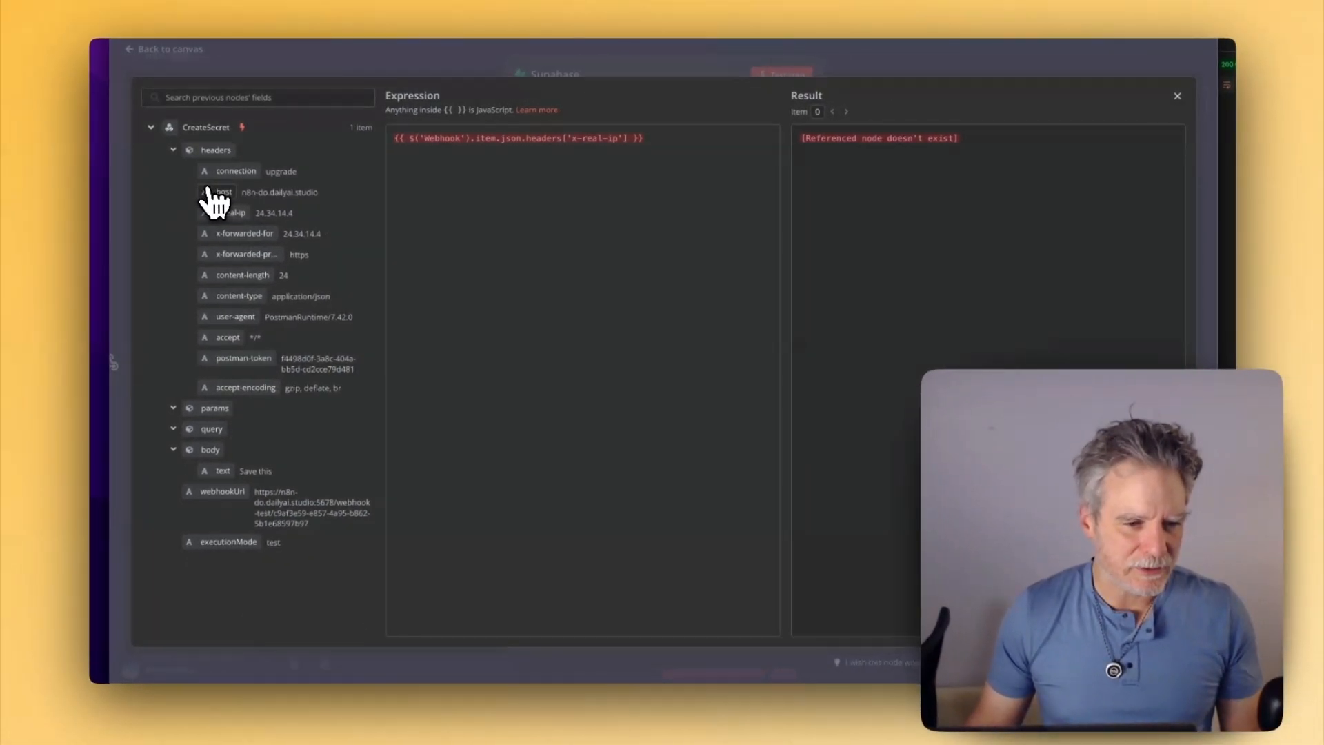
pyautogui.moveTo(236, 422)
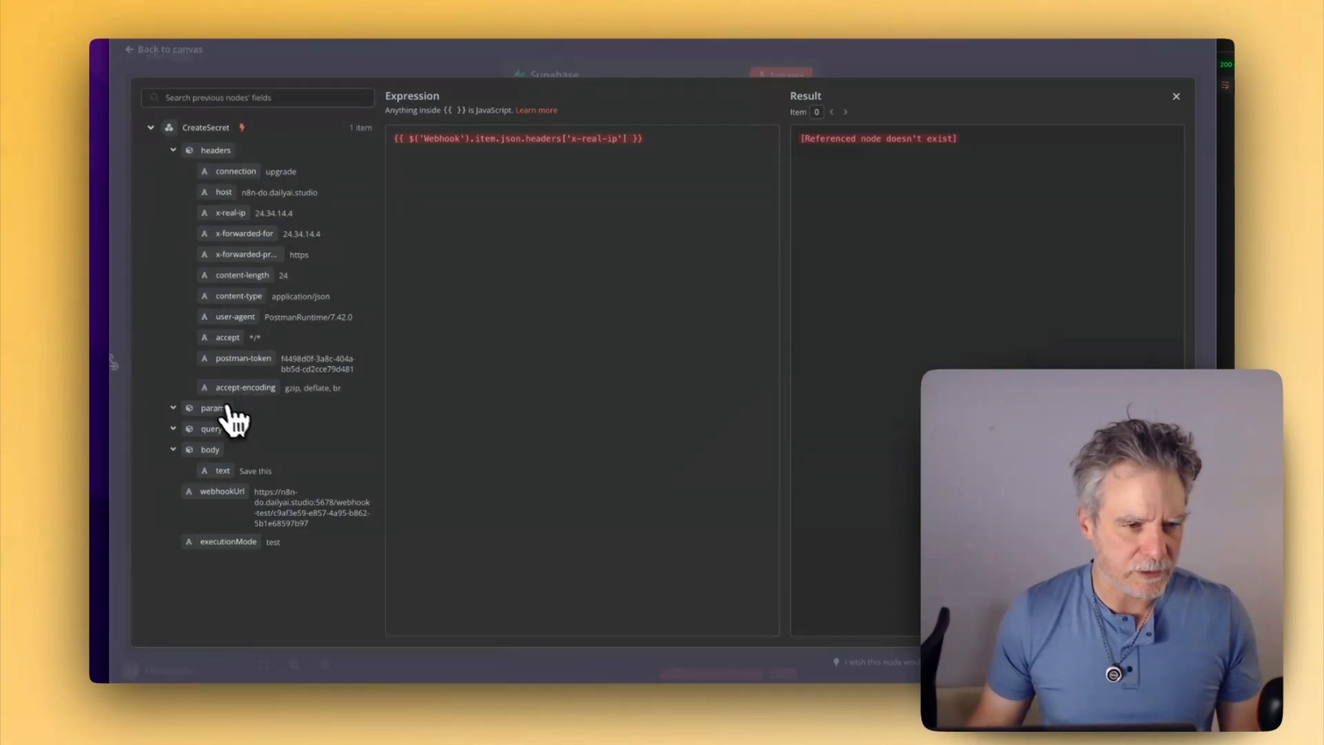
pyautogui.moveTo(230, 238)
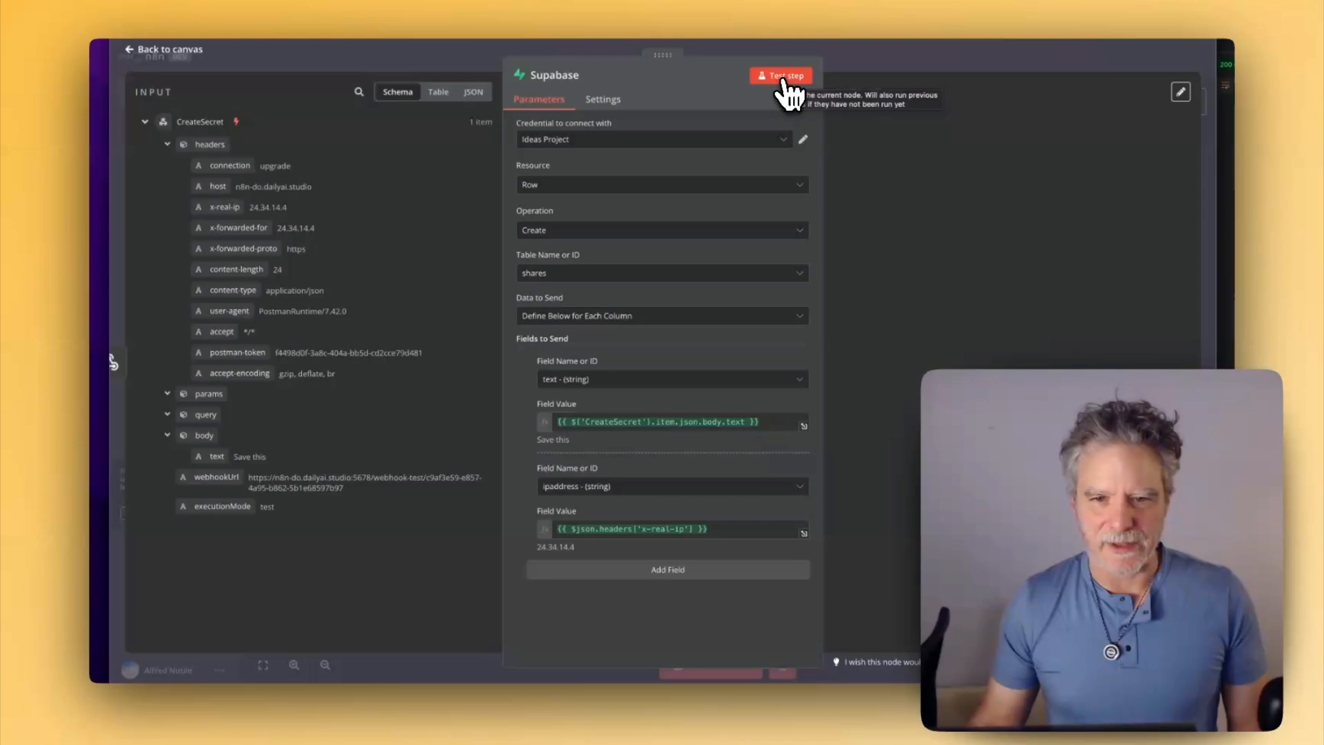
pyautogui.click(780, 75)
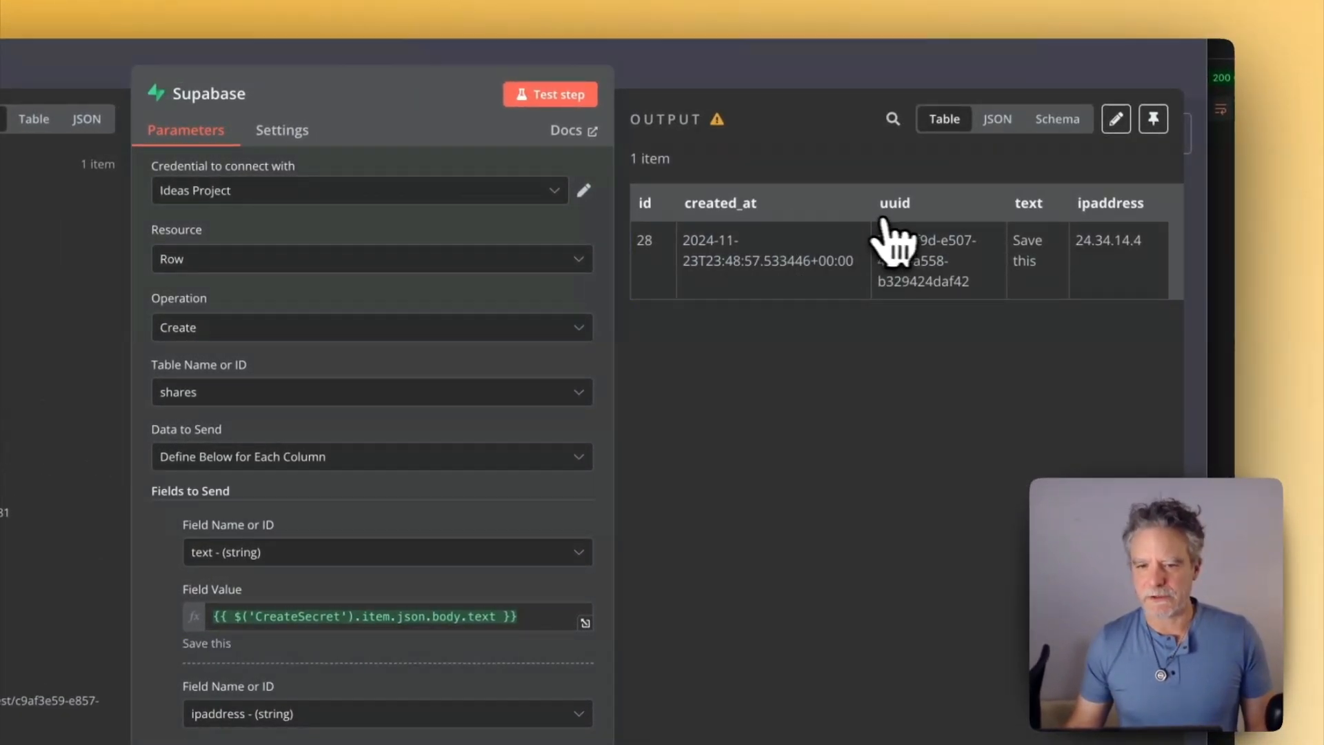
pyautogui.click(1152, 118)
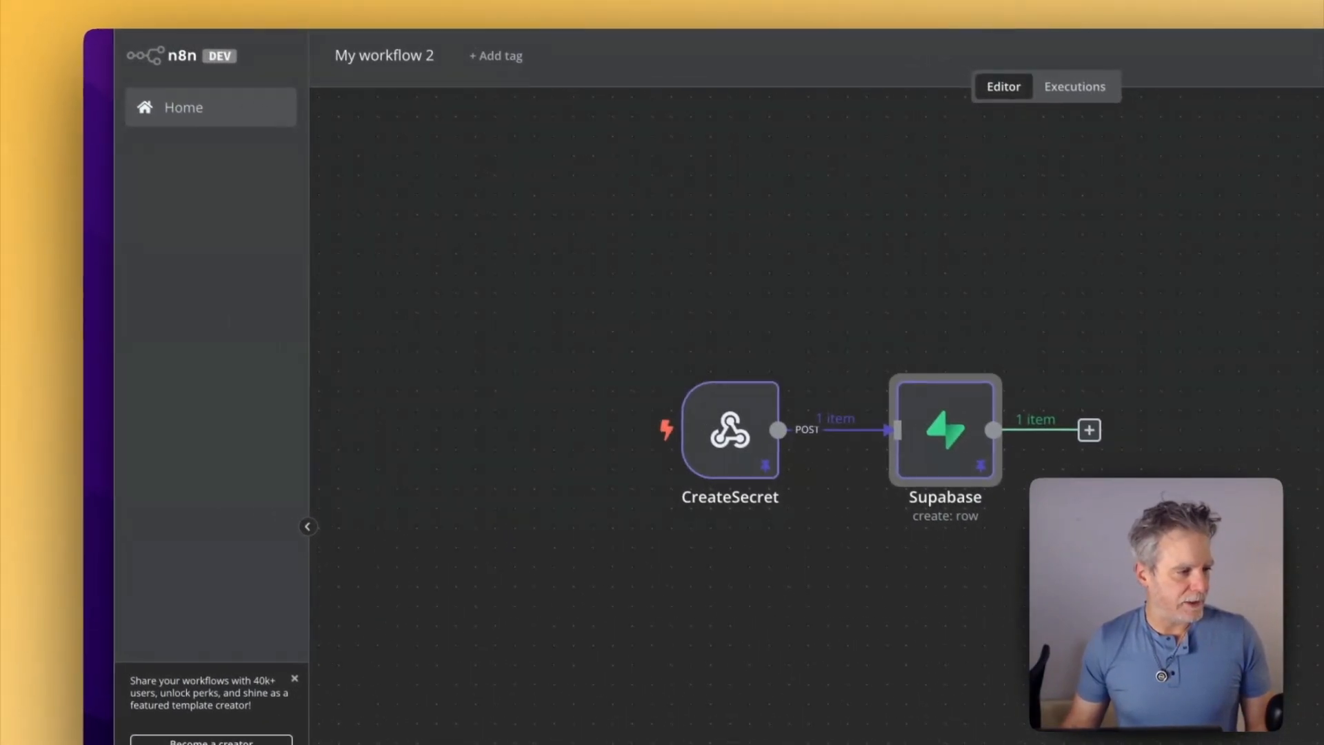
# Add a Respond to Webhook node after the Supabase node.
pyautogui.click(1090, 430)
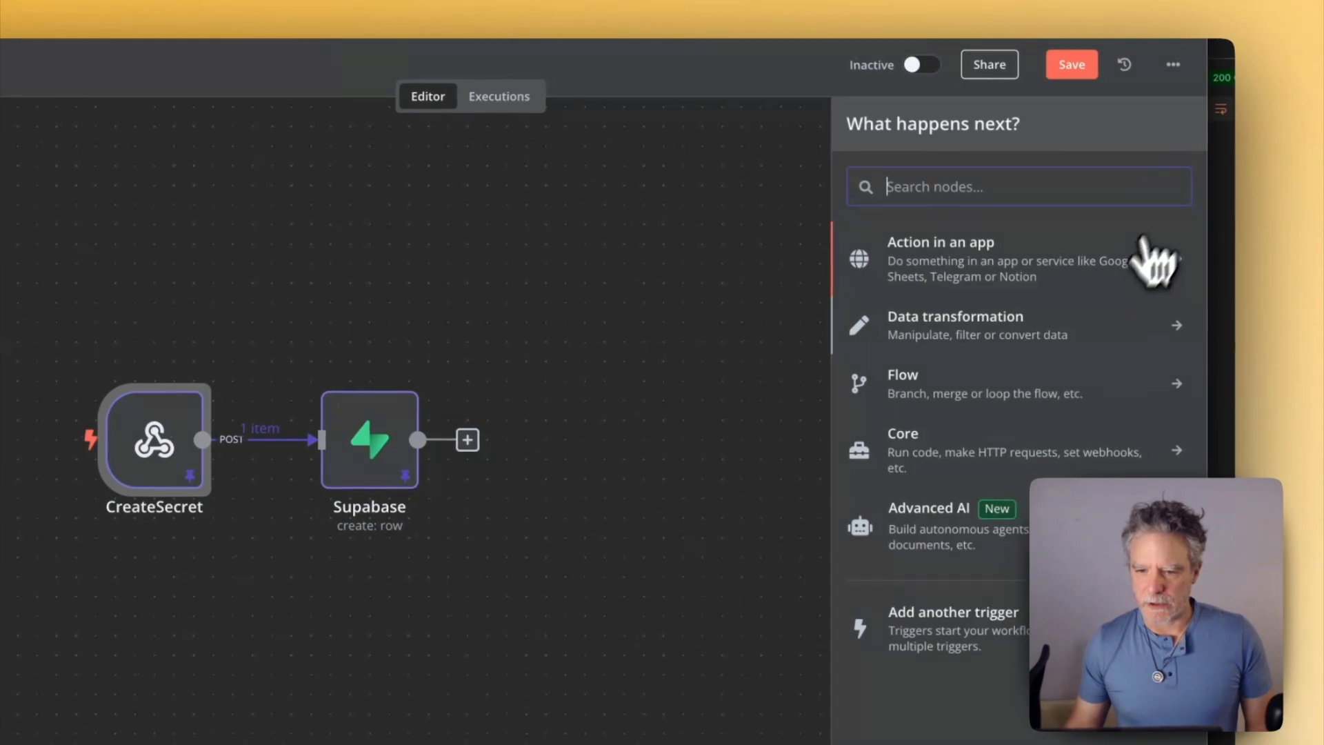
pyautogui.write('res')
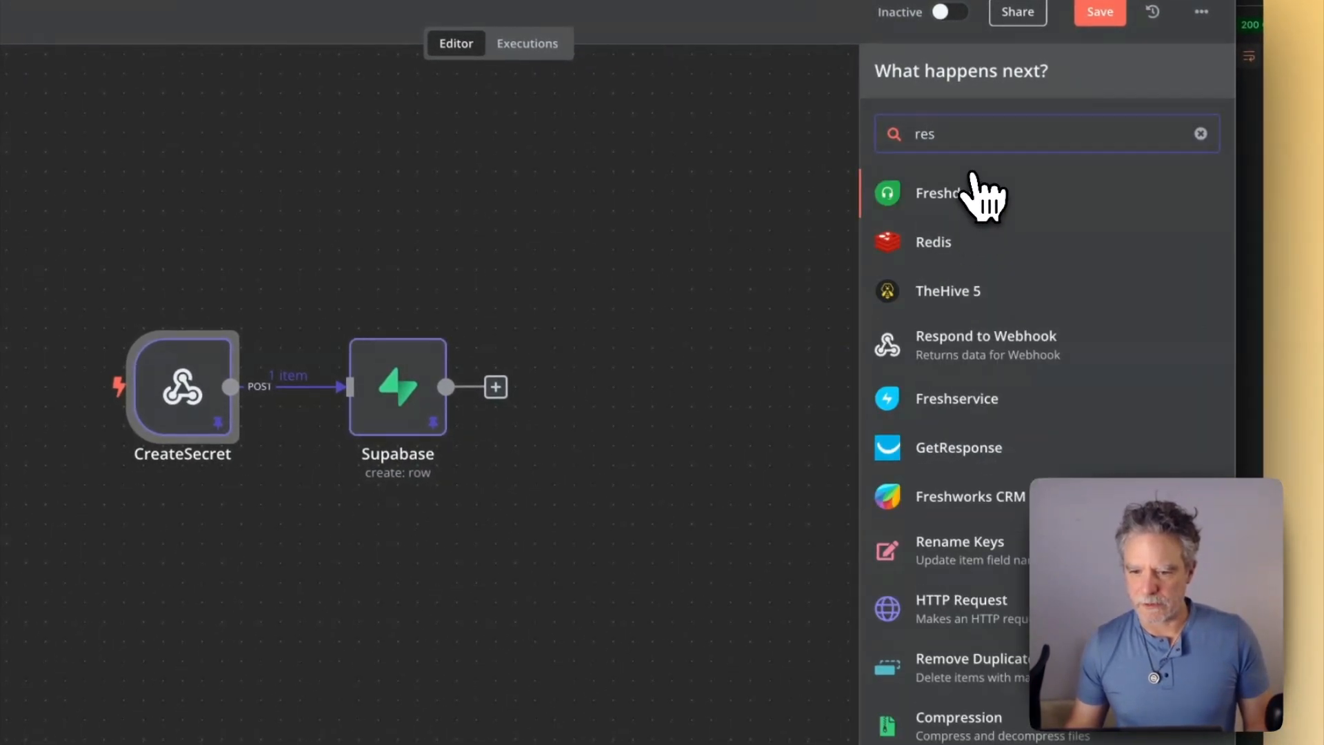
pyautogui.write('web')
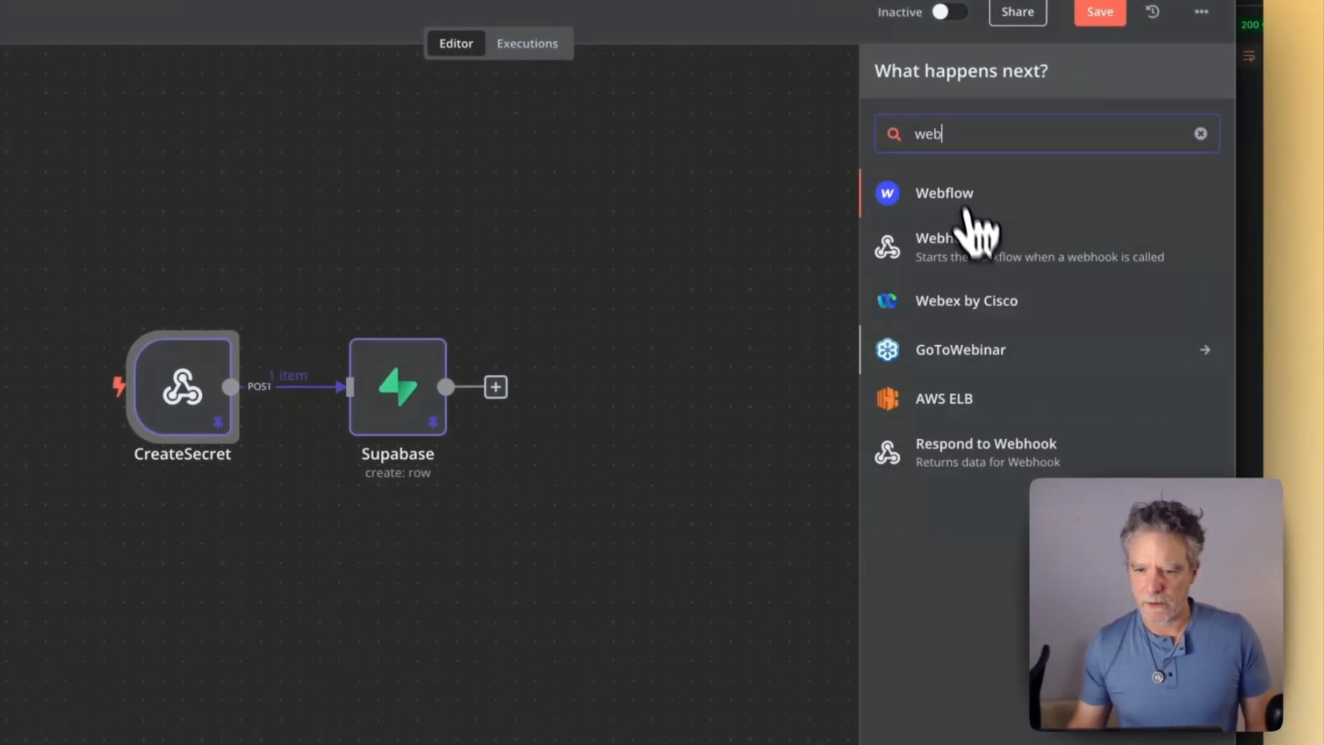
pyautogui.click(986, 443)
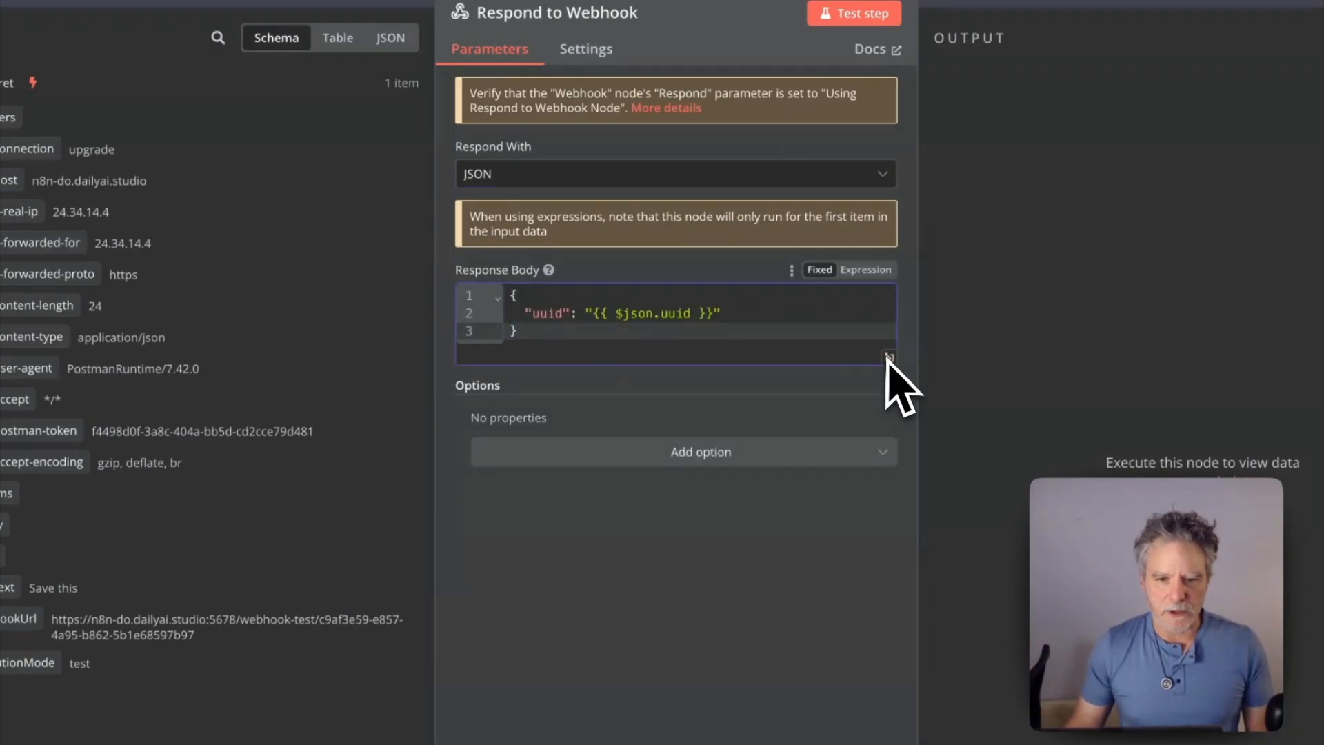
# Return JSON {"uuid": "{{ $json.uuid }}"} using the Supabase output as input.
pyautogui.click(888, 355)
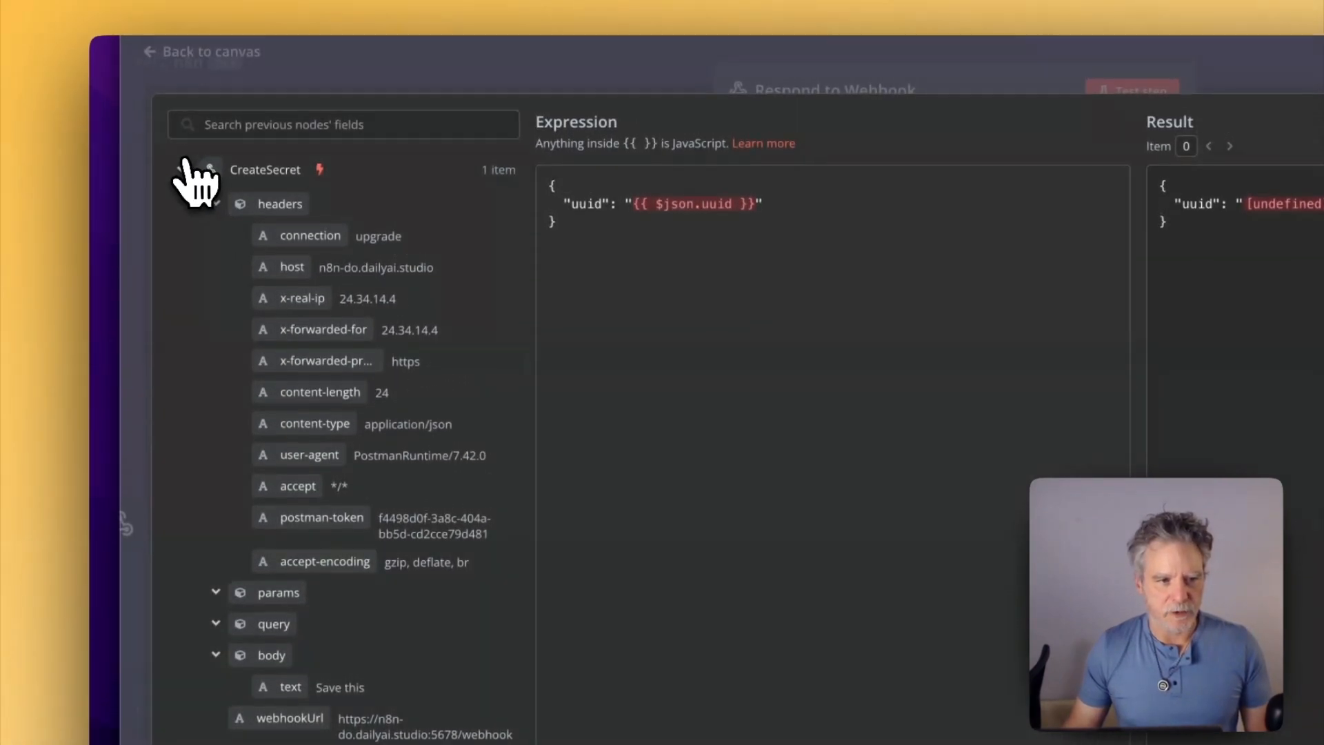
pyautogui.click(209, 172)
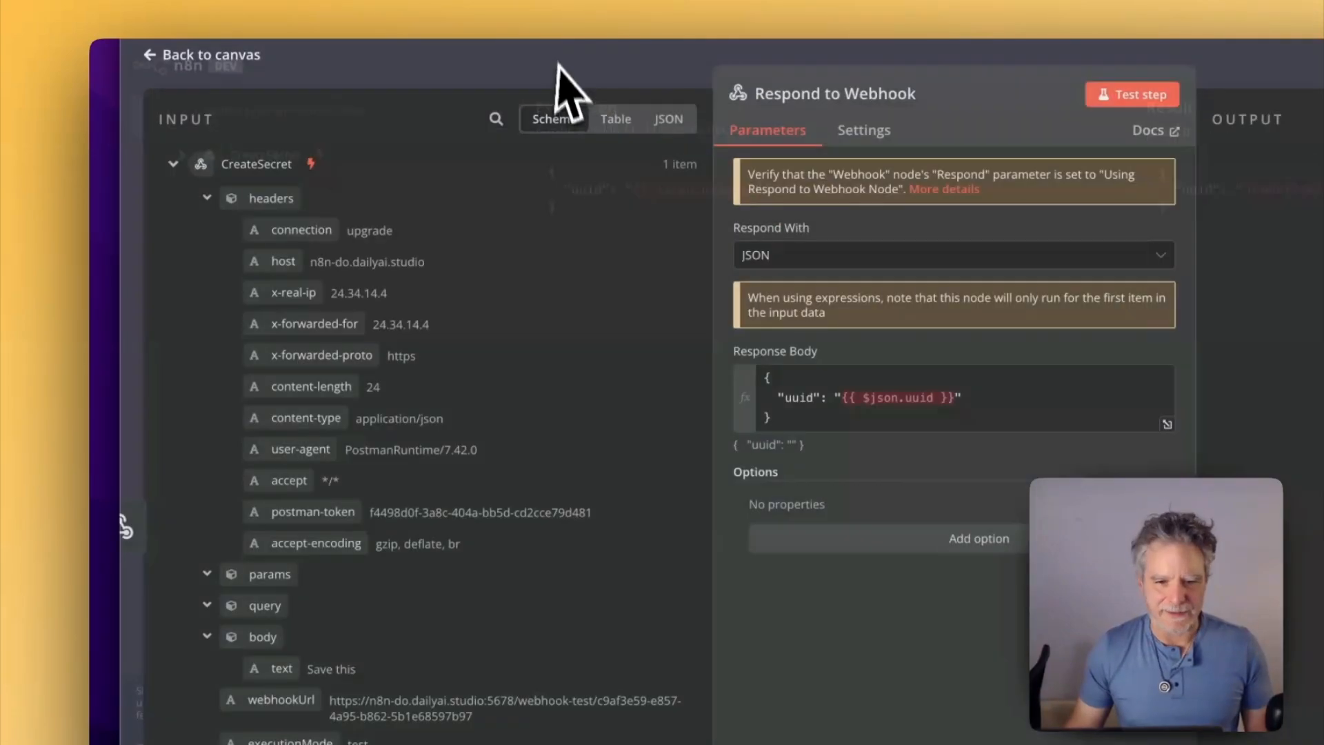
pyautogui.click(209, 54)
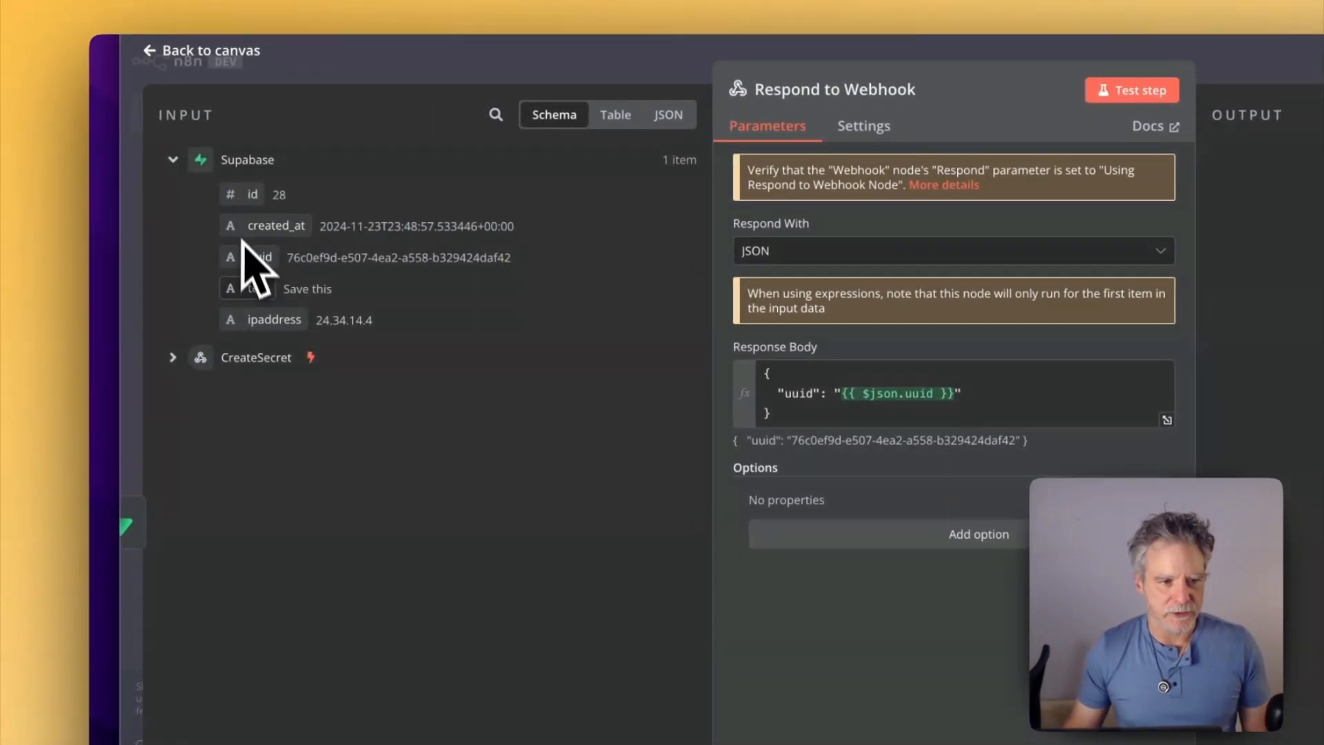
pyautogui.click(172, 159)
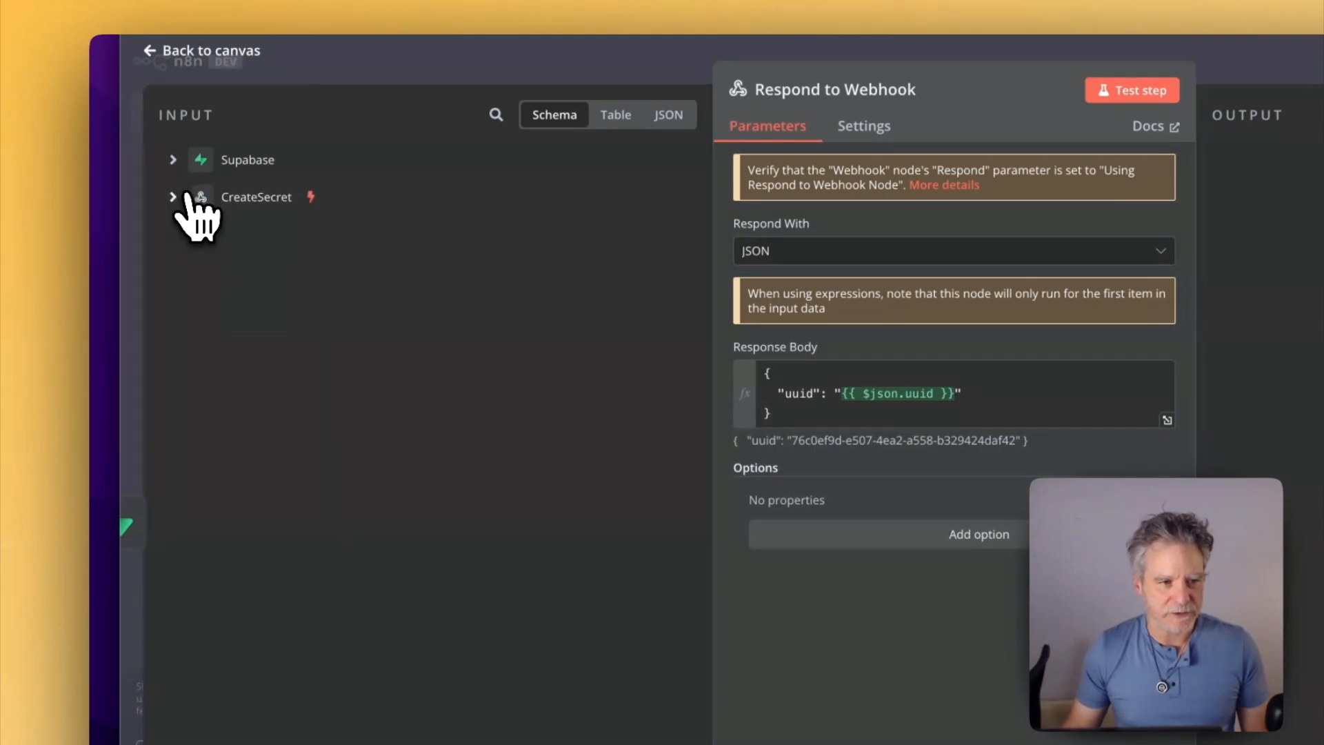
pyautogui.moveTo(203, 233)
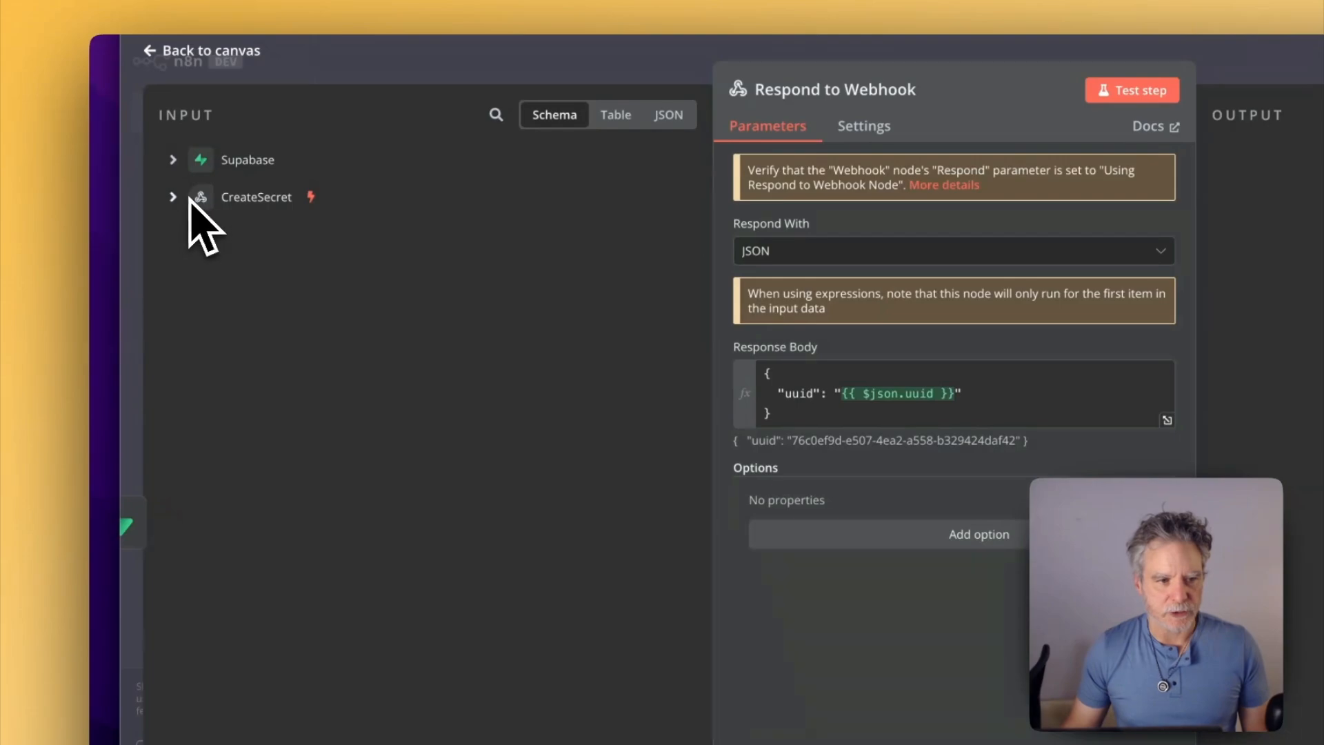
pyautogui.click(172, 159)
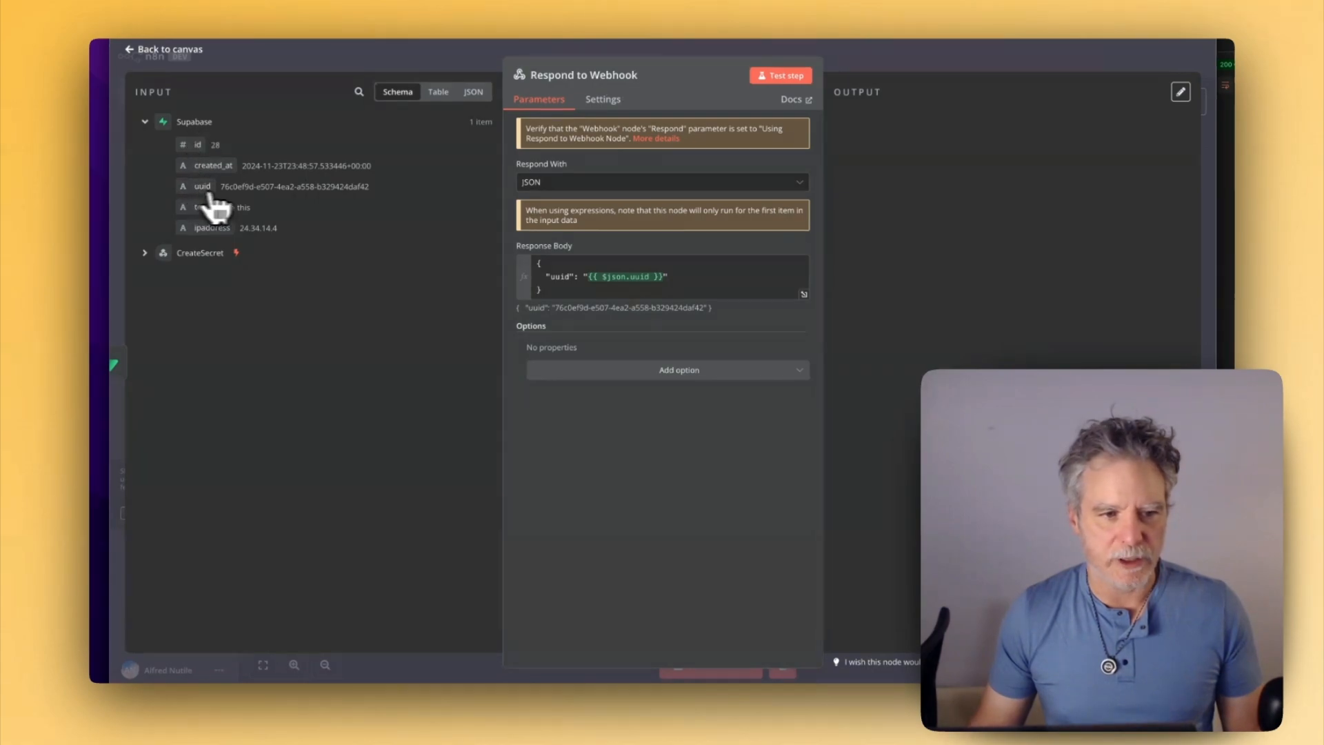
pyautogui.click(168, 49)
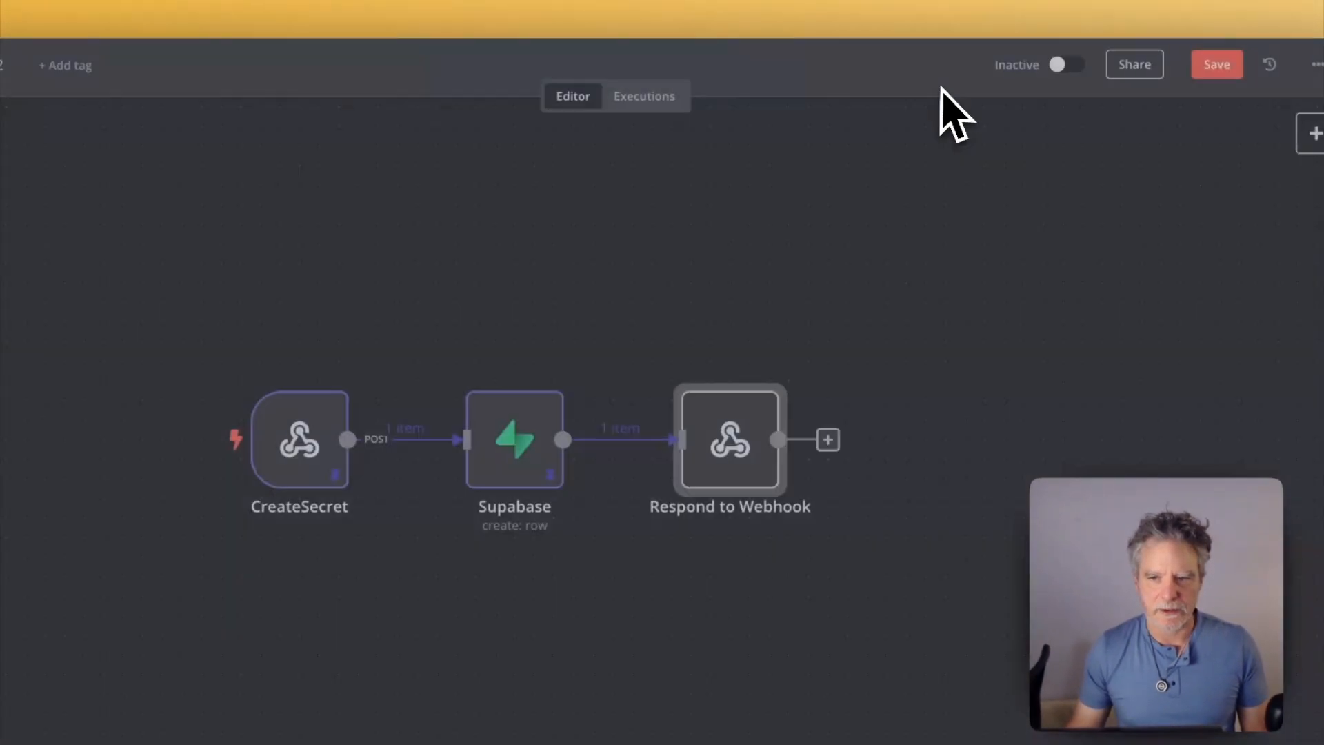
pyautogui.moveTo(591, 486)
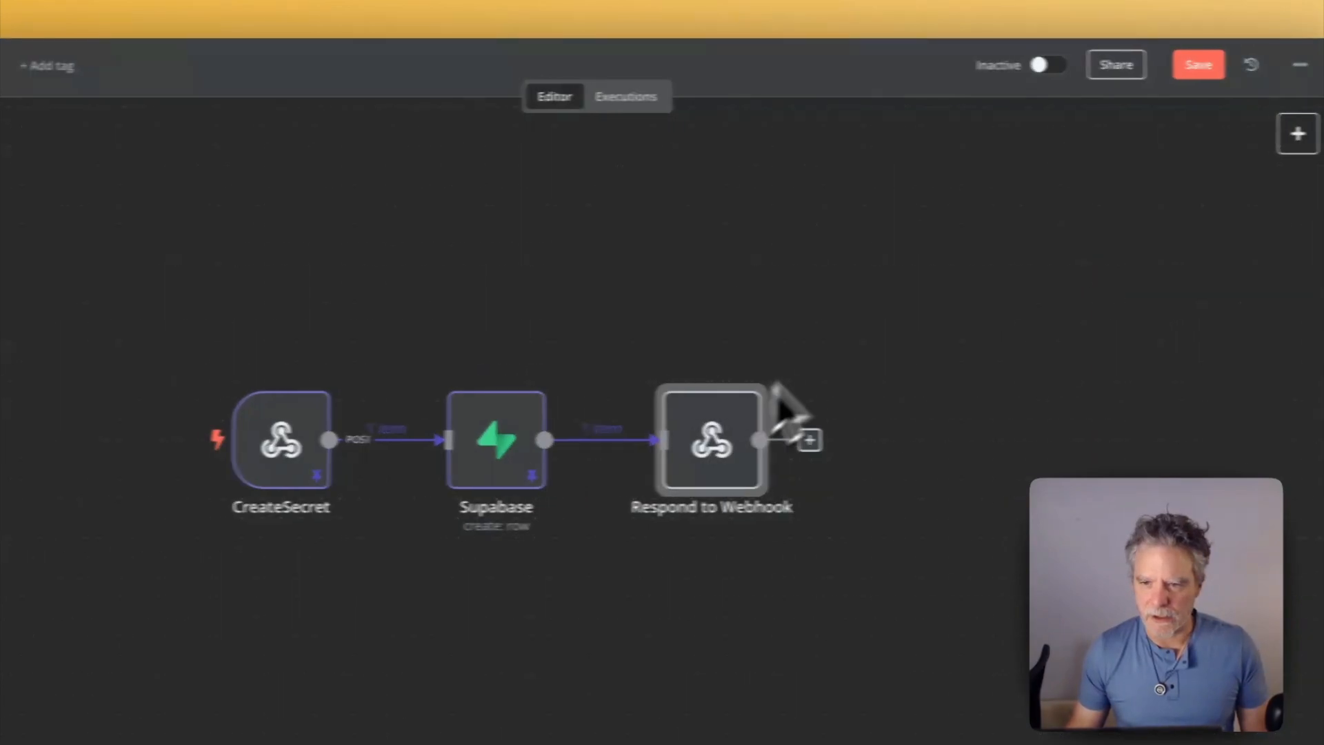
pyautogui.click(1198, 64)
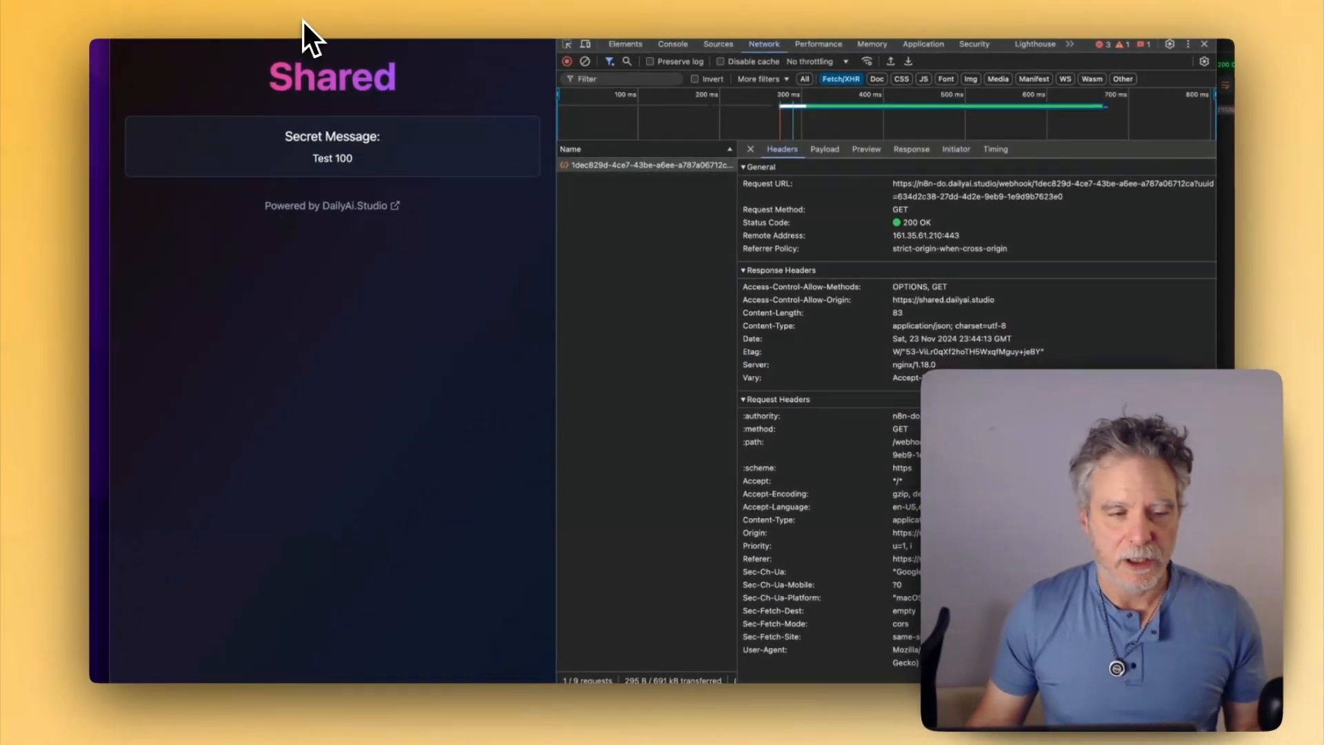
pyautogui.moveTo(317, 80)
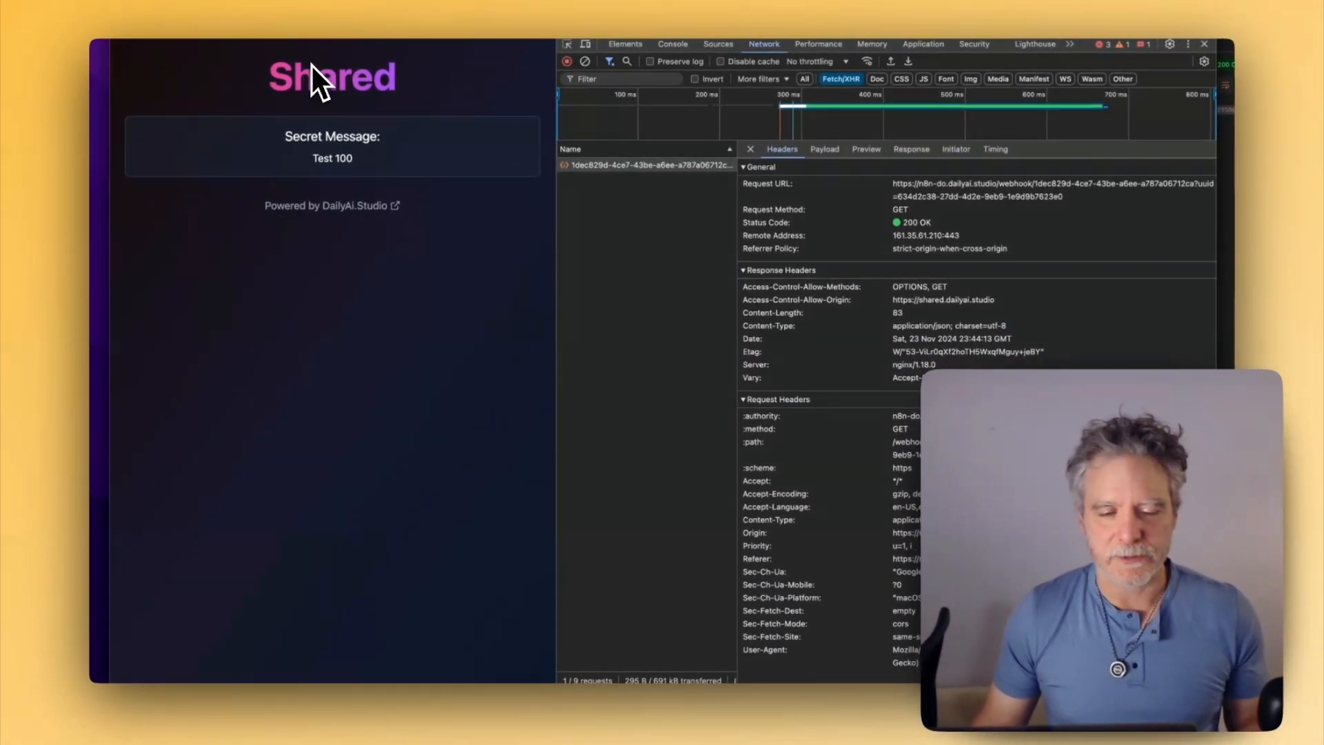
pyautogui.moveTo(507, 110)
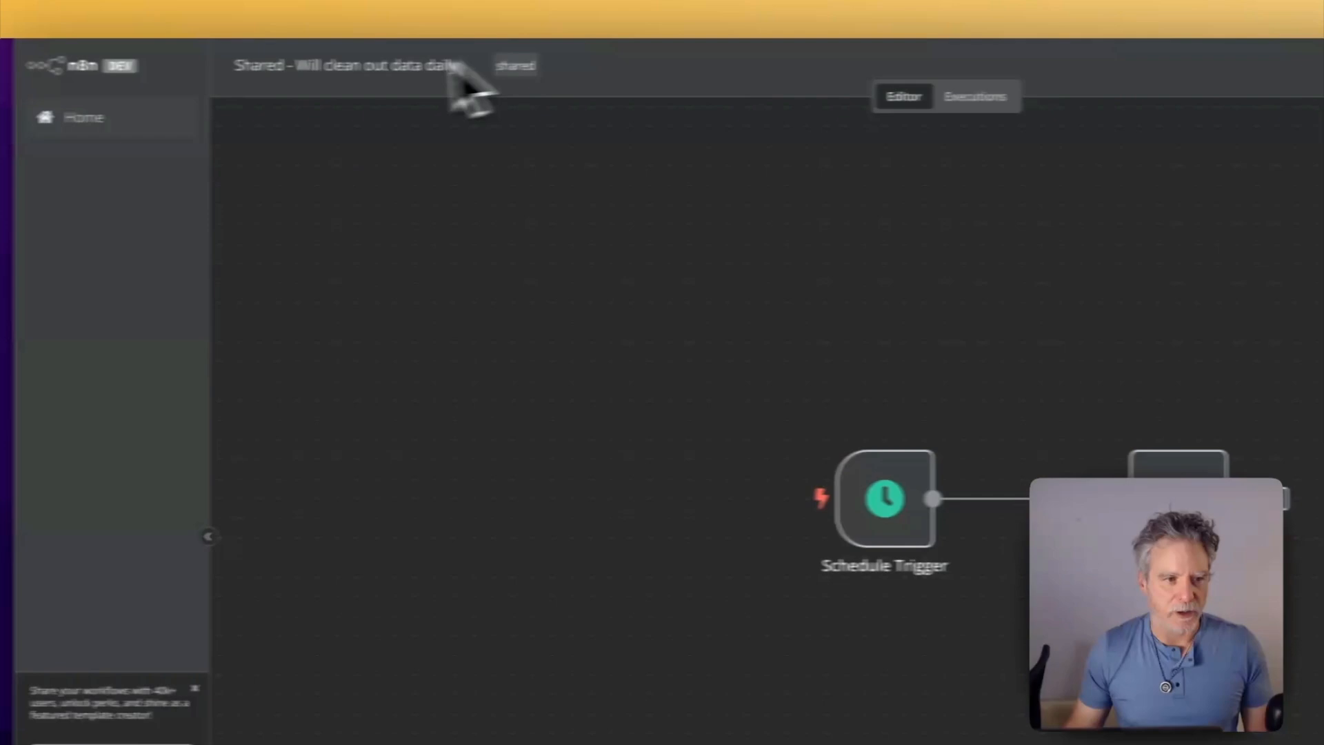
# Create a workflow with a GET webhook trigger, Respond Immediately, CORS origin *, listening.
pyautogui.click(84, 116)
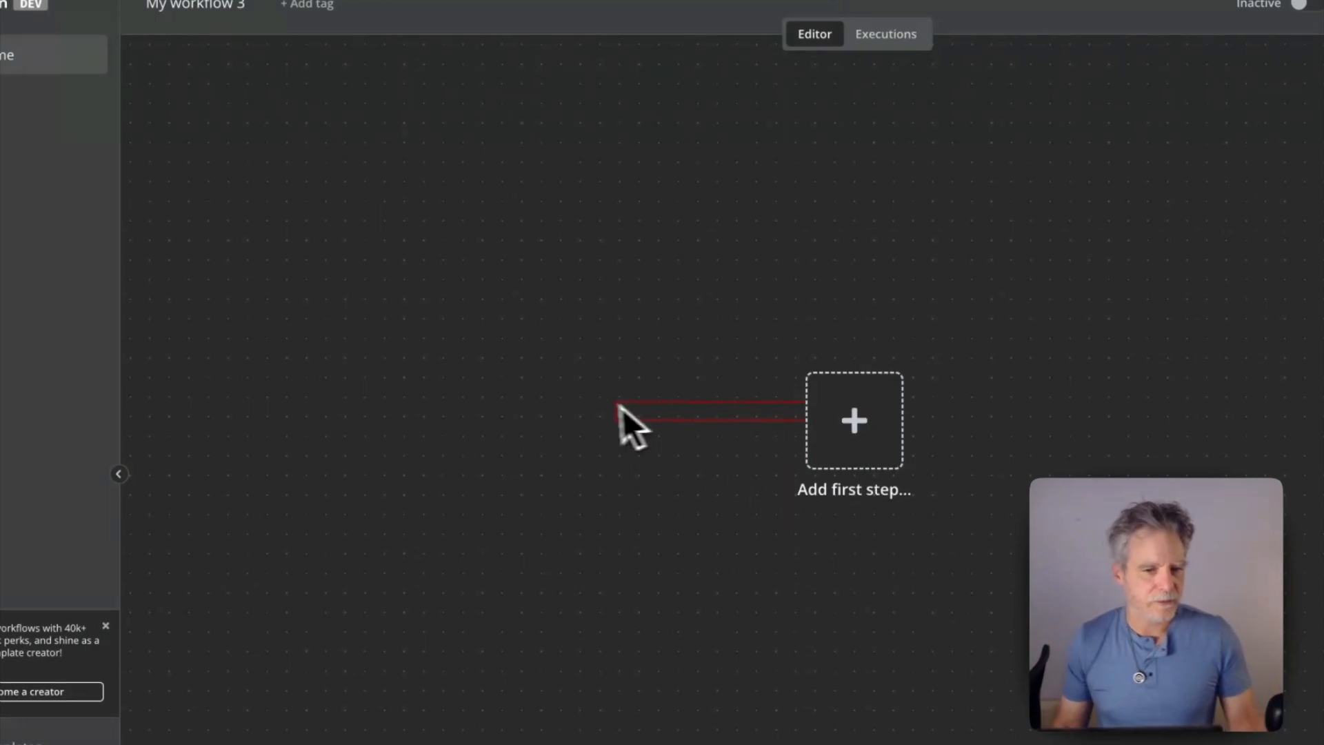
pyautogui.click(854, 420)
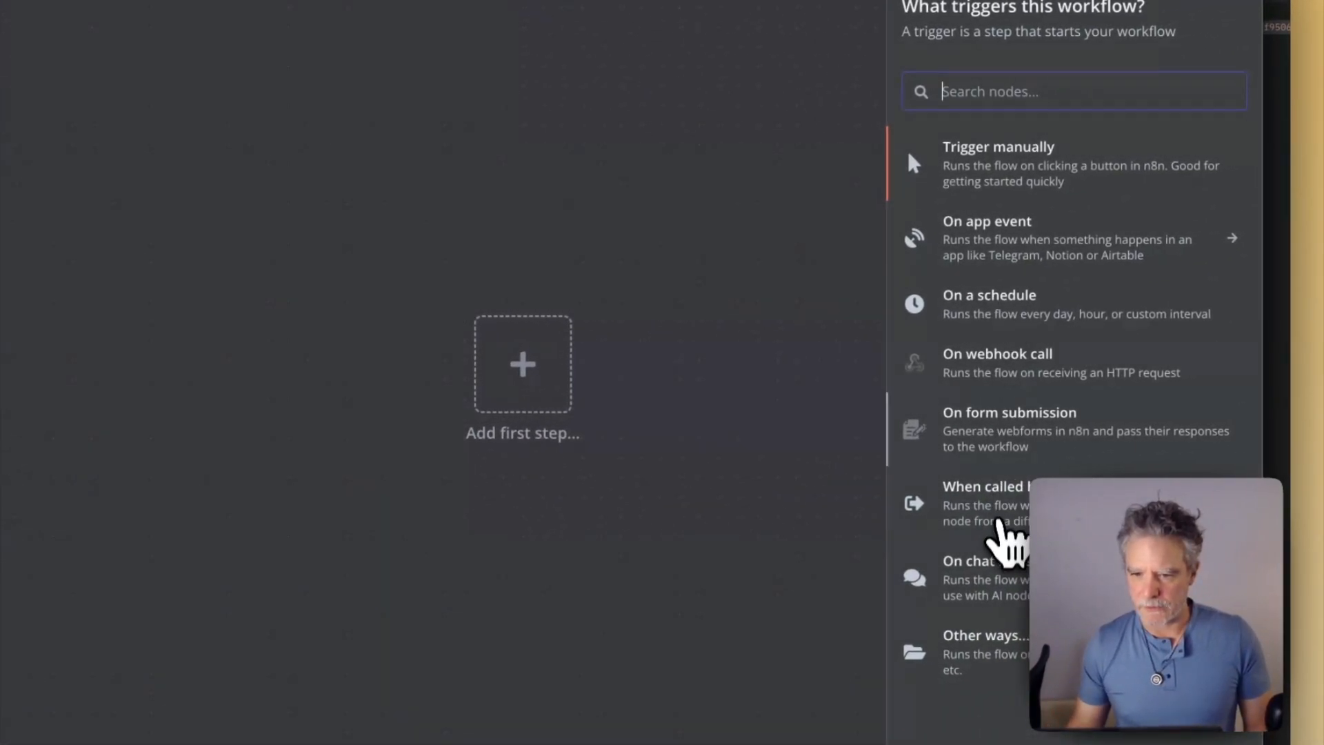
pyautogui.click(997, 353)
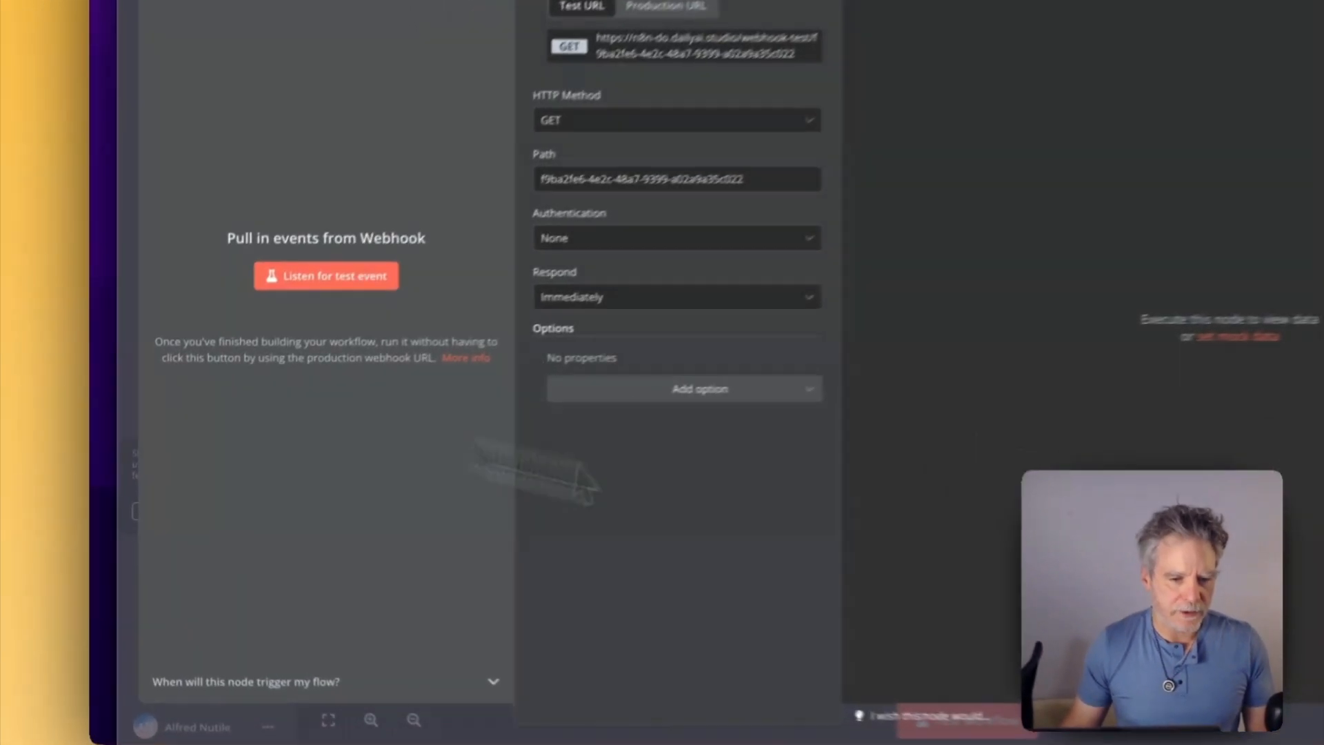
pyautogui.click(699, 388)
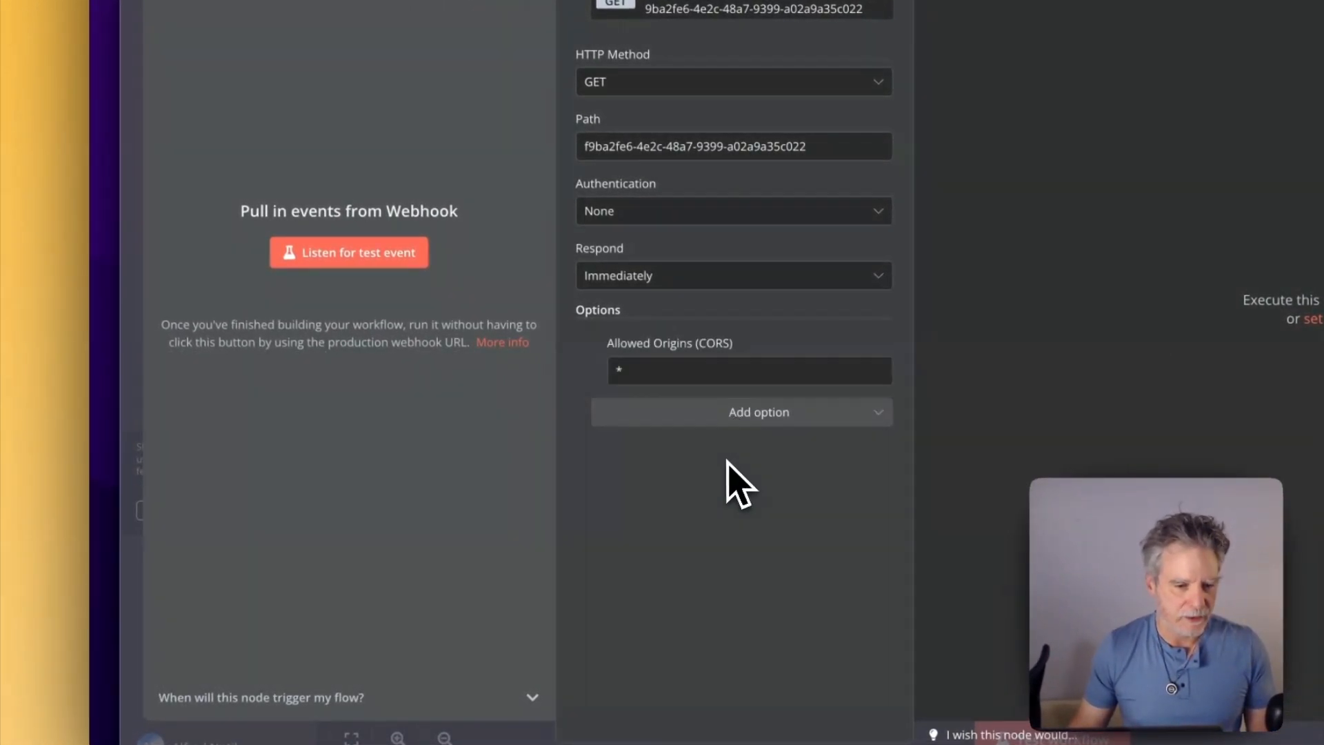
pyautogui.click(731, 275)
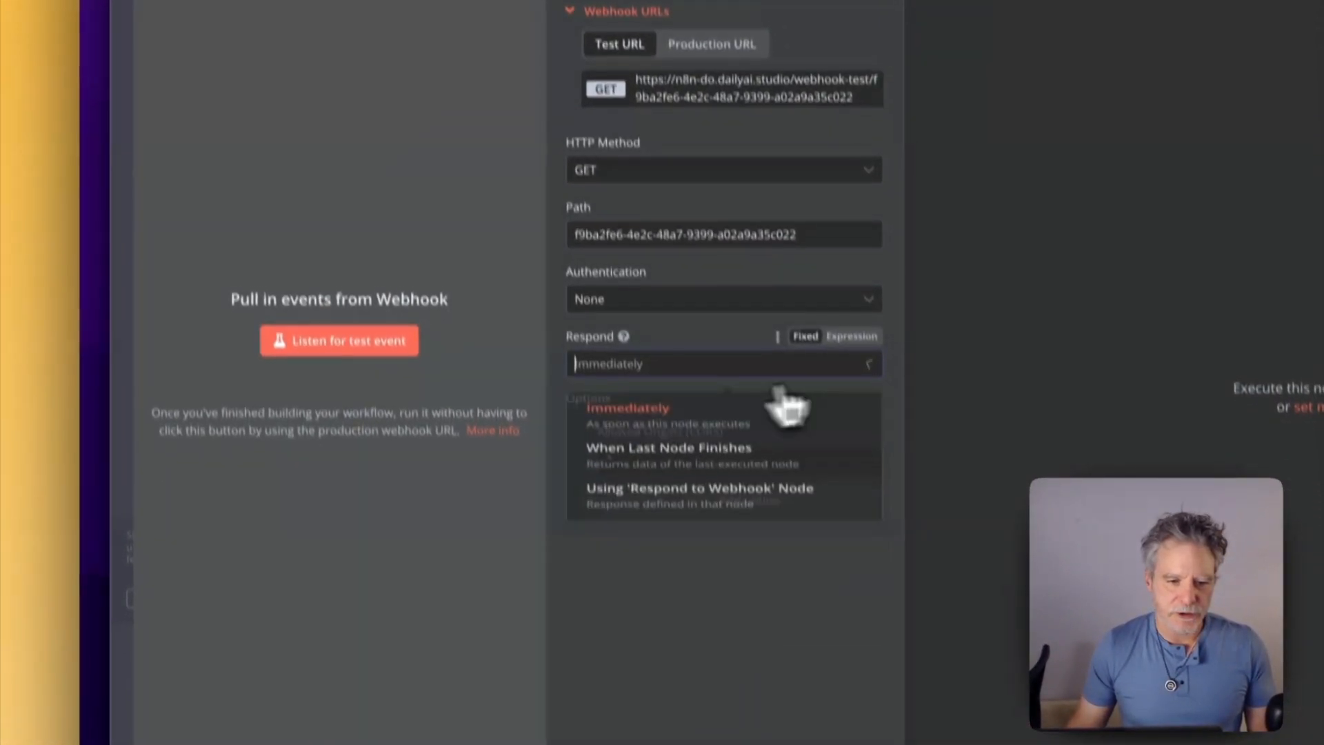
pyautogui.click(628, 408)
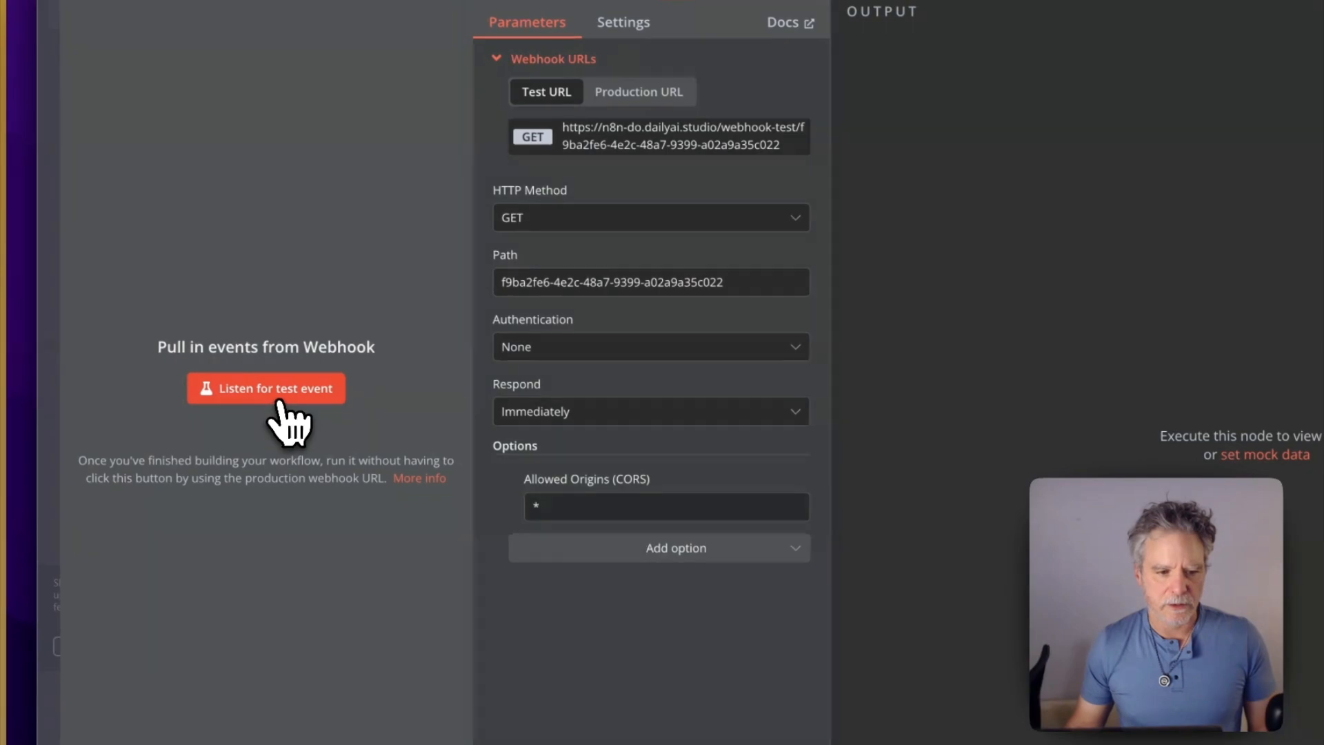
pyautogui.click(265, 388)
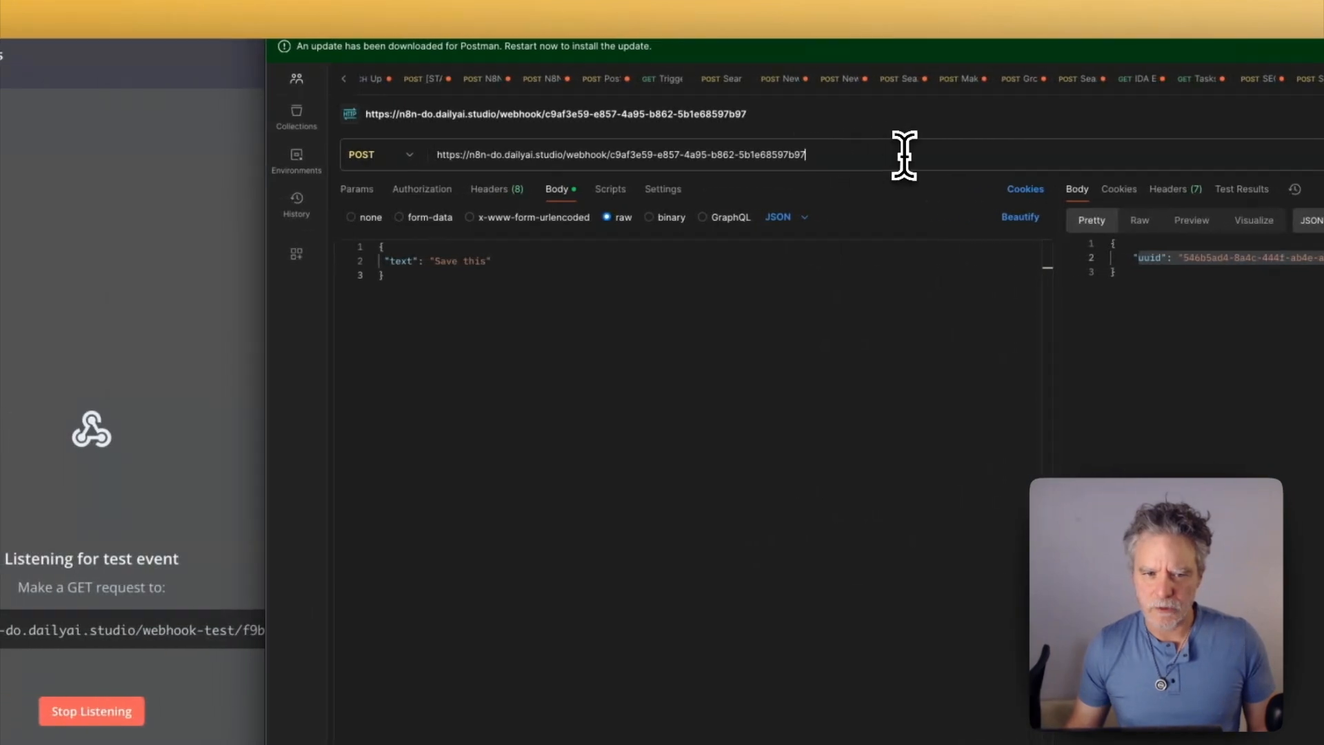
# Switch the Postman request to GET with no body and append ?uuid to the URL.
pyautogui.click(380, 154)
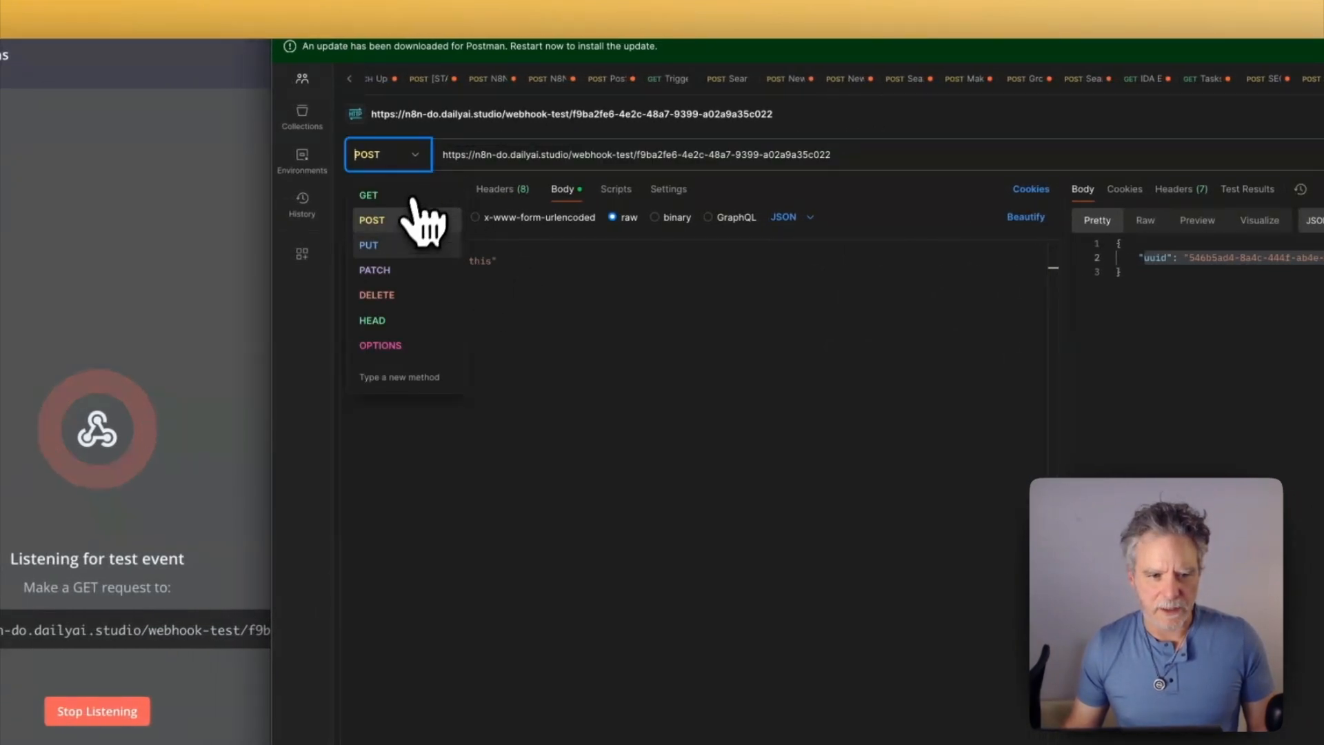
pyautogui.click(368, 195)
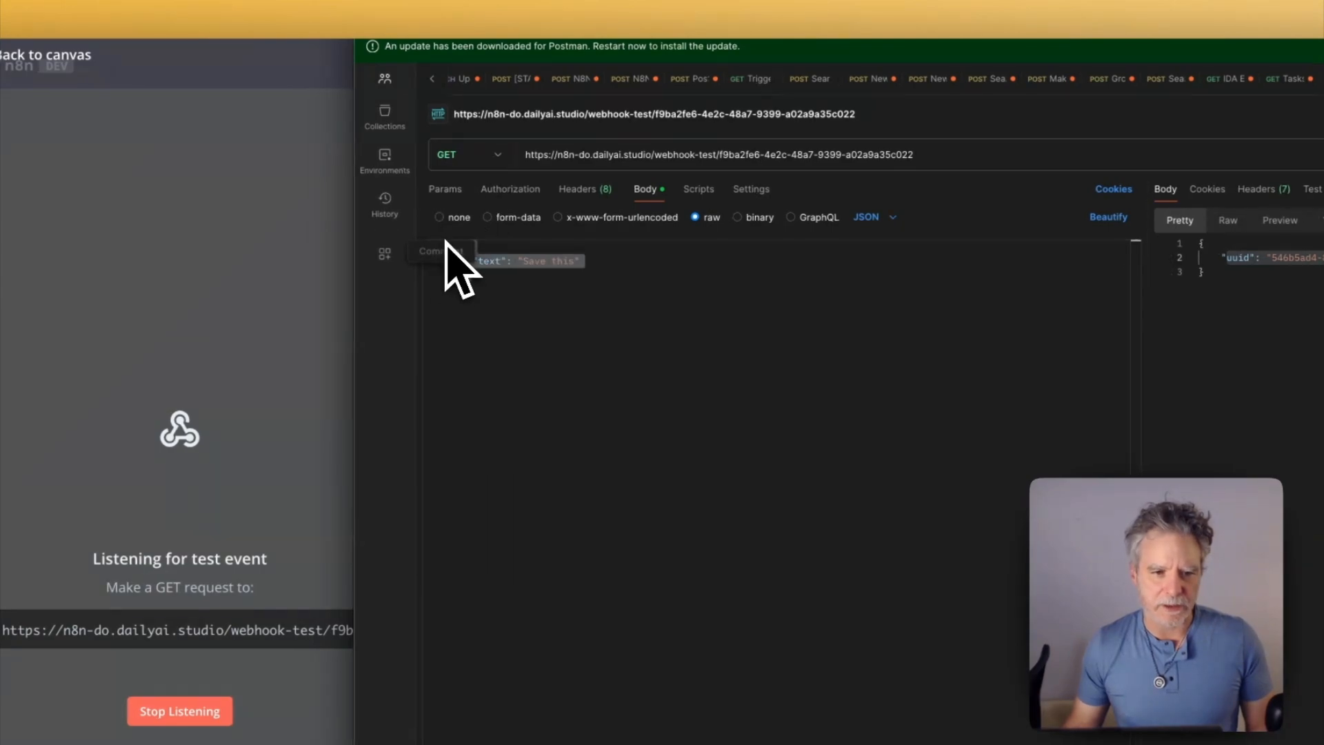
pyautogui.click(643, 154)
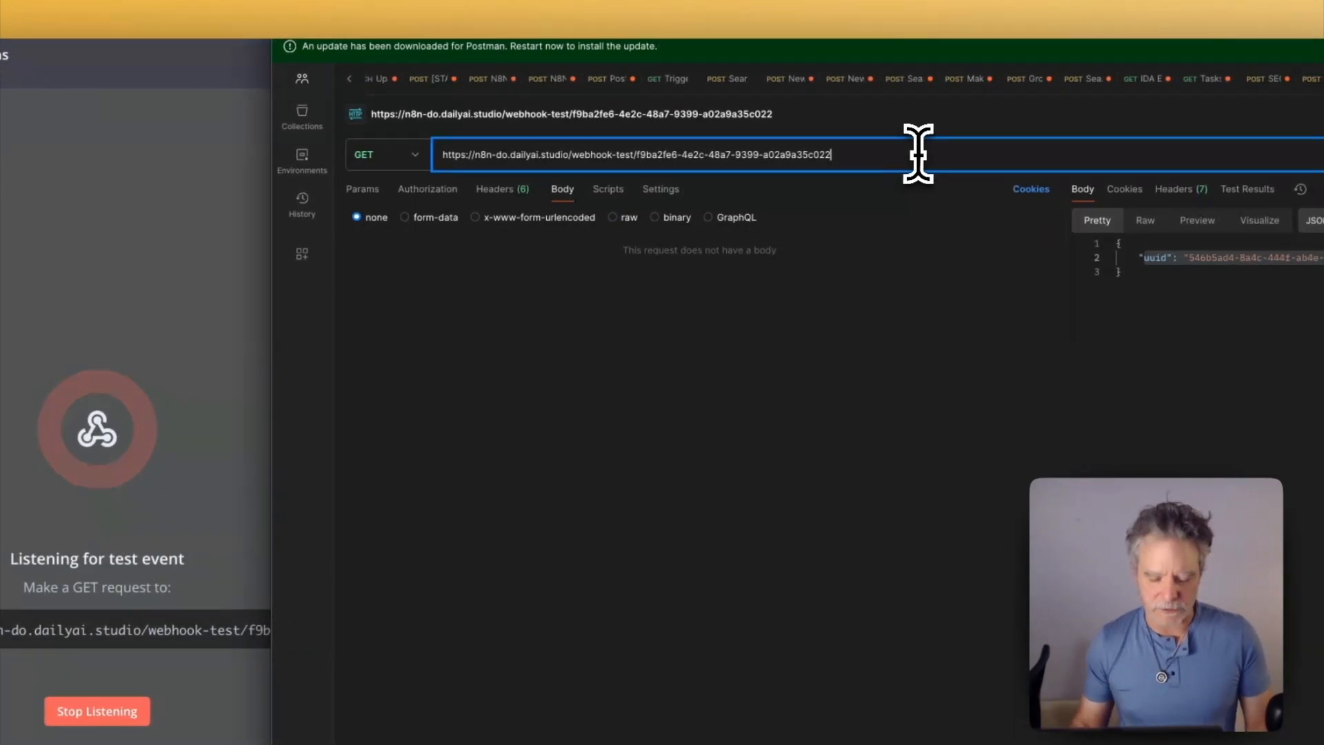
pyautogui.write('?uuid')
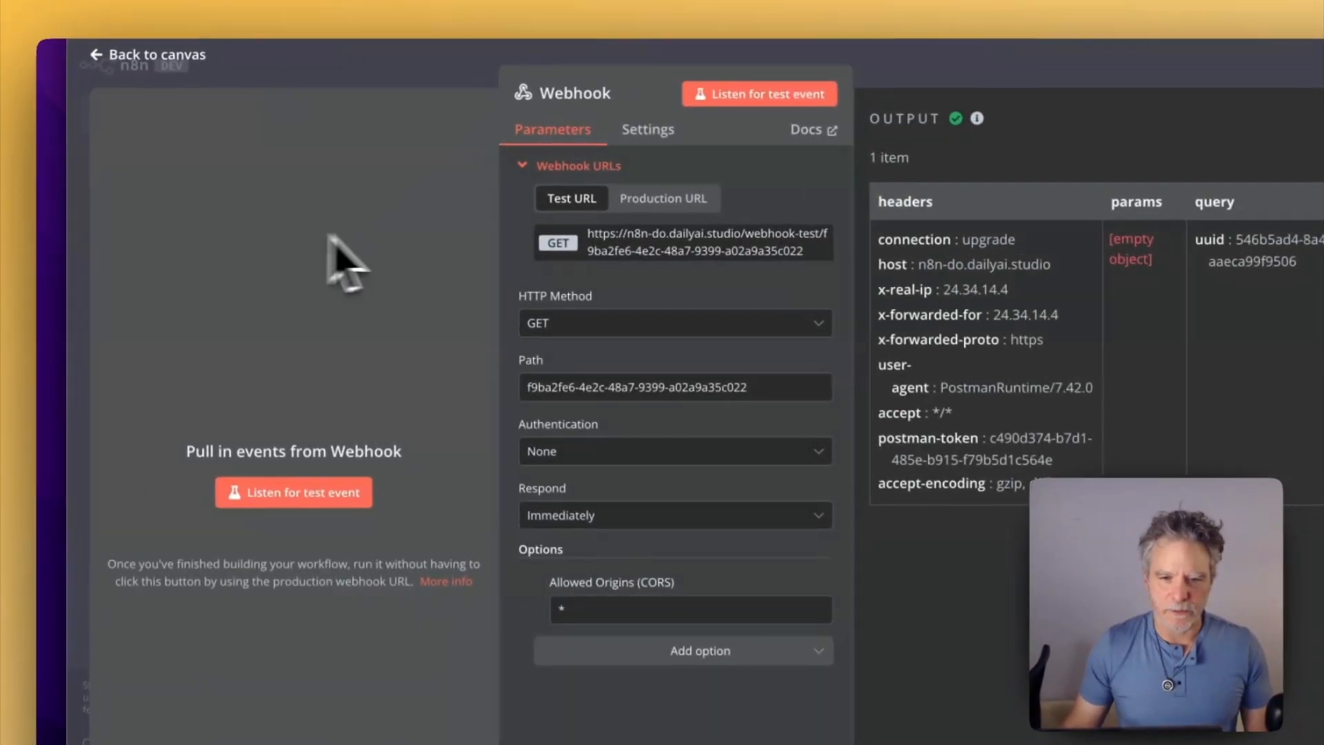
# Add a Supabase Get Row on table shares where uuid equals {{ $json.query.uuid }}.
pyautogui.click(147, 54)
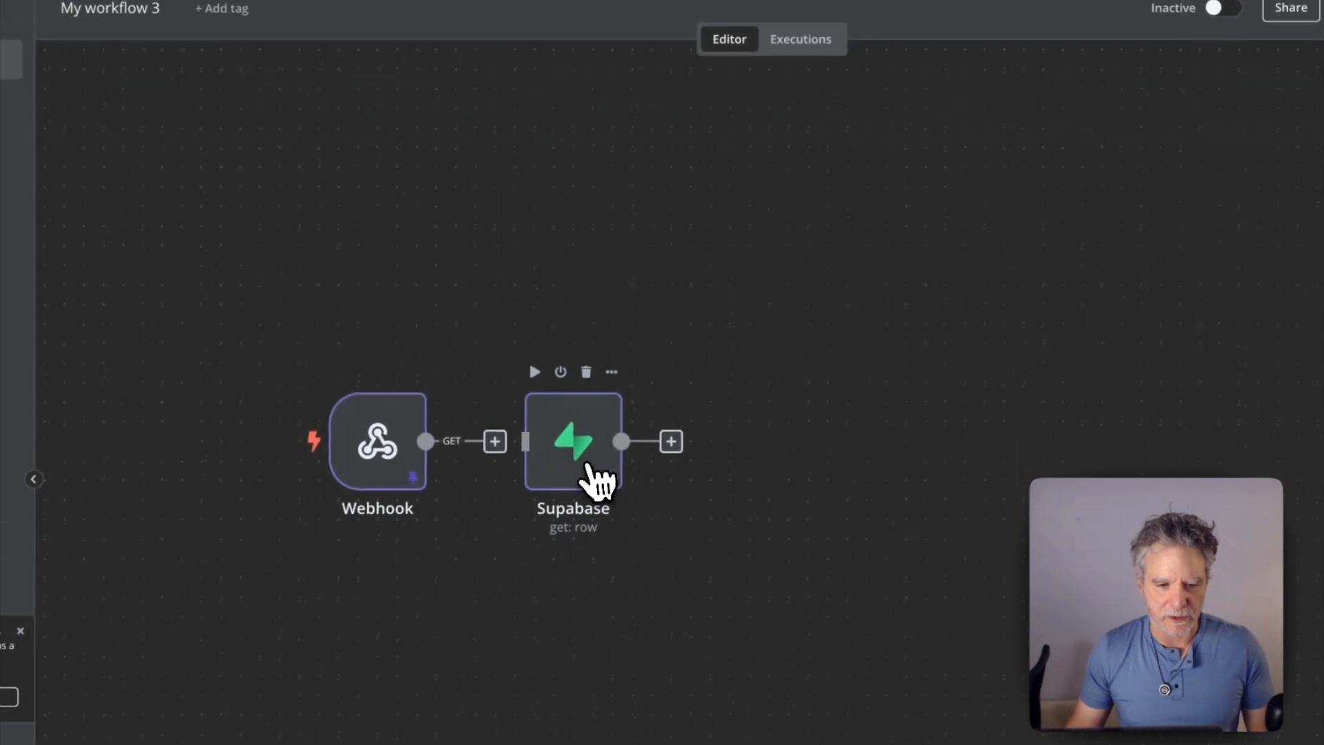
pyautogui.click(534, 372)
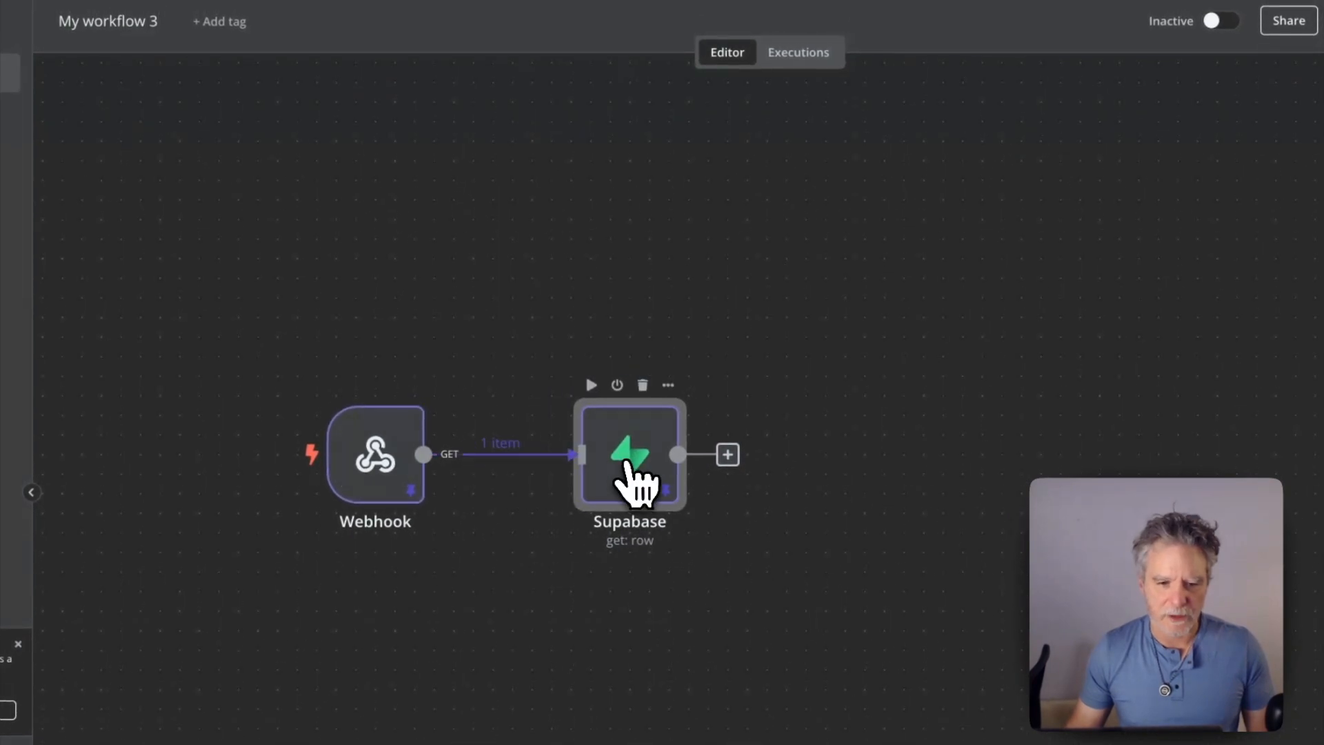
pyautogui.doubleClick(629, 455)
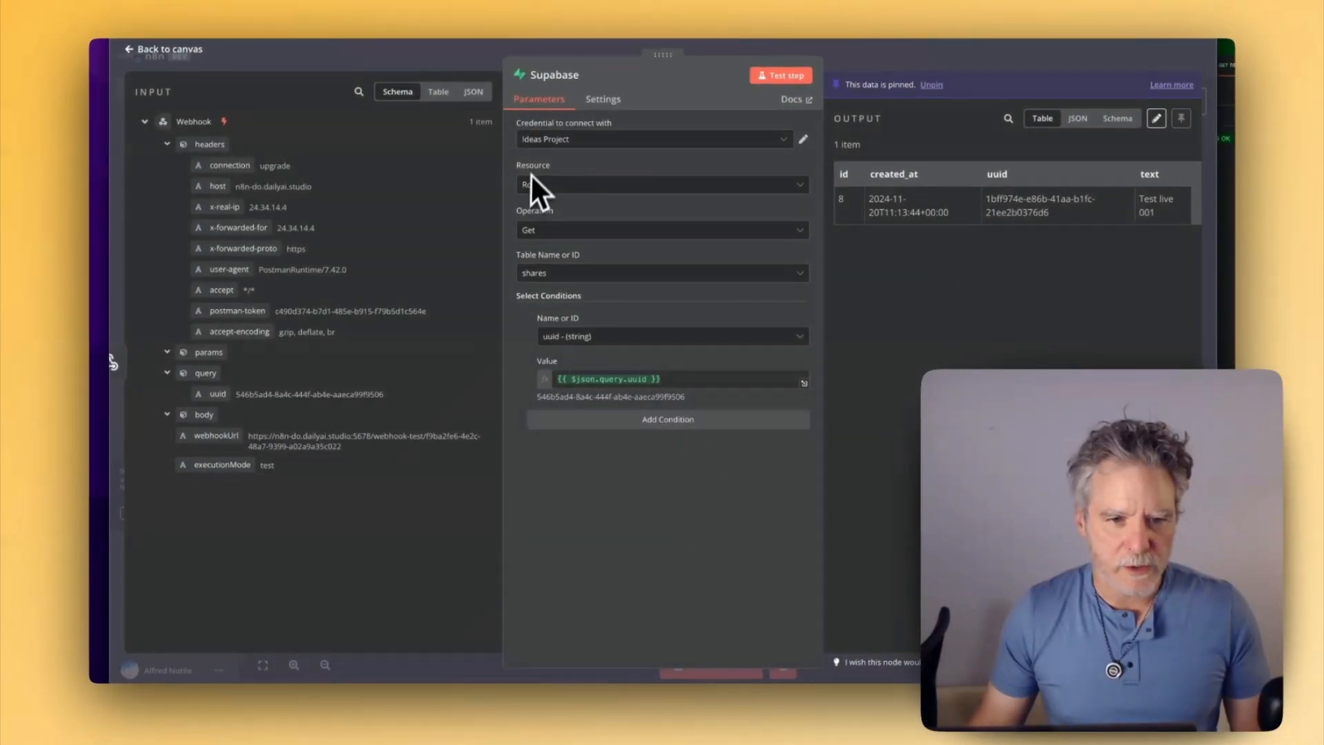
pyautogui.click(661, 184)
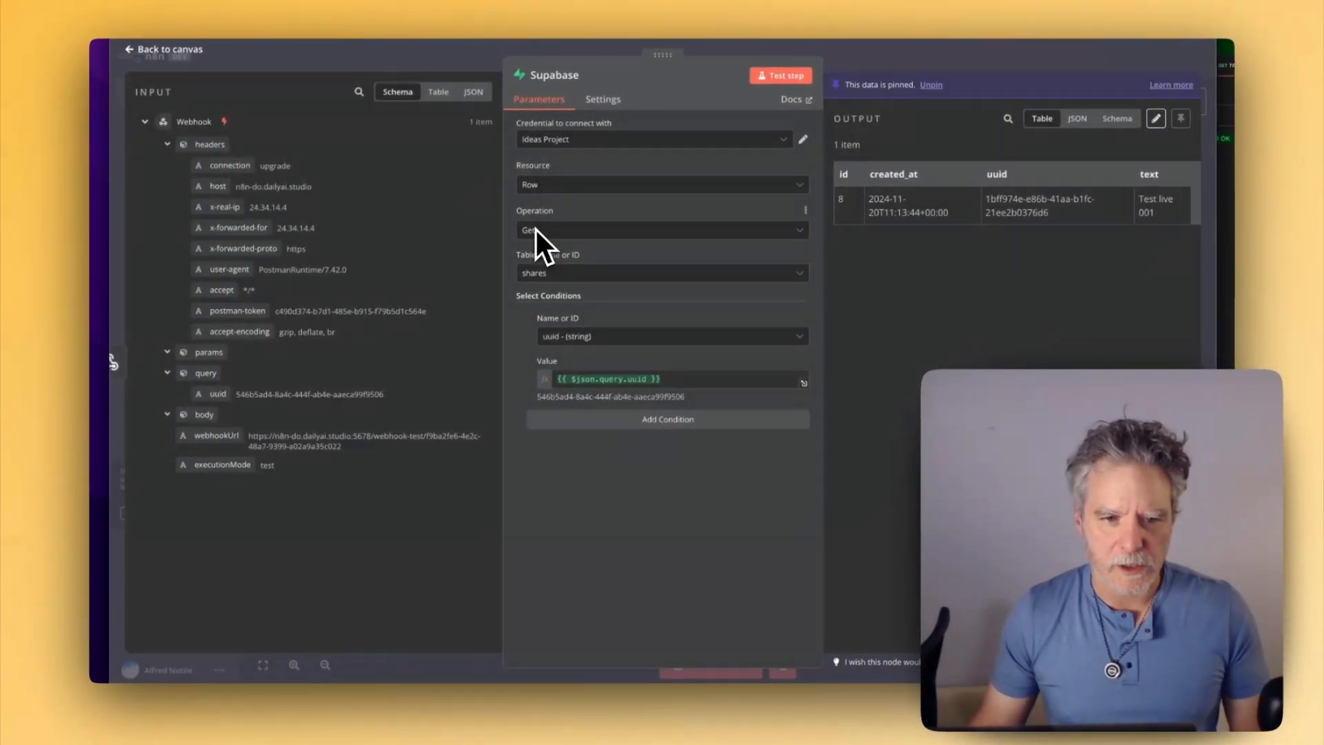
pyautogui.moveTo(595, 91)
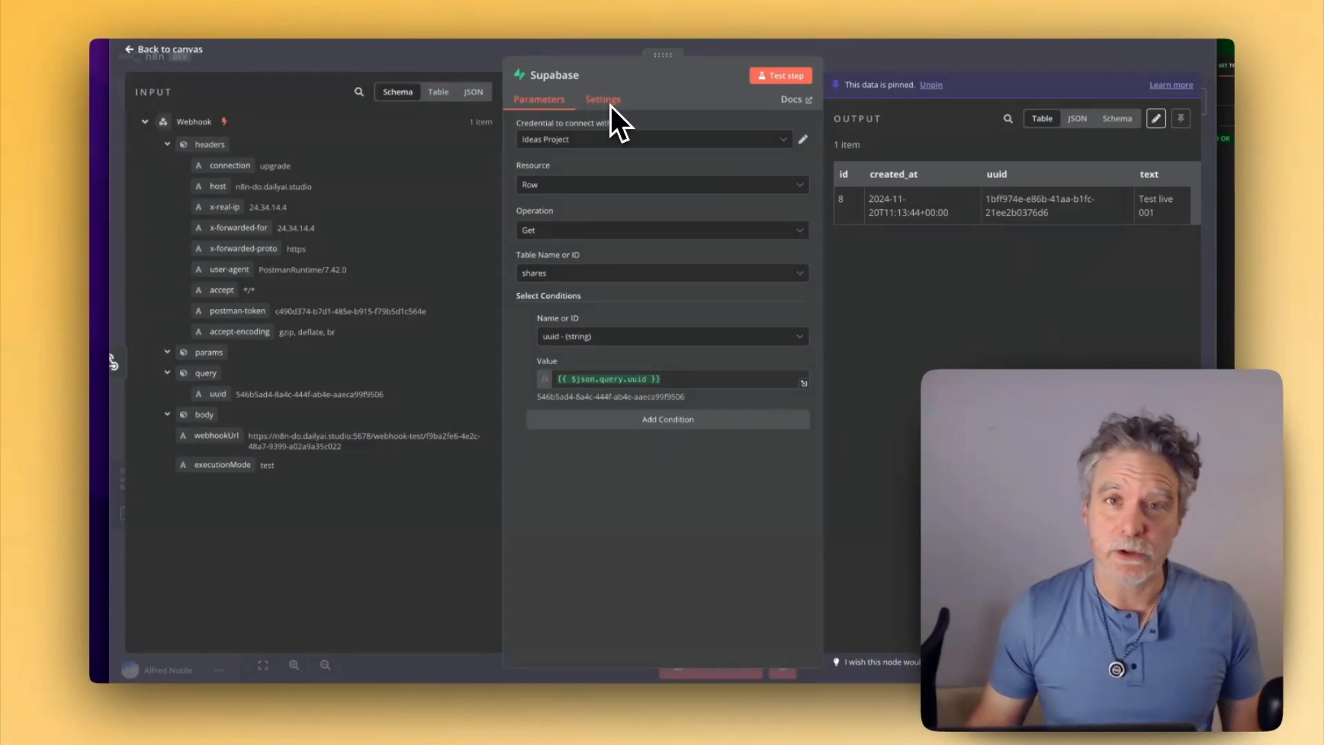
pyautogui.moveTo(583, 257)
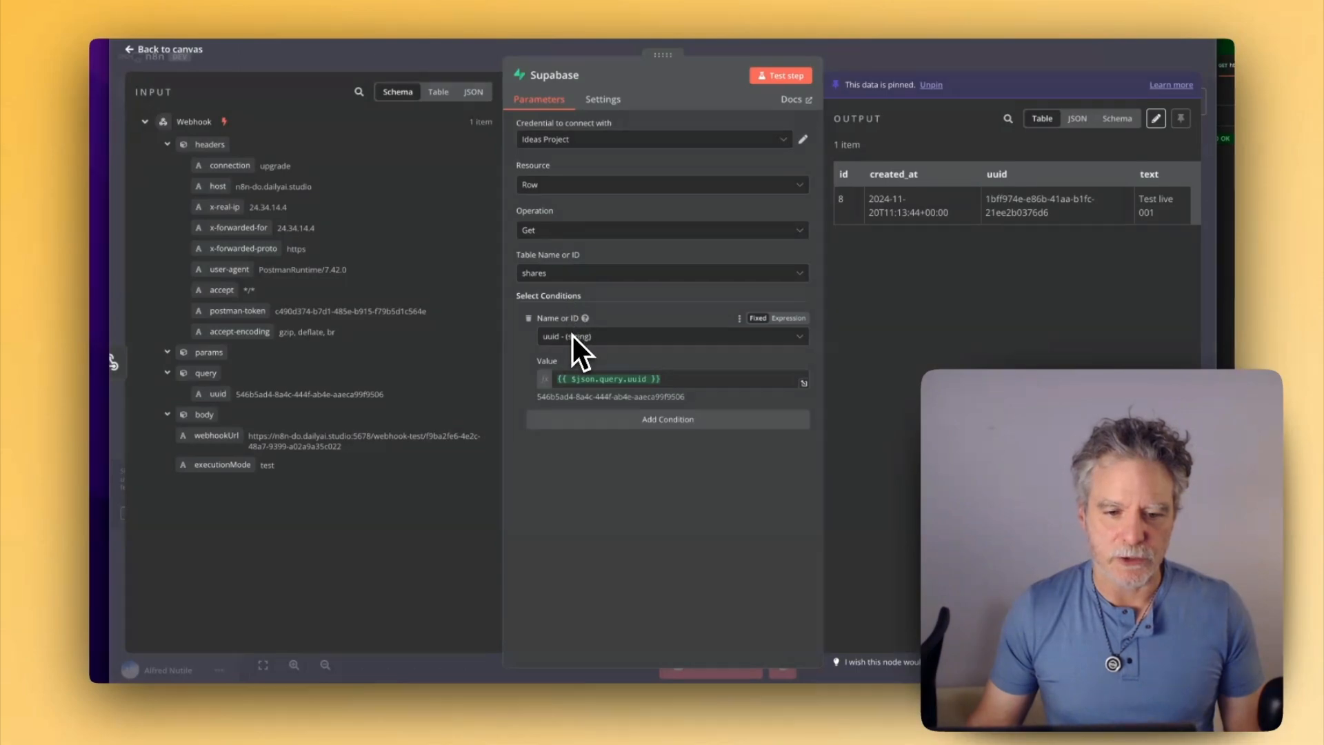
pyautogui.moveTo(211, 397)
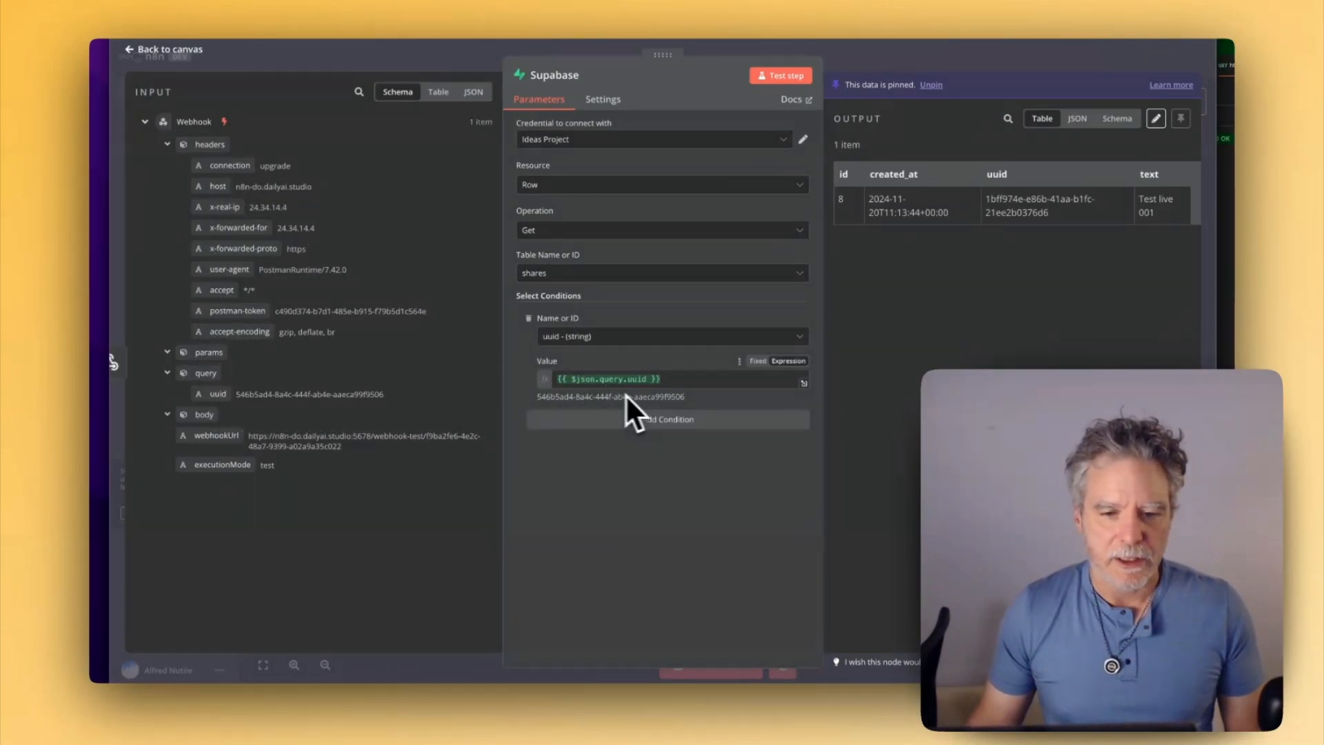
pyautogui.click(168, 49)
pyautogui.write('swt')
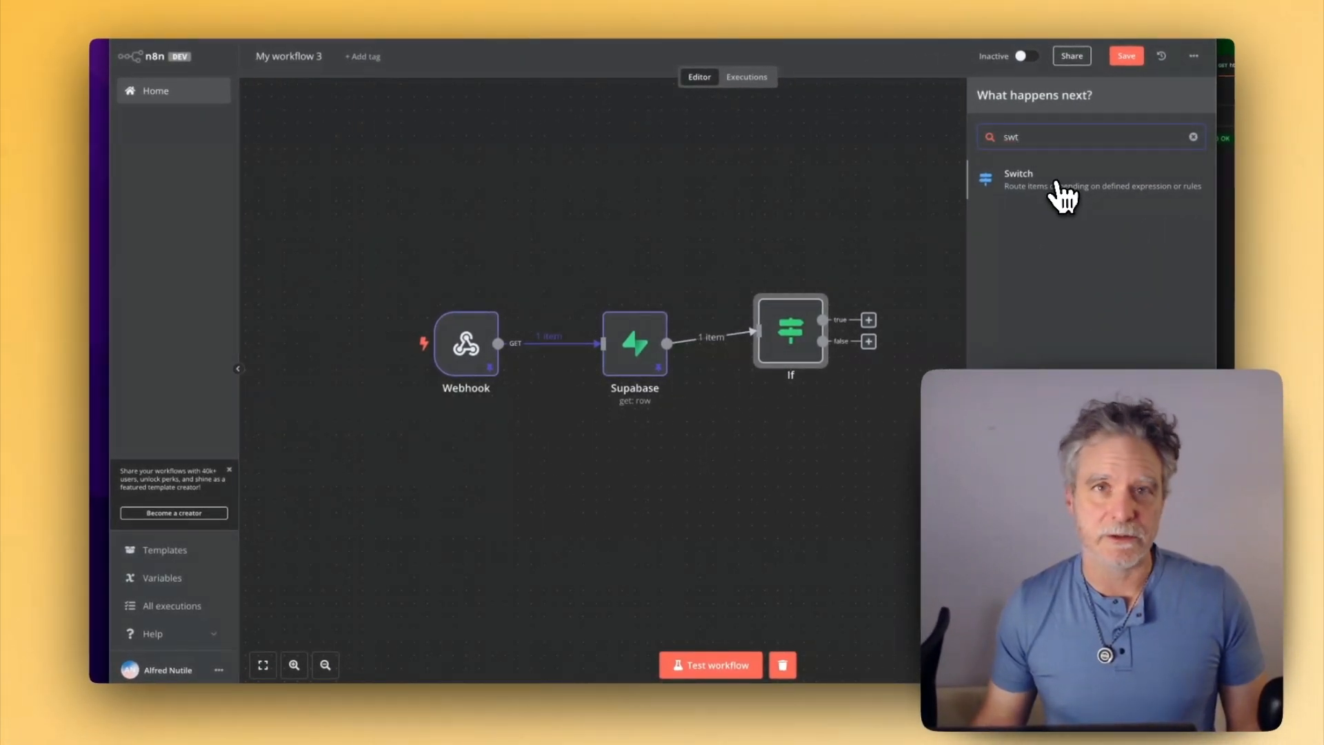
pyautogui.moveTo(923, 165)
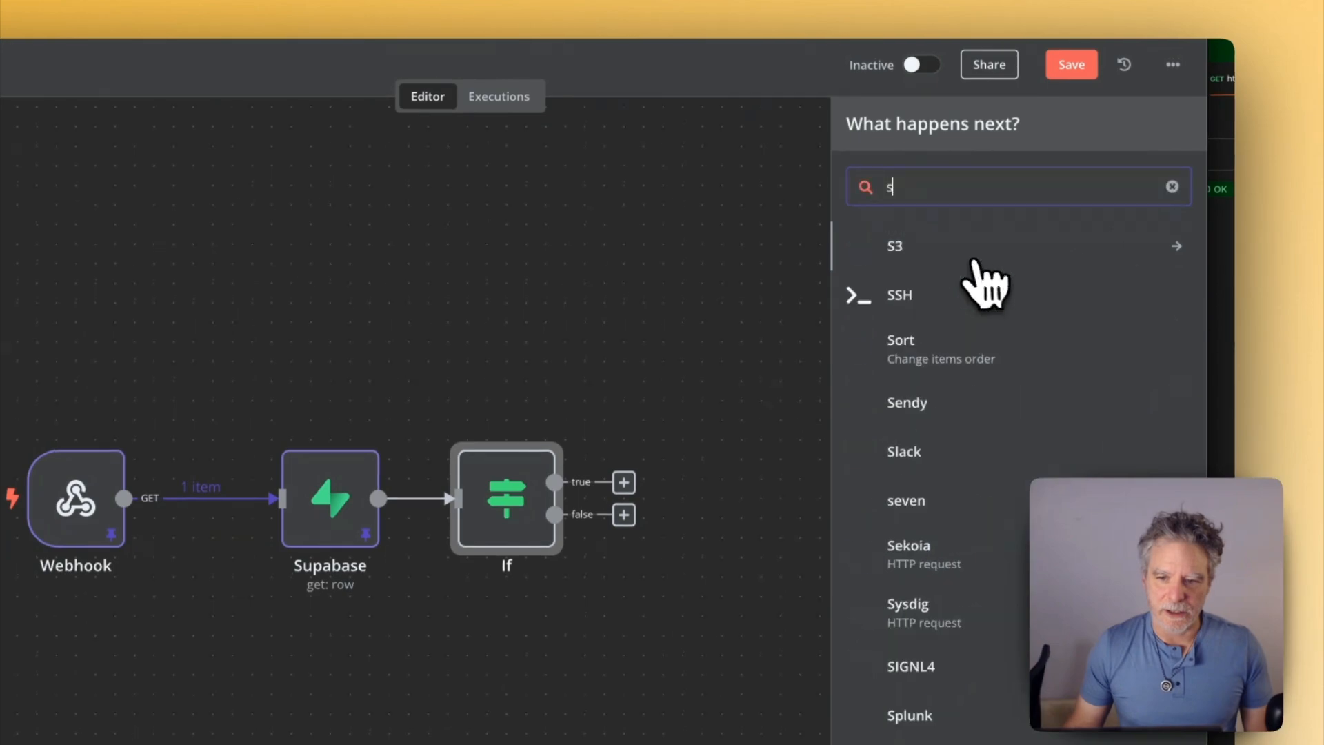
# Set the If condition so created_at is after one hour ago.
pyautogui.write('w')
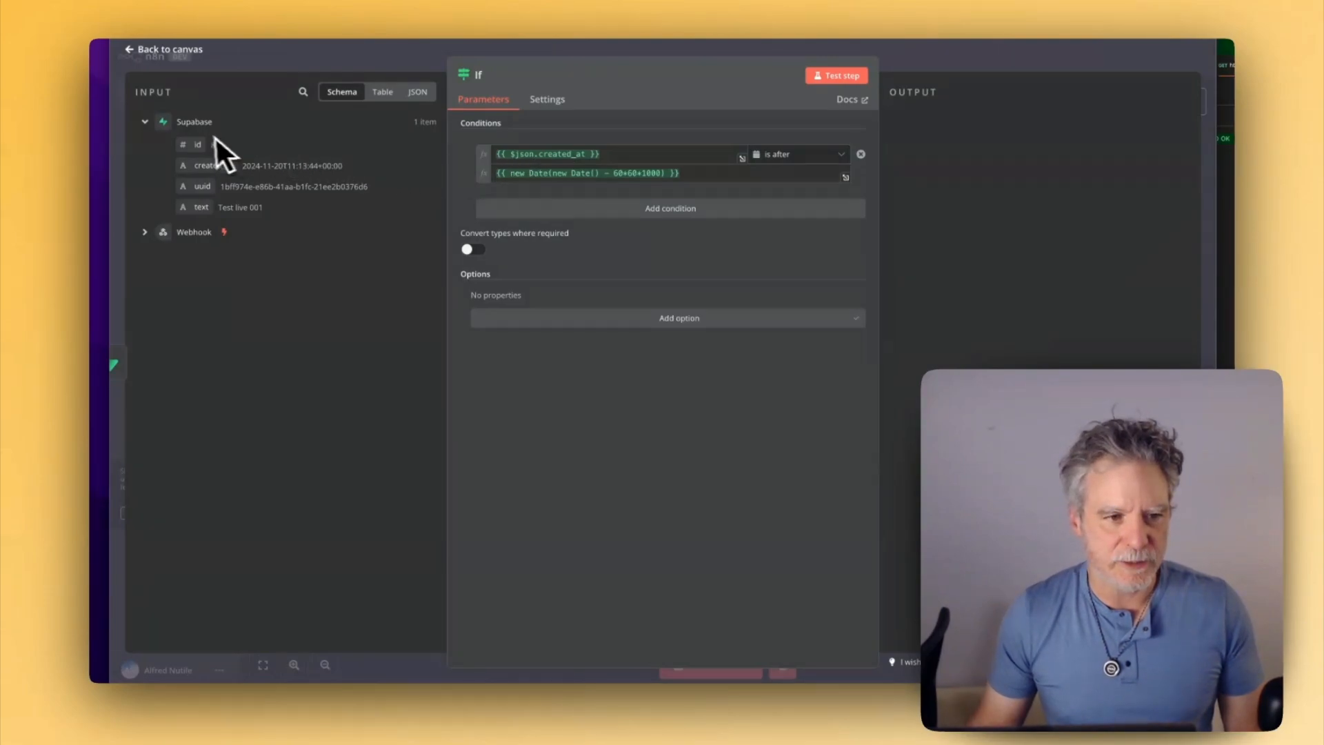
pyautogui.moveTo(591, 194)
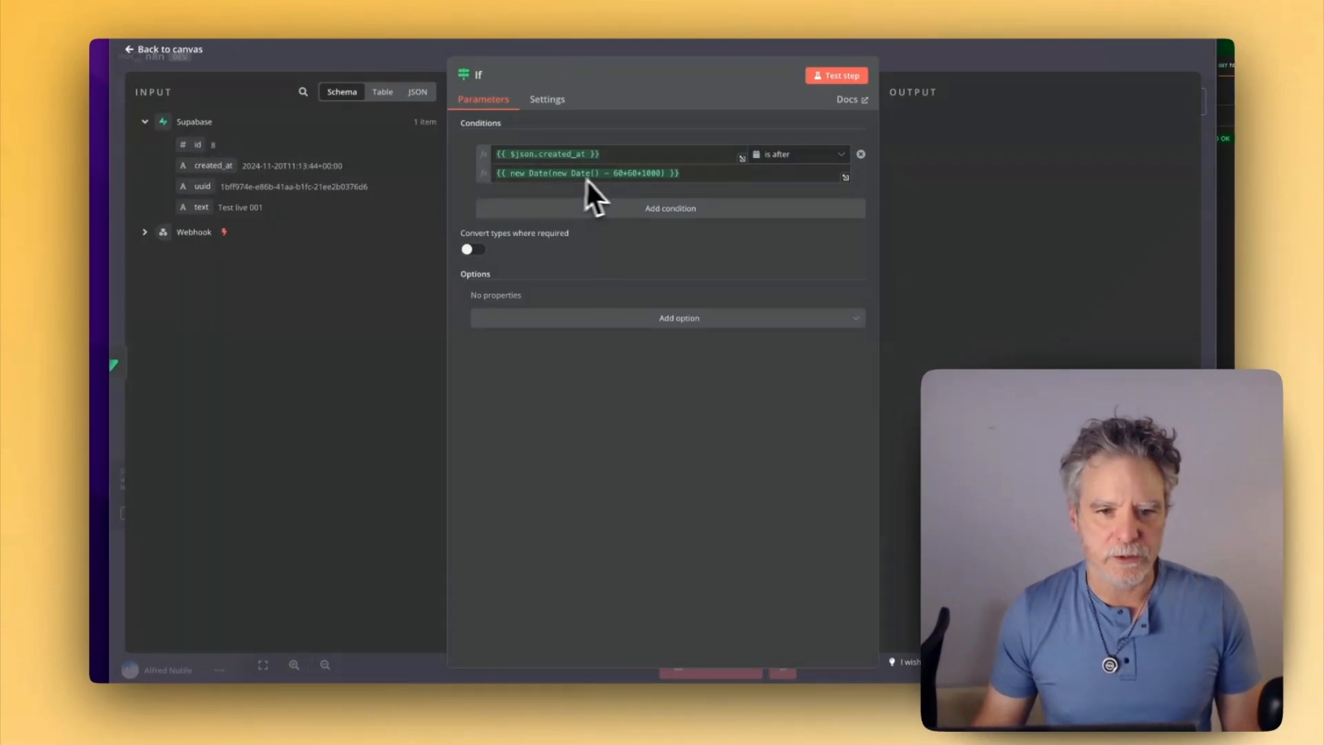
pyautogui.moveTo(718, 203)
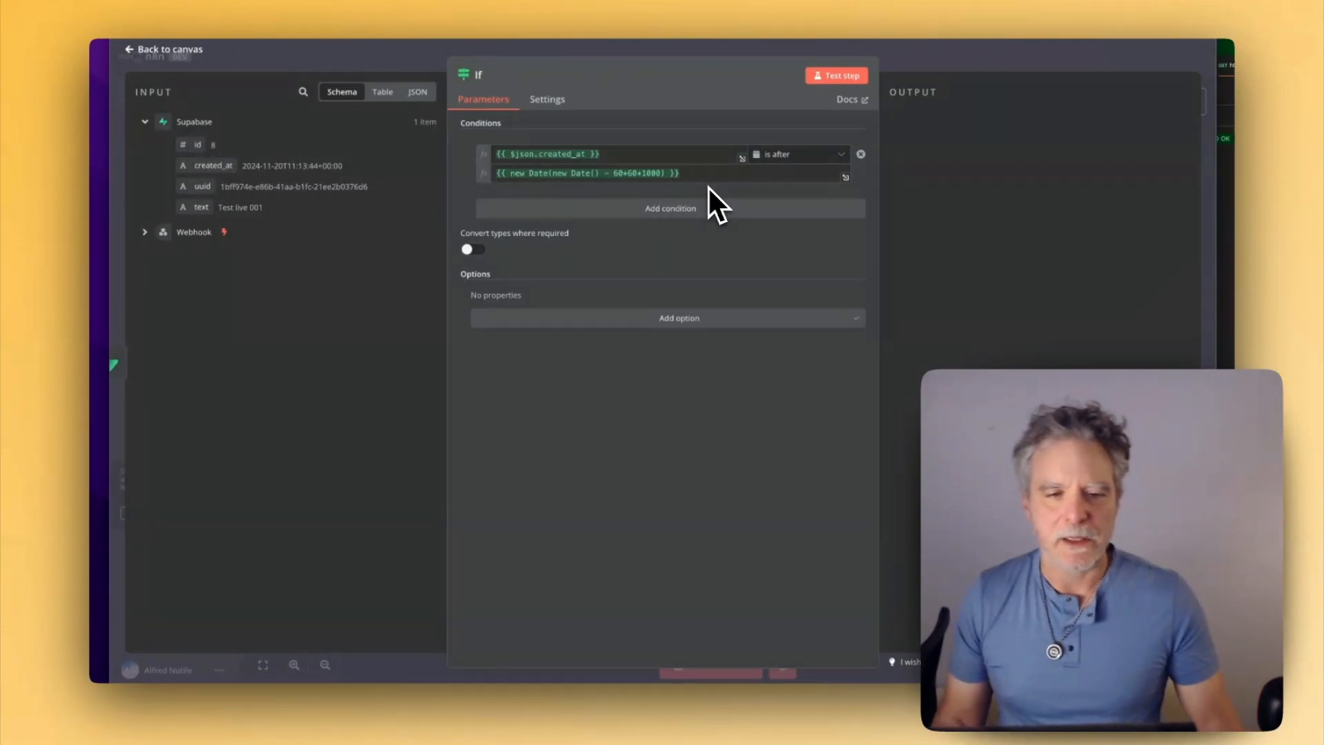
pyautogui.moveTo(951, 93)
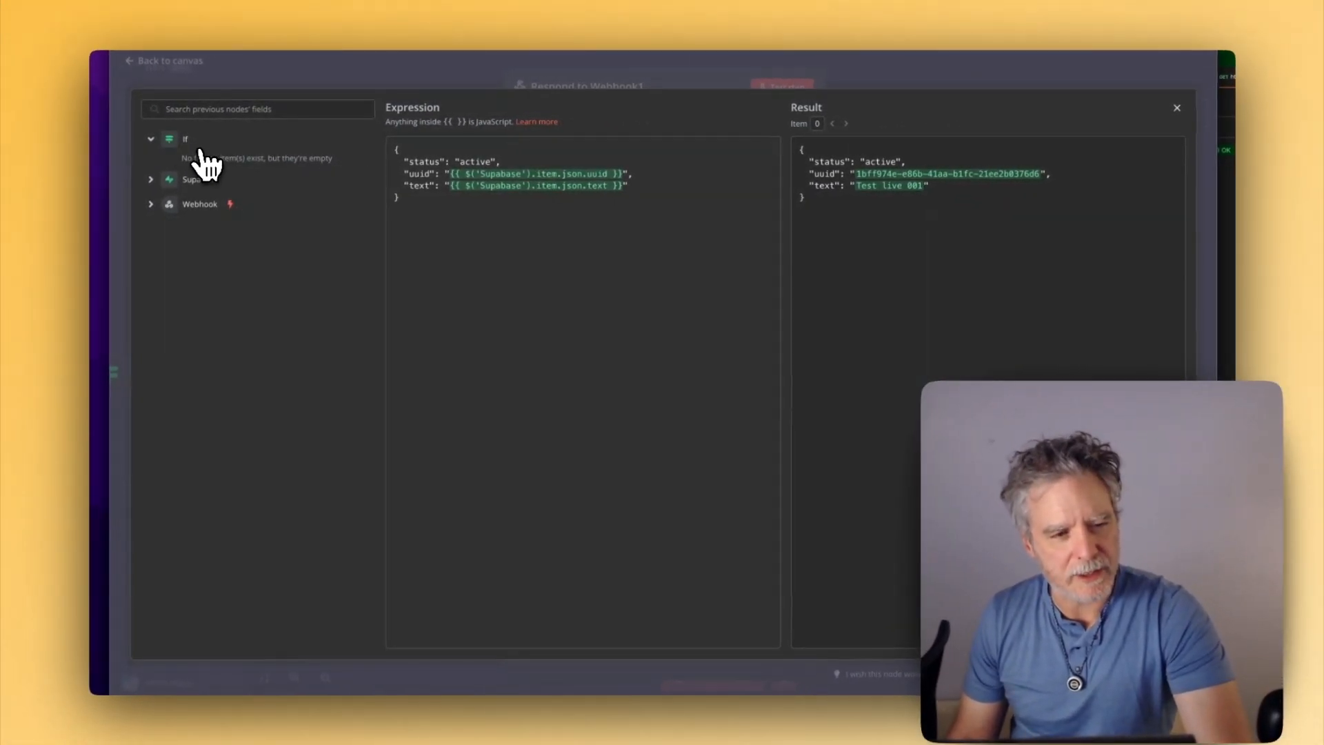
pyautogui.moveTo(164, 186)
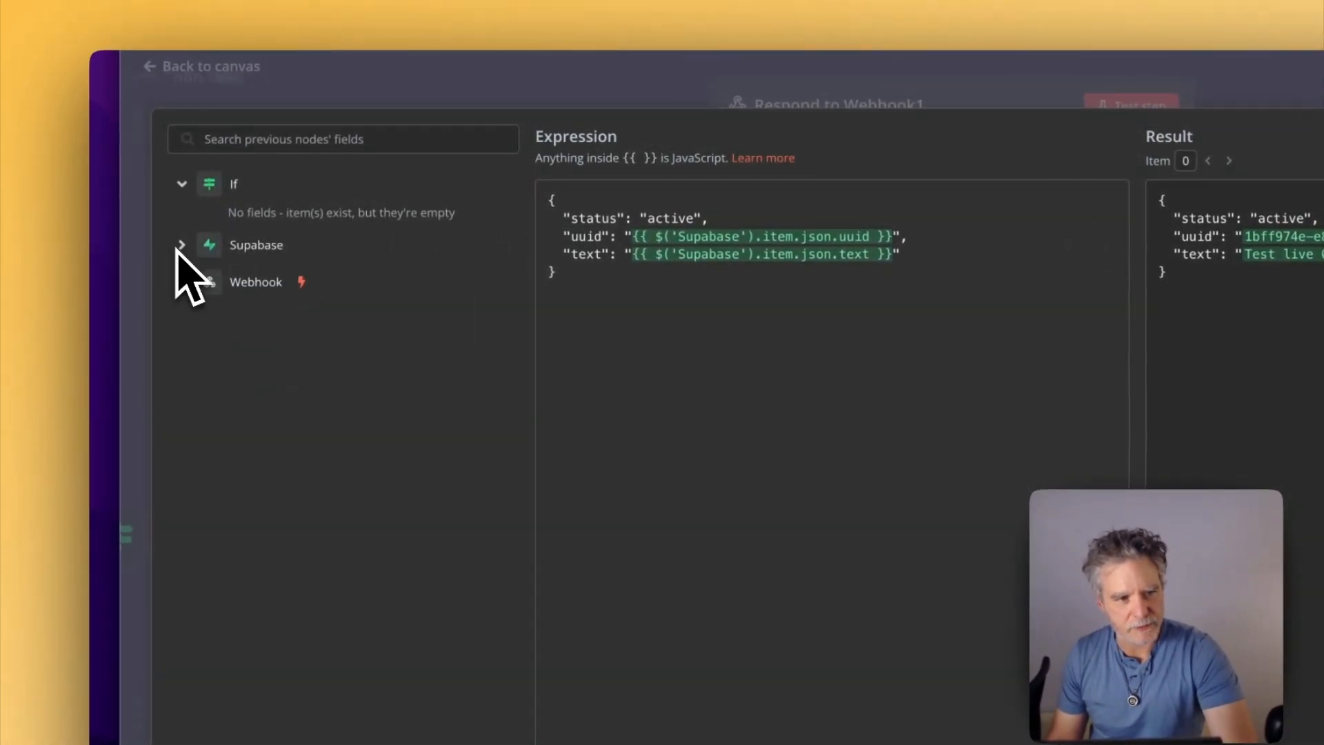
# Insert the Supabase uuid and text fields into the status active response body.
pyautogui.click(181, 184)
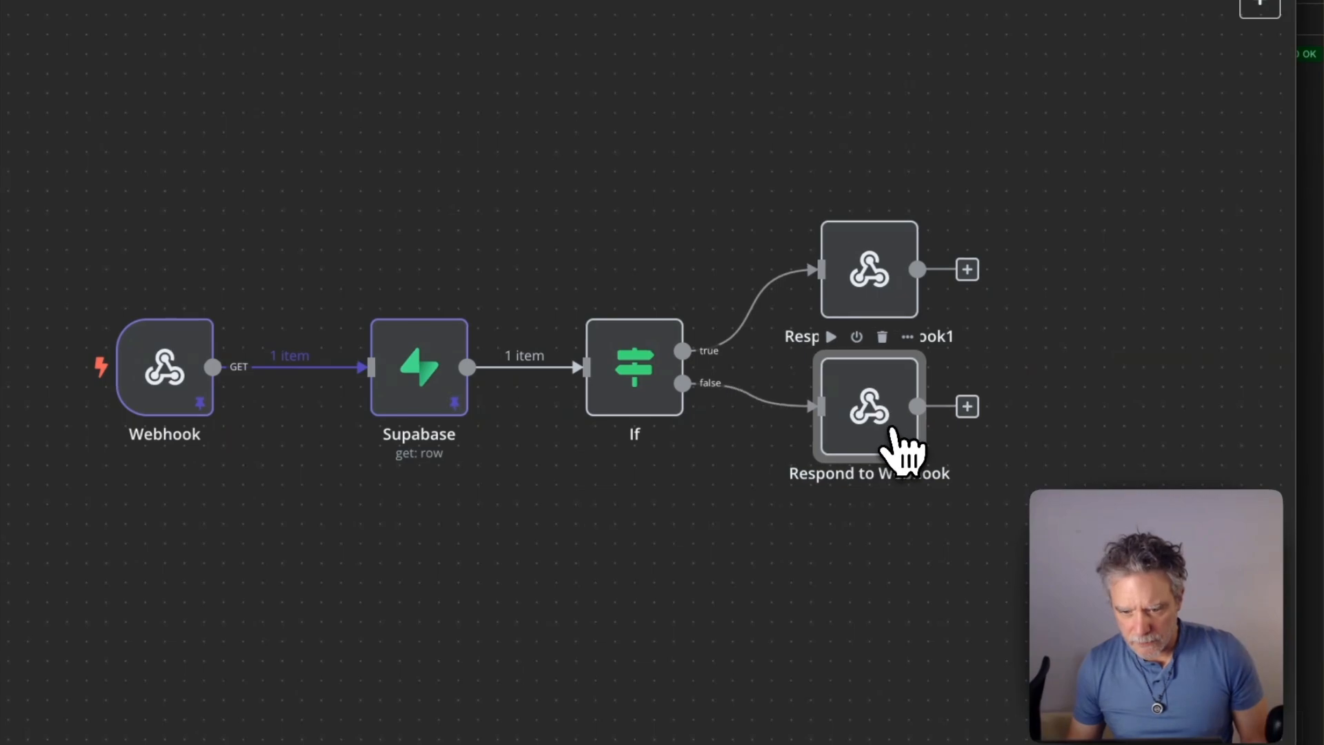
pyautogui.moveTo(870, 430)
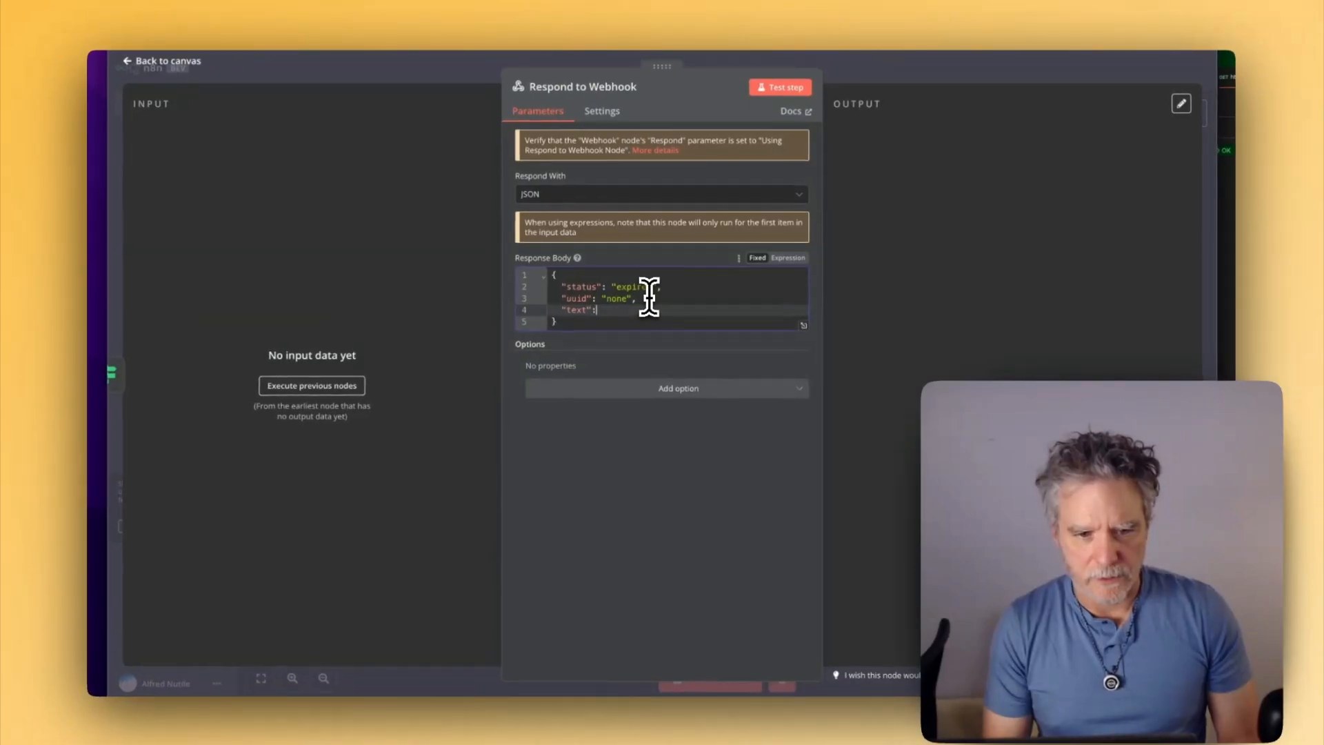
# Edit the false-branch response body to status expired, uuid none, text expired.
pyautogui.write('"')
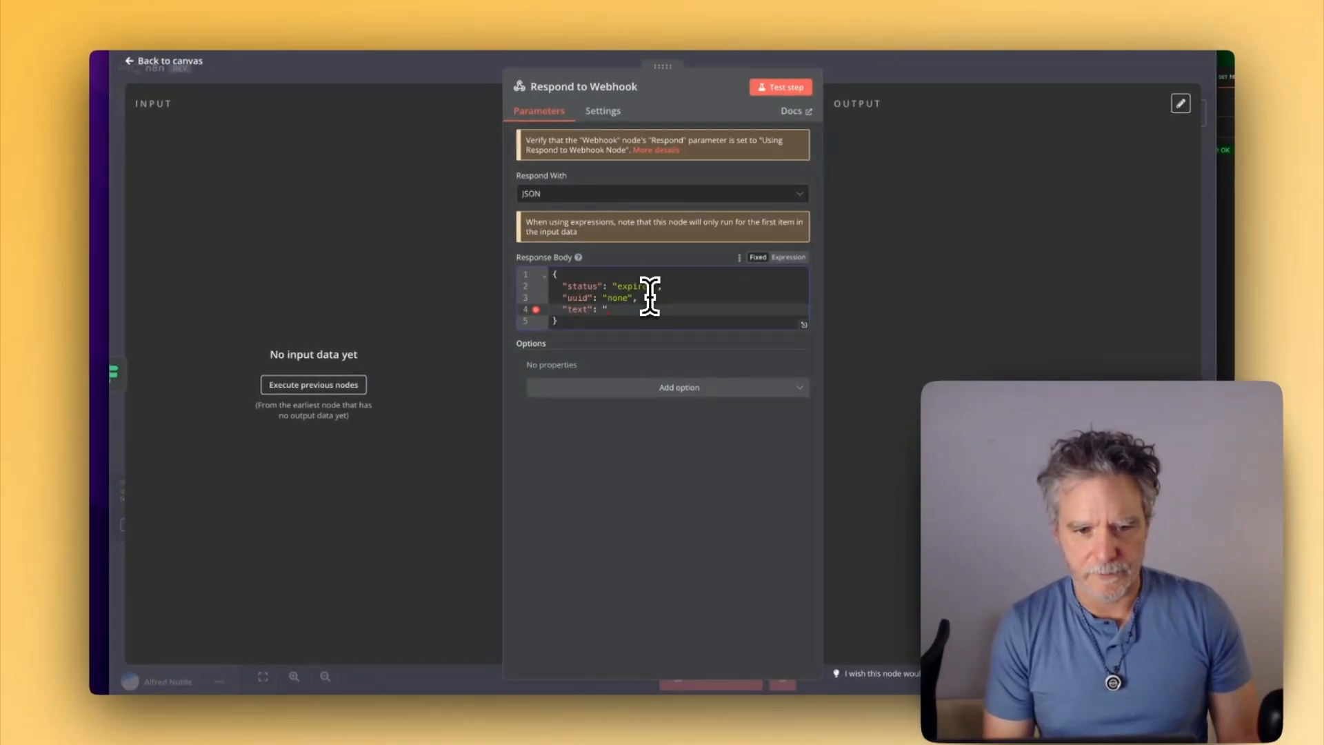
pyautogui.write('expired')
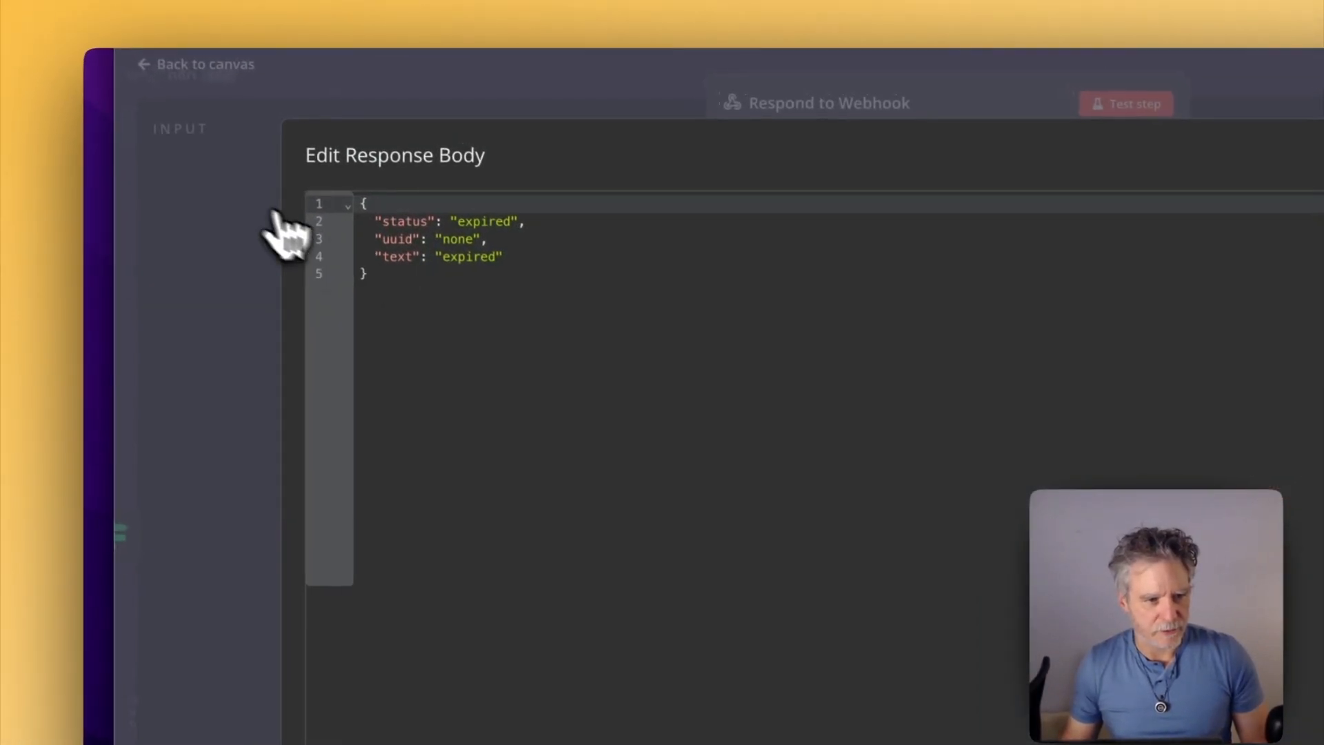
pyautogui.click(195, 64)
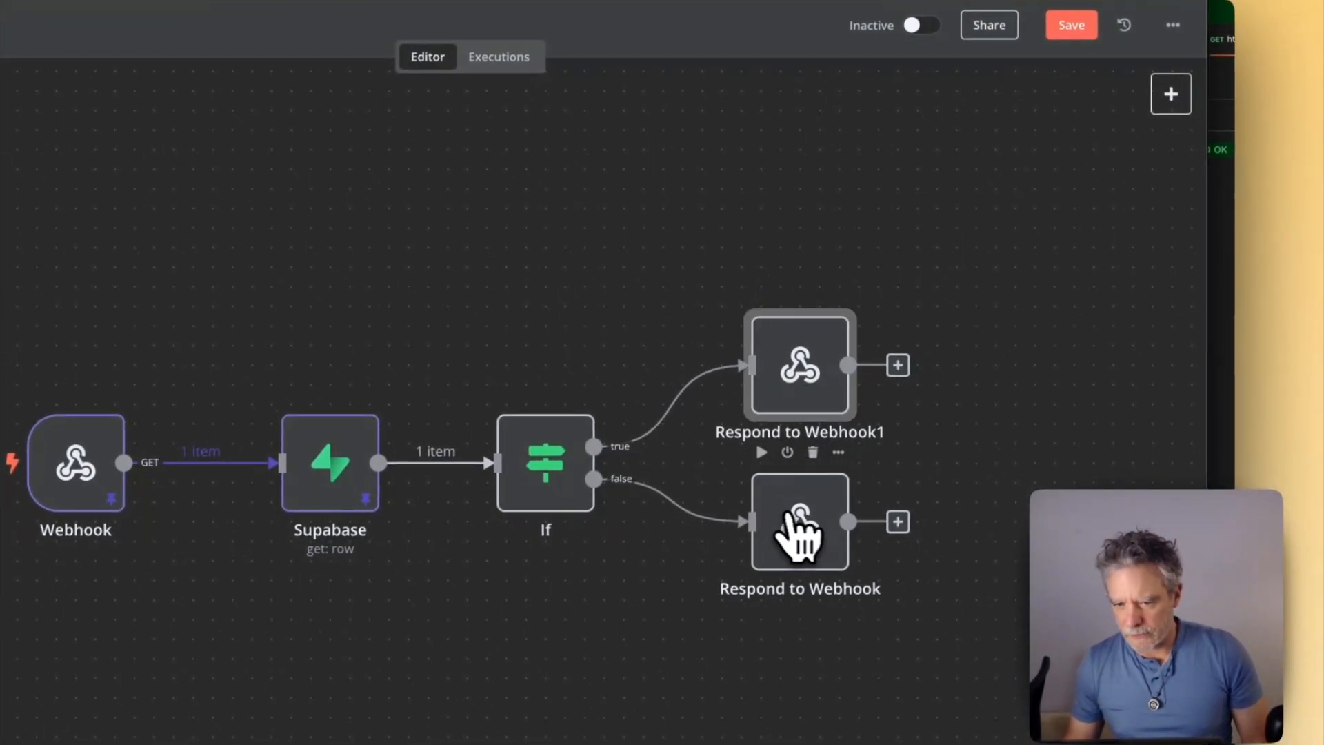
pyautogui.click(1070, 25)
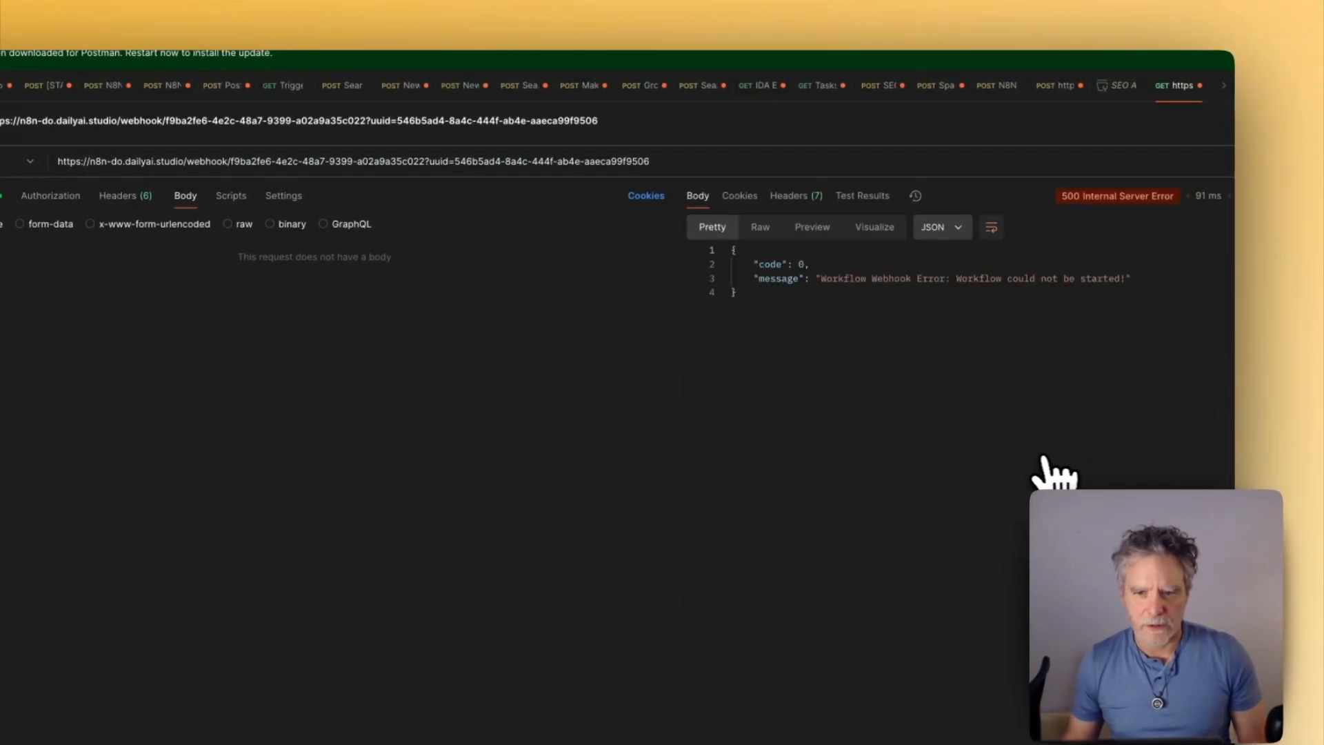
pyautogui.moveTo(1083, 152)
pyautogui.write(':5678')
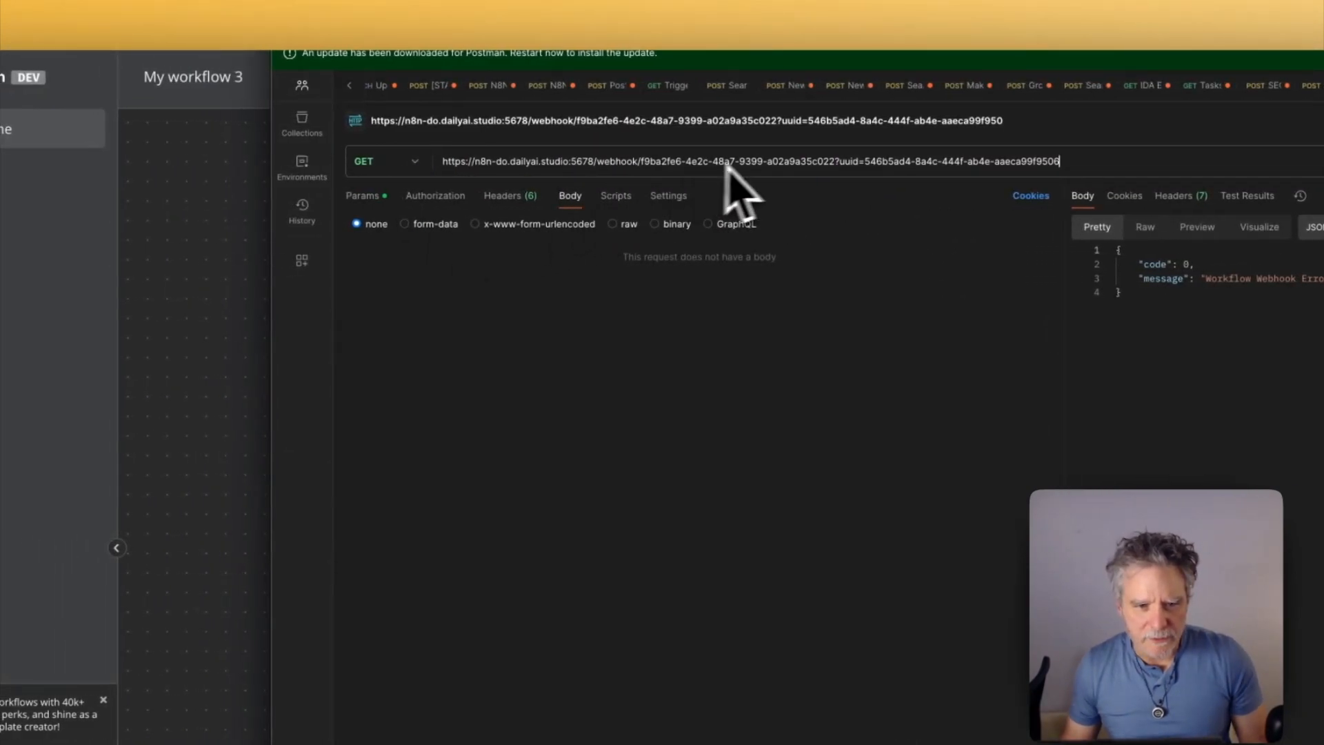
# Edit the Postman request's webhook URL after the 500 error.
pyautogui.click(744, 161)
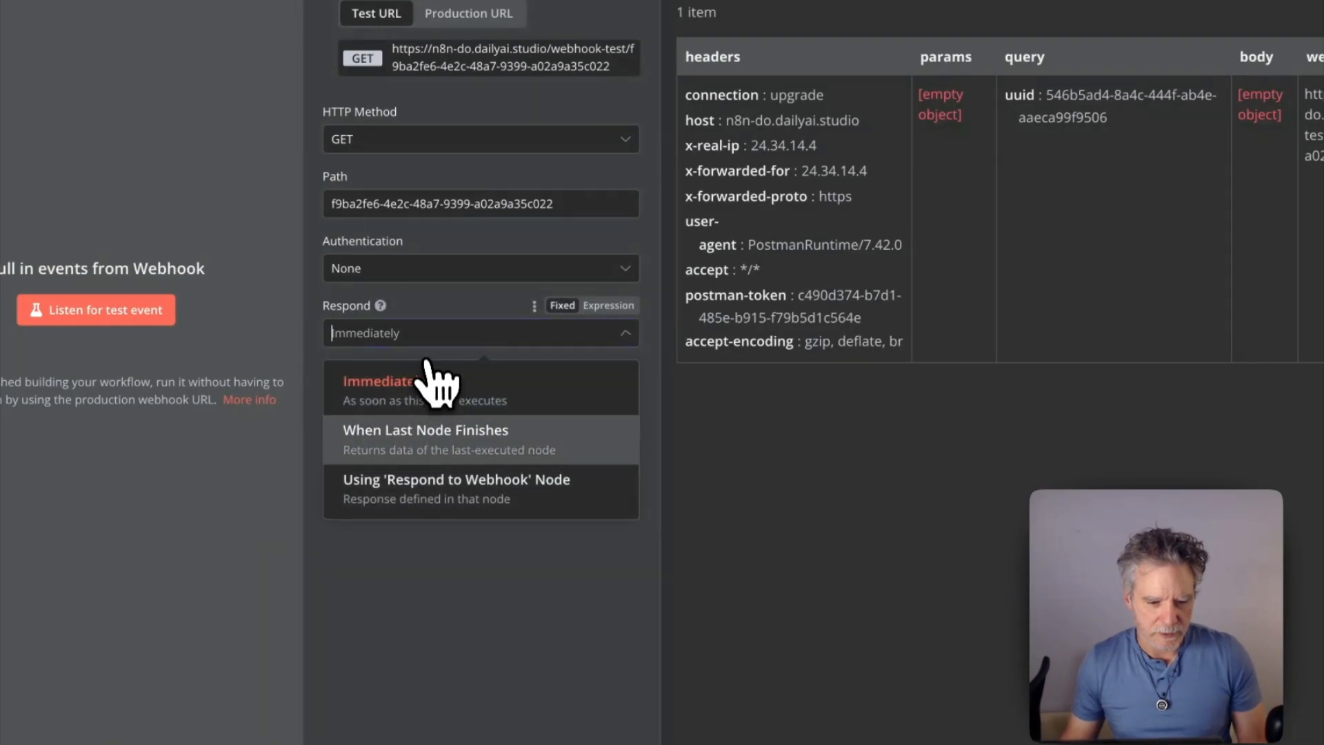
# Set the webhook to reply via Respond to Webhook, review executions, and unpin test data.
pyautogui.click(455, 479)
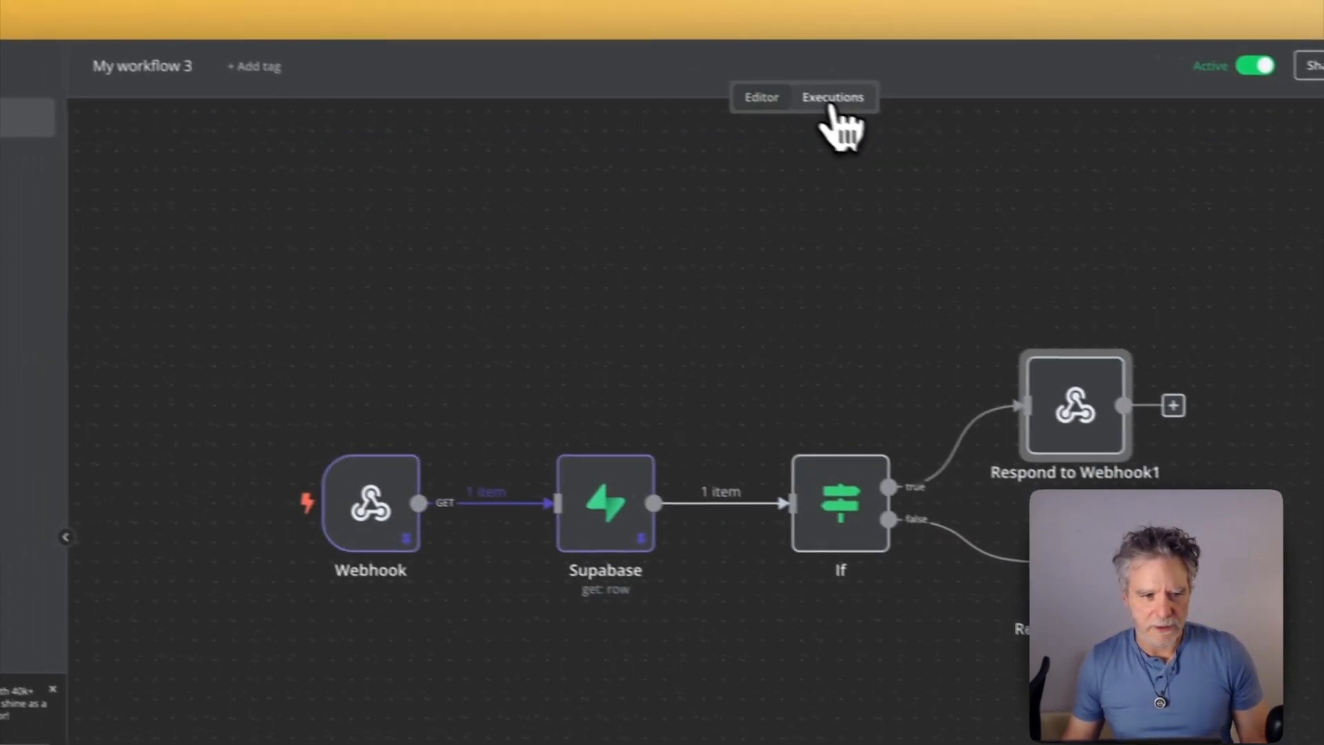
pyautogui.click(833, 96)
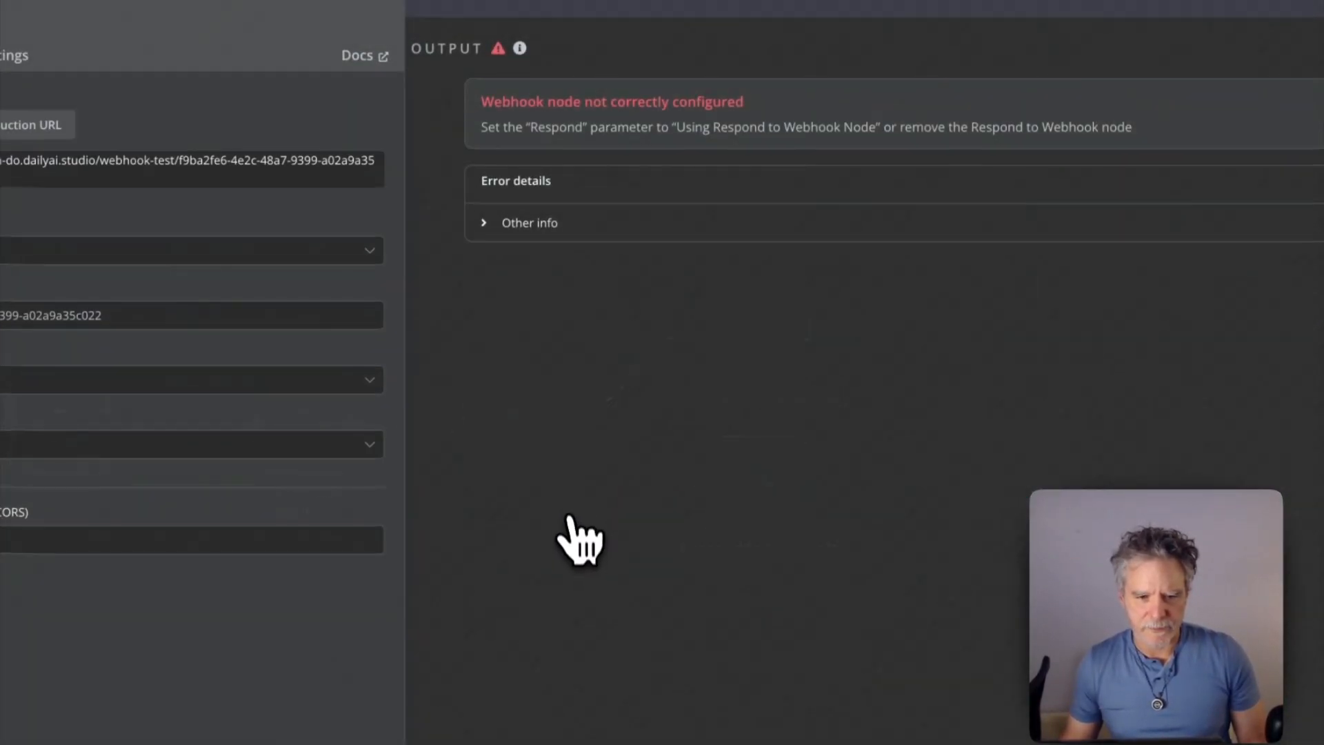
pyautogui.moveTo(591, 157)
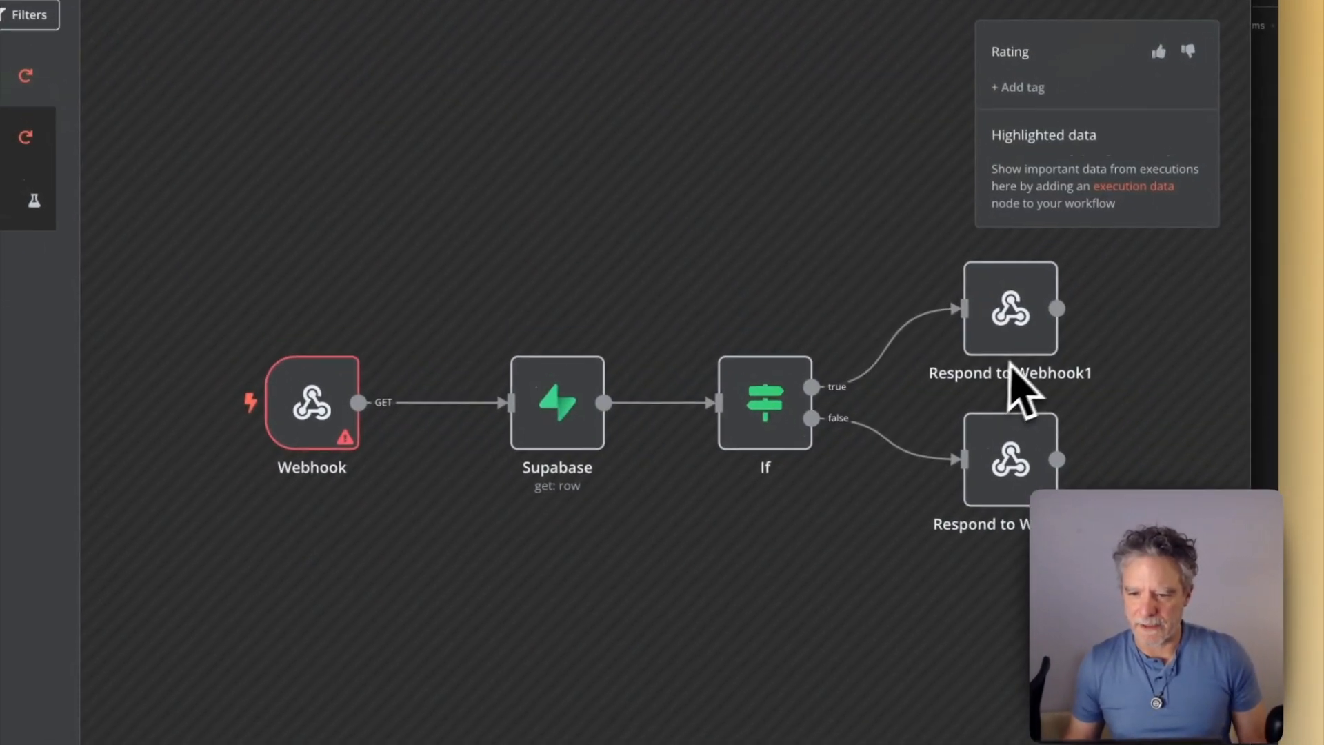
pyautogui.click(731, 91)
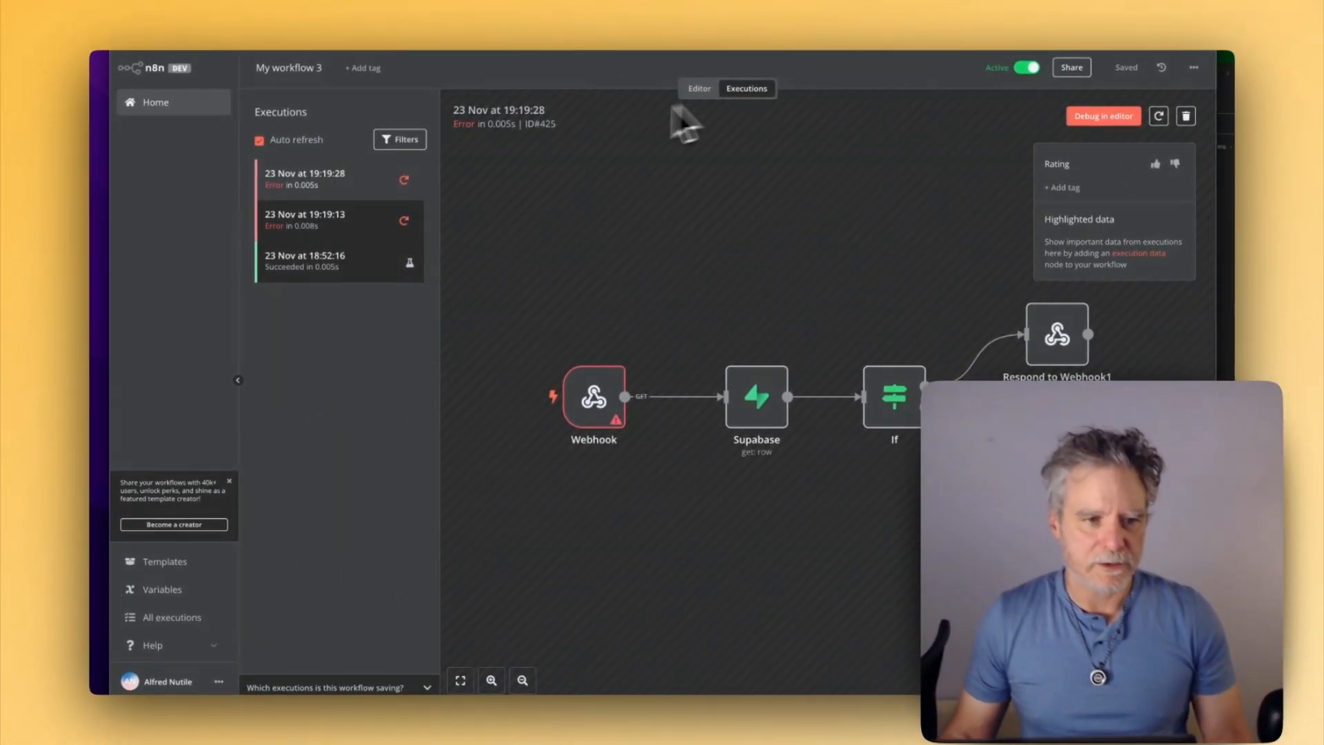
pyautogui.moveTo(473, 262)
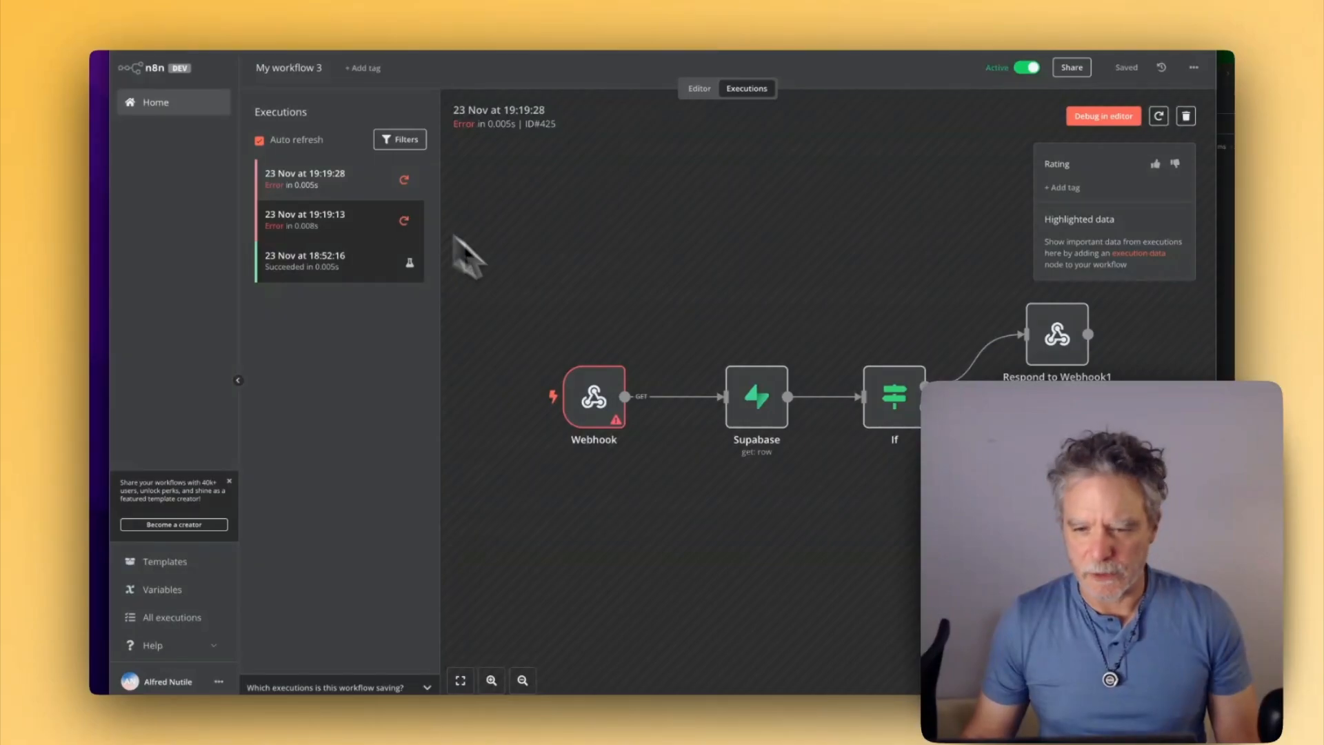
pyautogui.moveTo(772, 241)
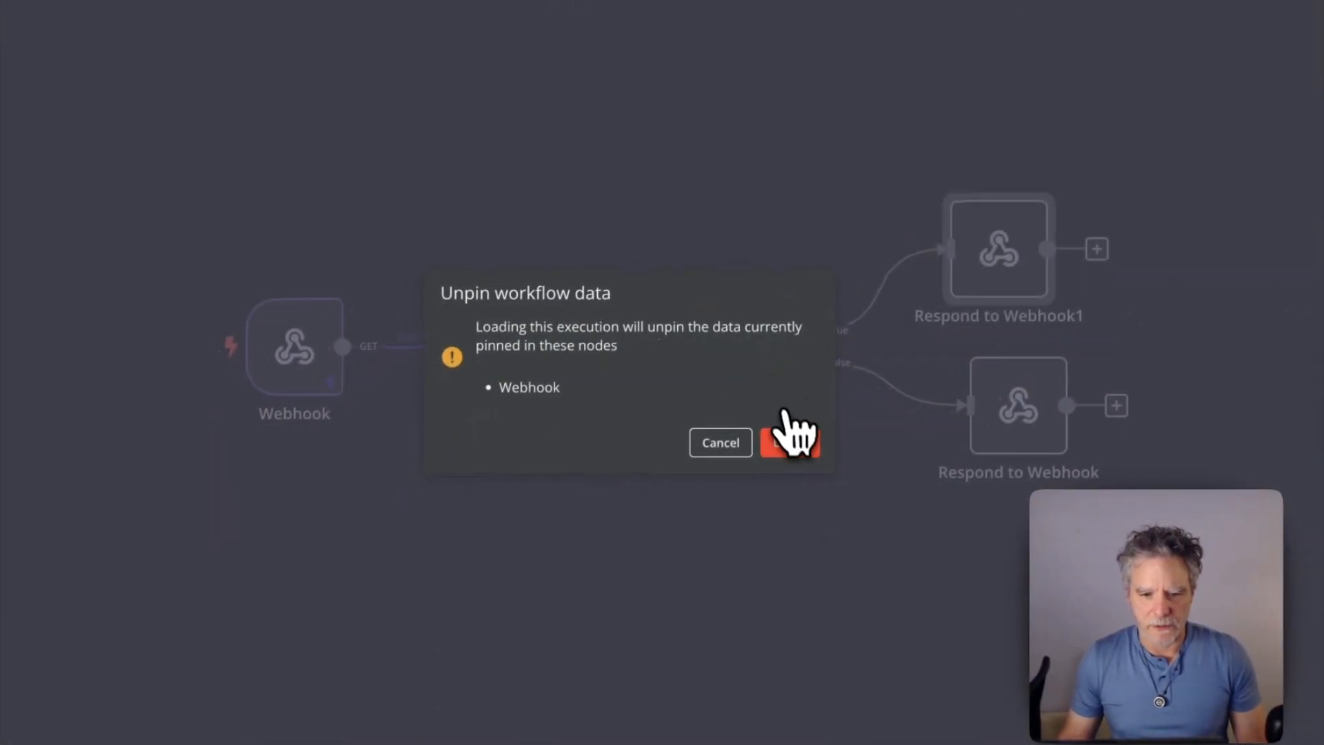
pyautogui.click(790, 443)
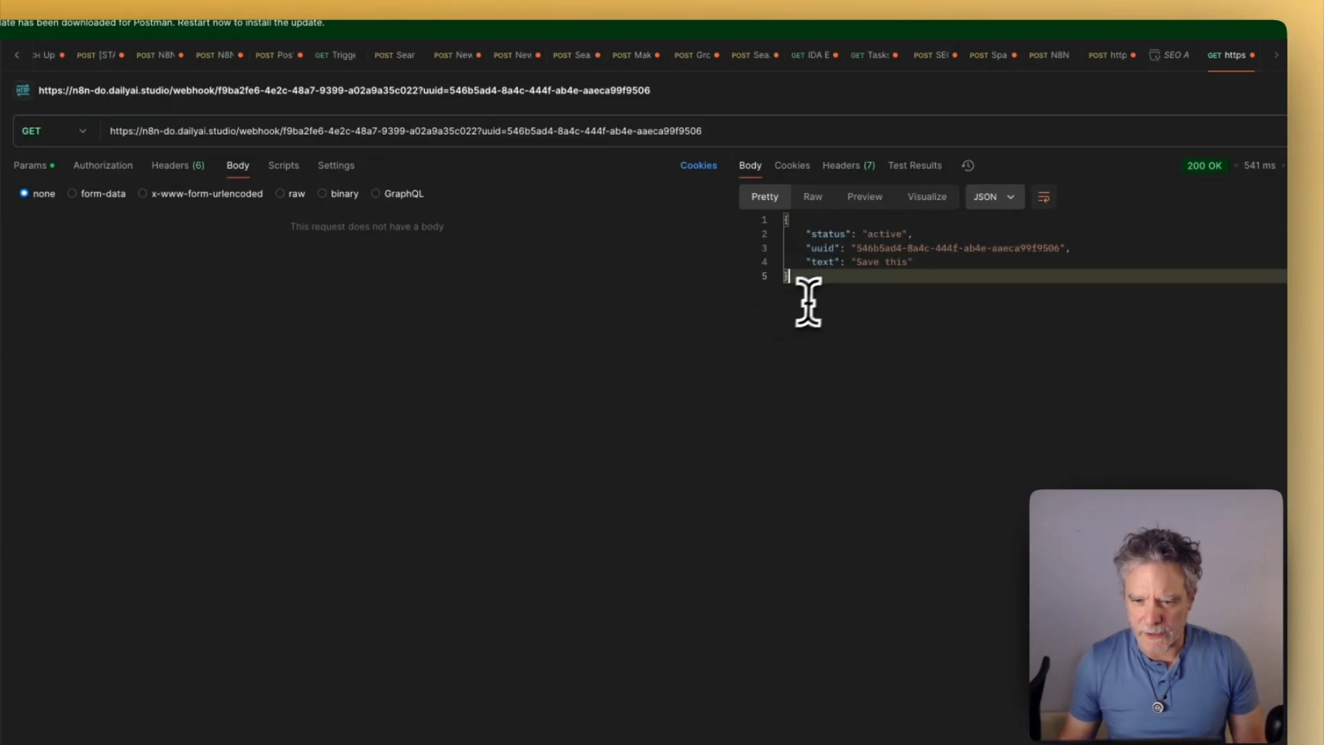
# Inspect the 200 OK JSON reply with status active, the uuid and 'Save this'.
pyautogui.doubleClick(954, 247)
pyautogui.write('s')
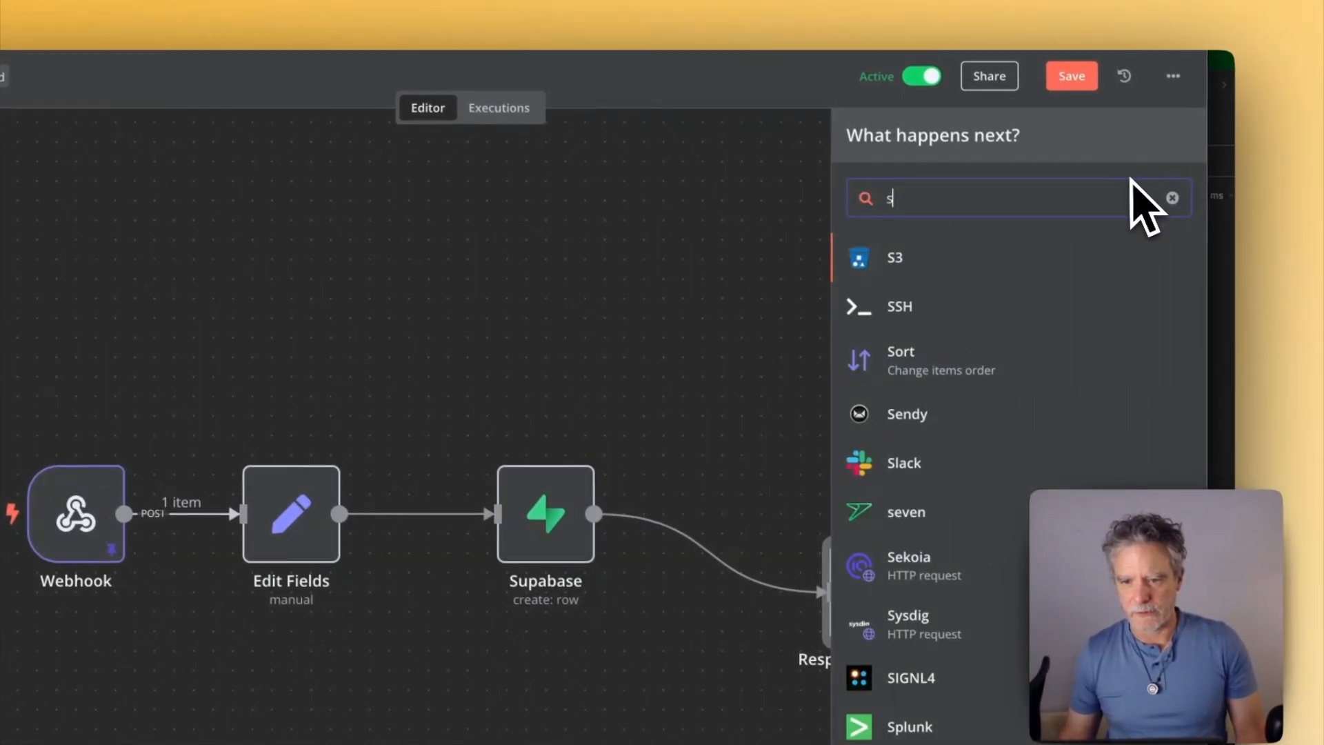
# Search nodes for SQS and S3, then clear the search and type 'sh'.
pyautogui.write('qs')
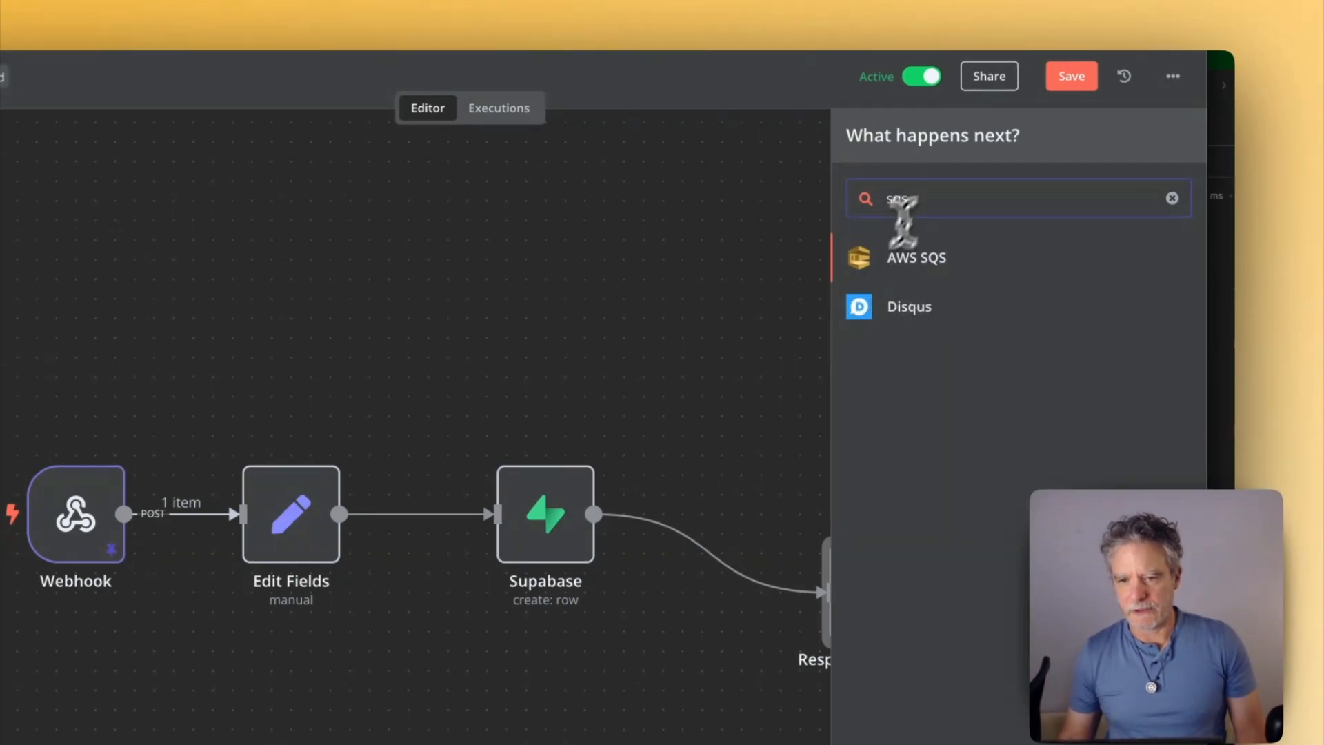
pyautogui.write('s3')
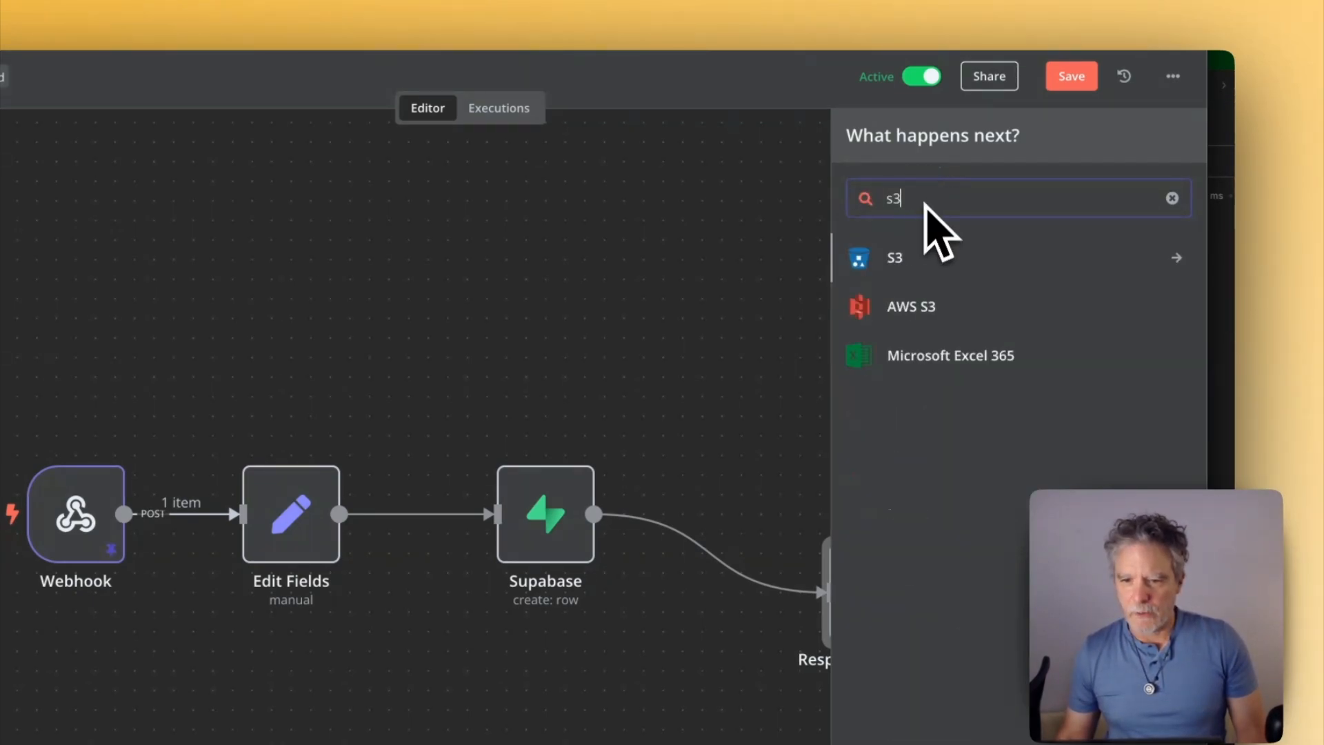
pyautogui.click(1171, 198)
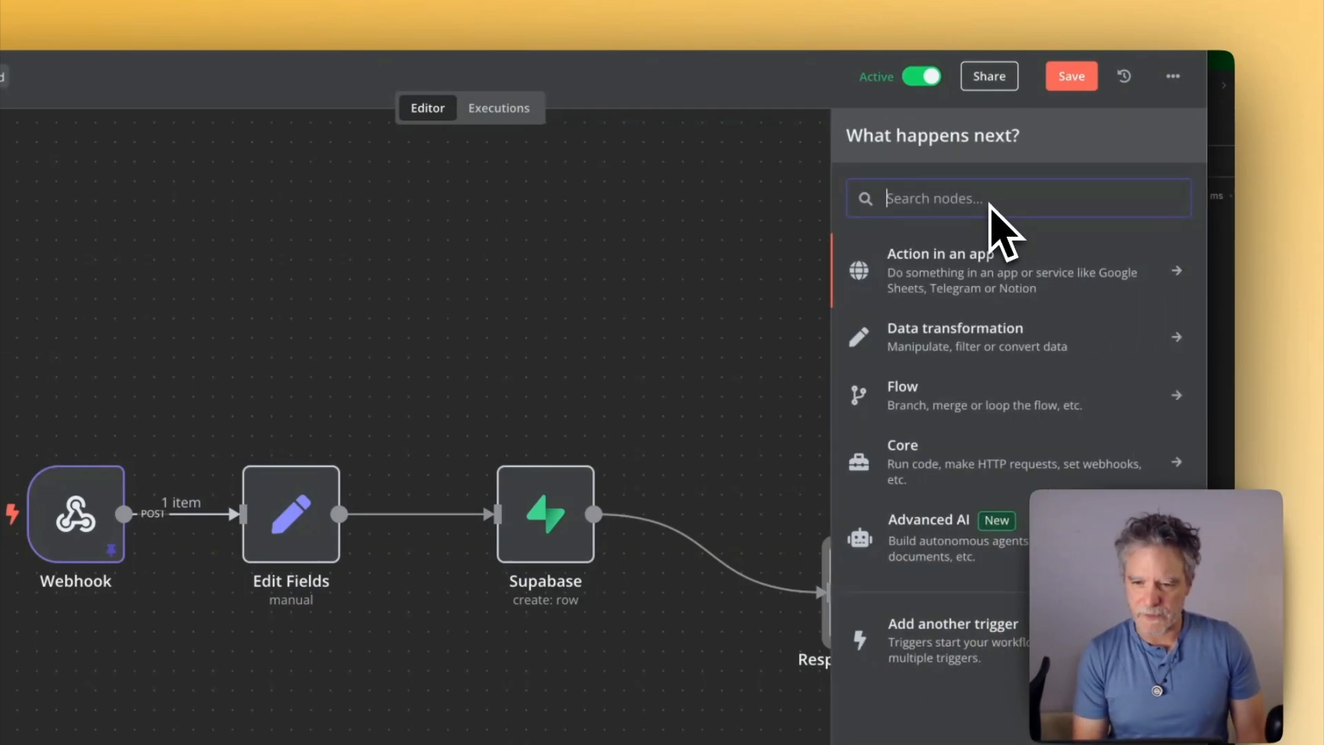
pyautogui.write('sh')
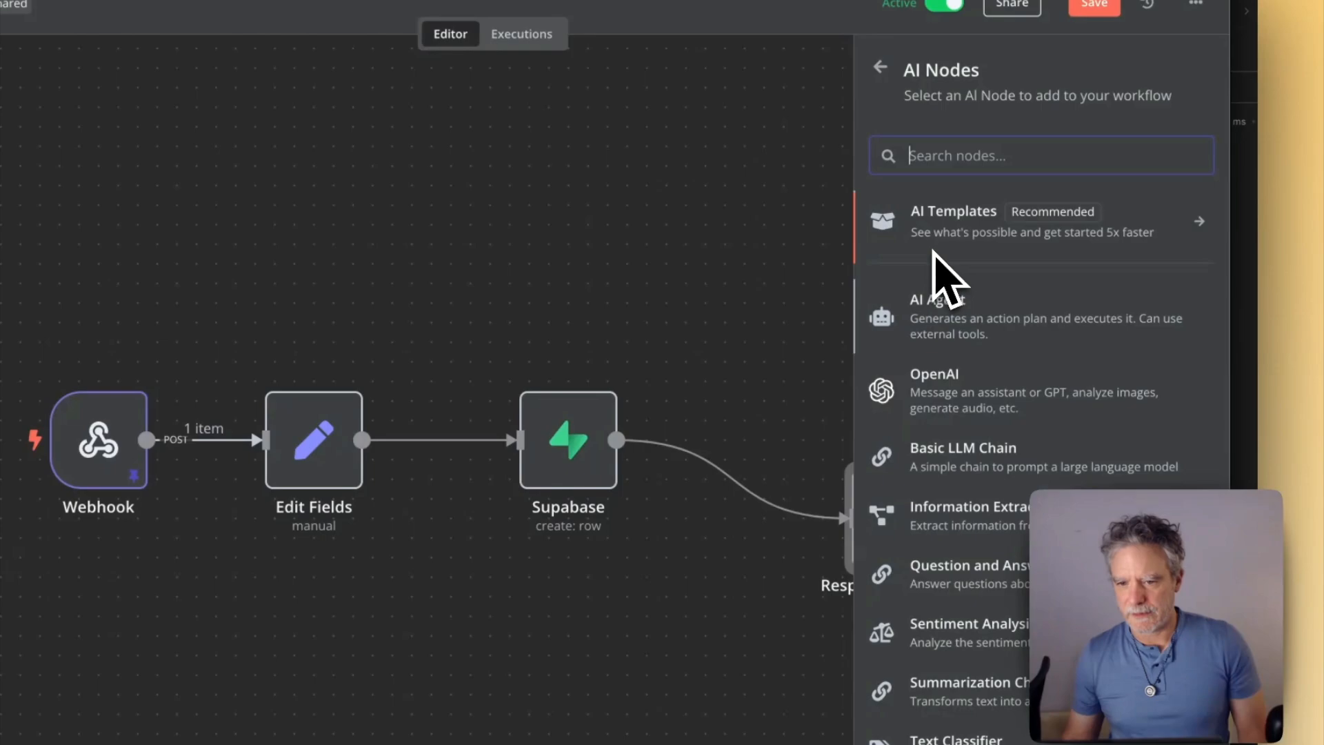
pyautogui.moveTo(929, 317)
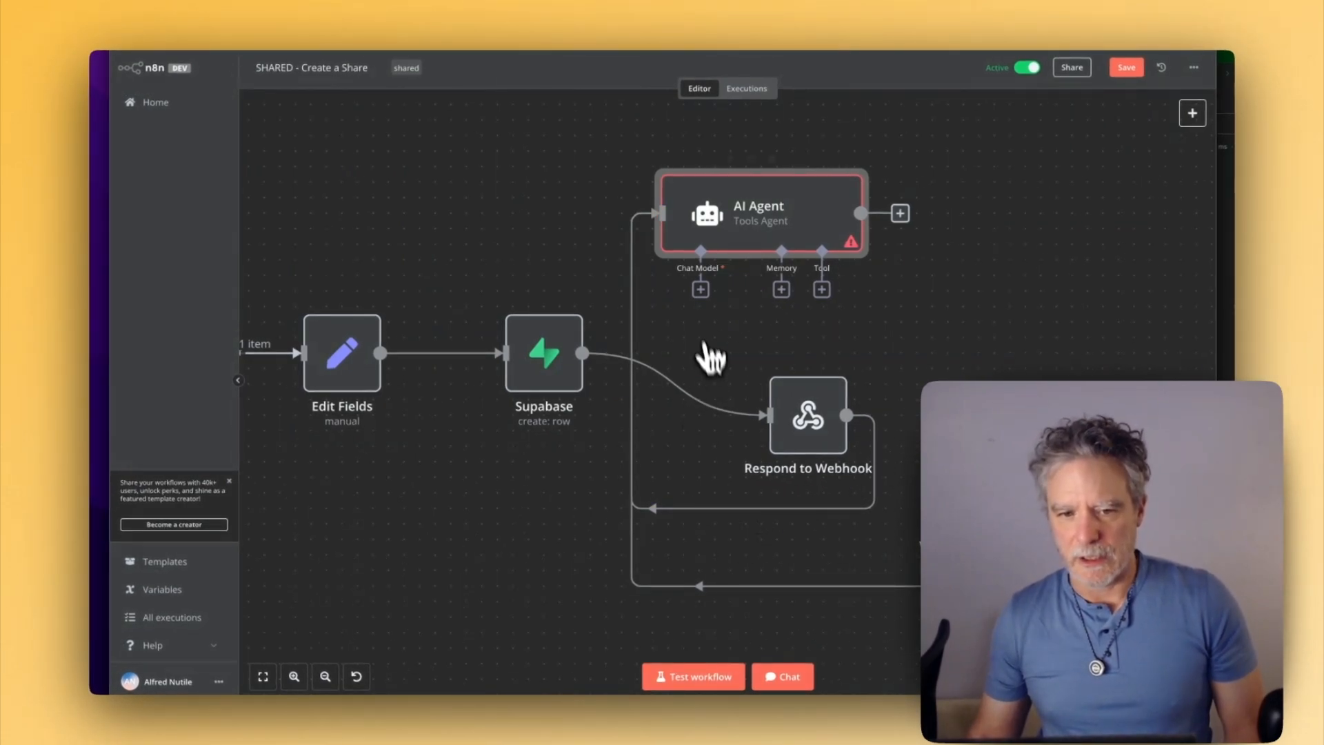
pyautogui.moveTo(891, 253)
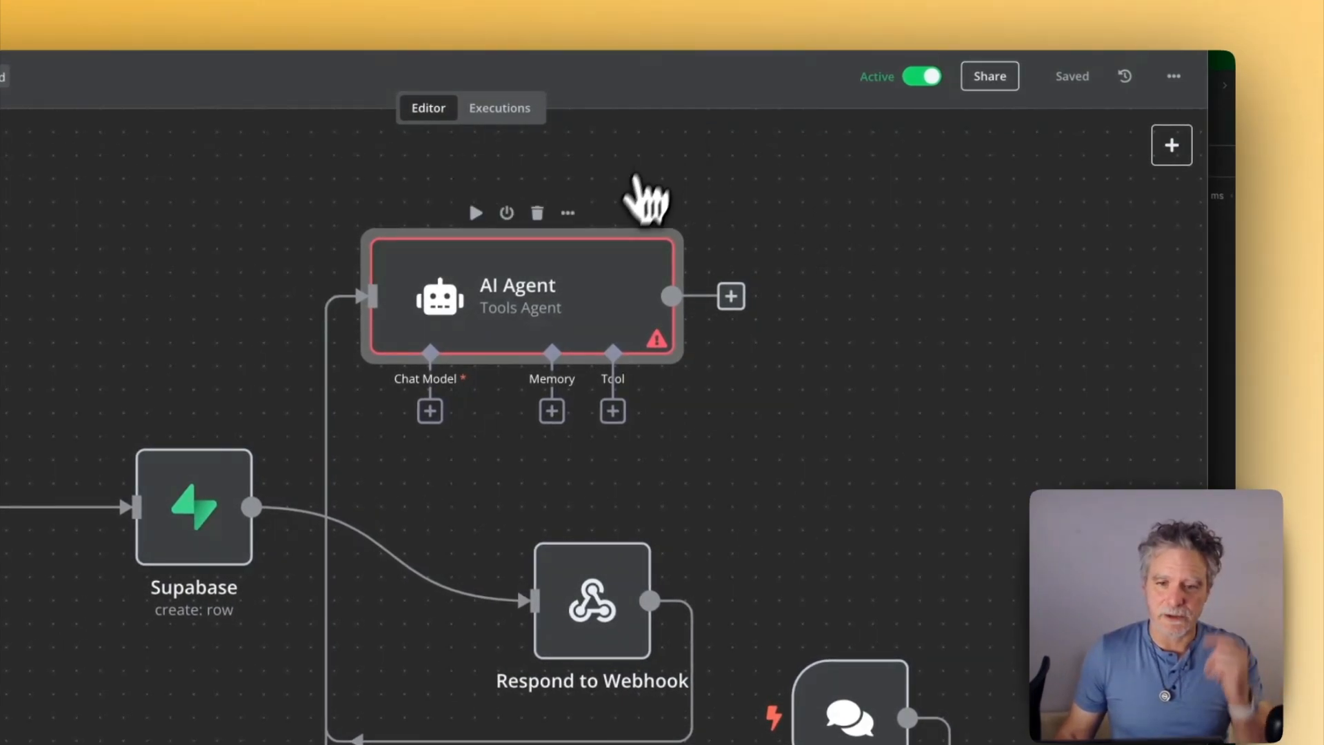
# Scroll the SHARED - Create a Share canvas to inspect the nodes around the AI Agent step.
pyautogui.scroll(-3)
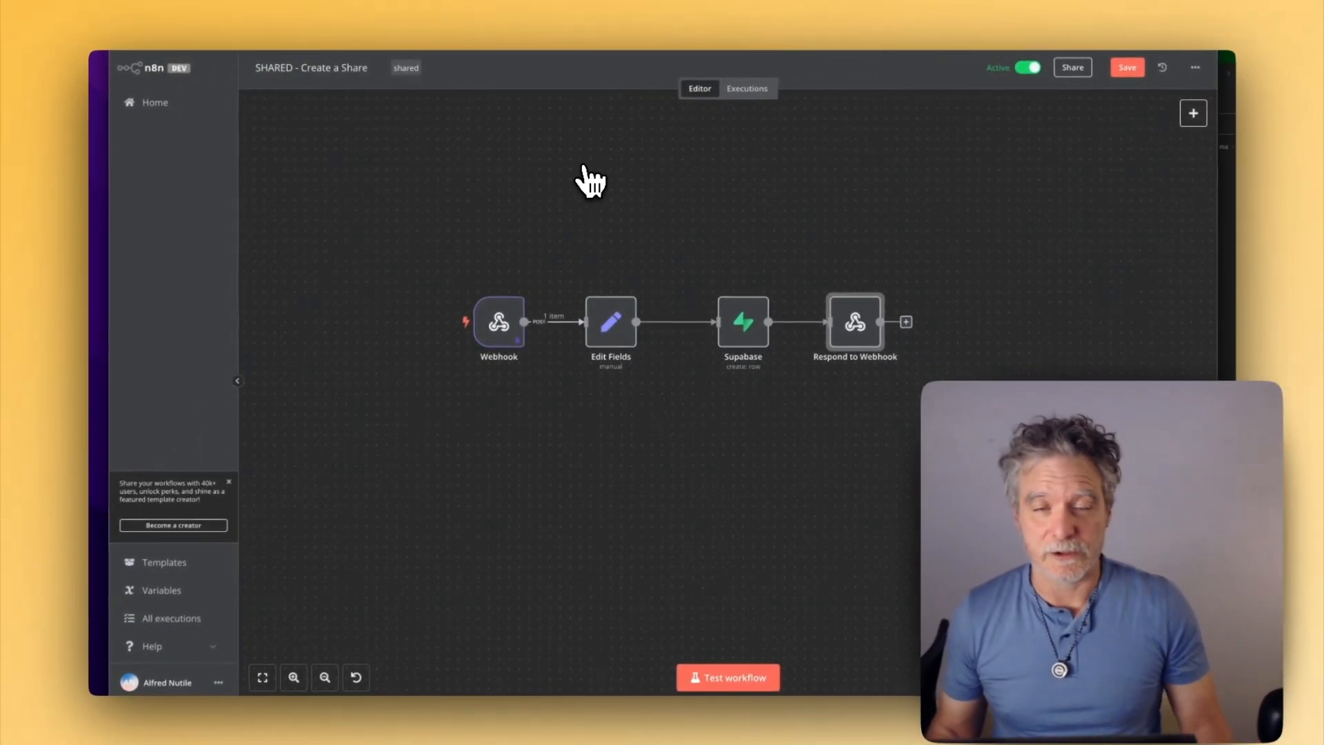
pyautogui.moveTo(975, 194)
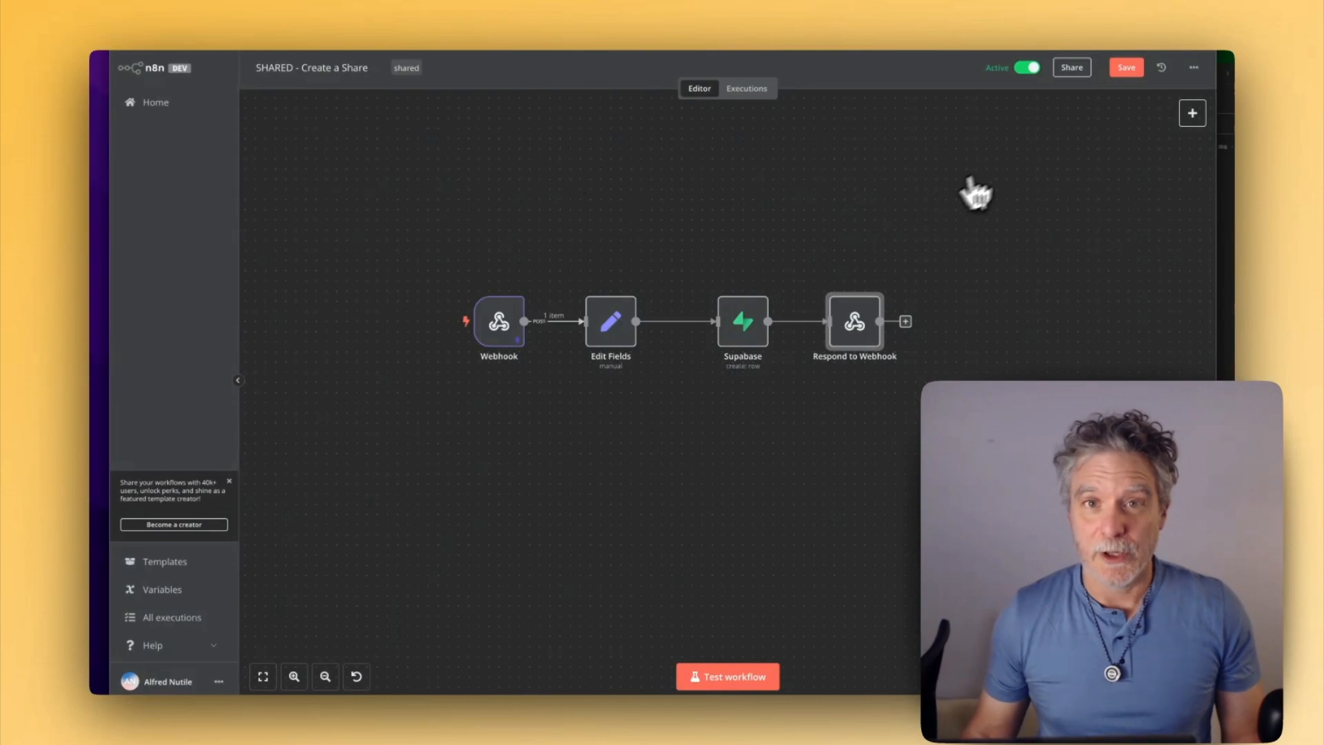
pyautogui.moveTo(1068, 142)
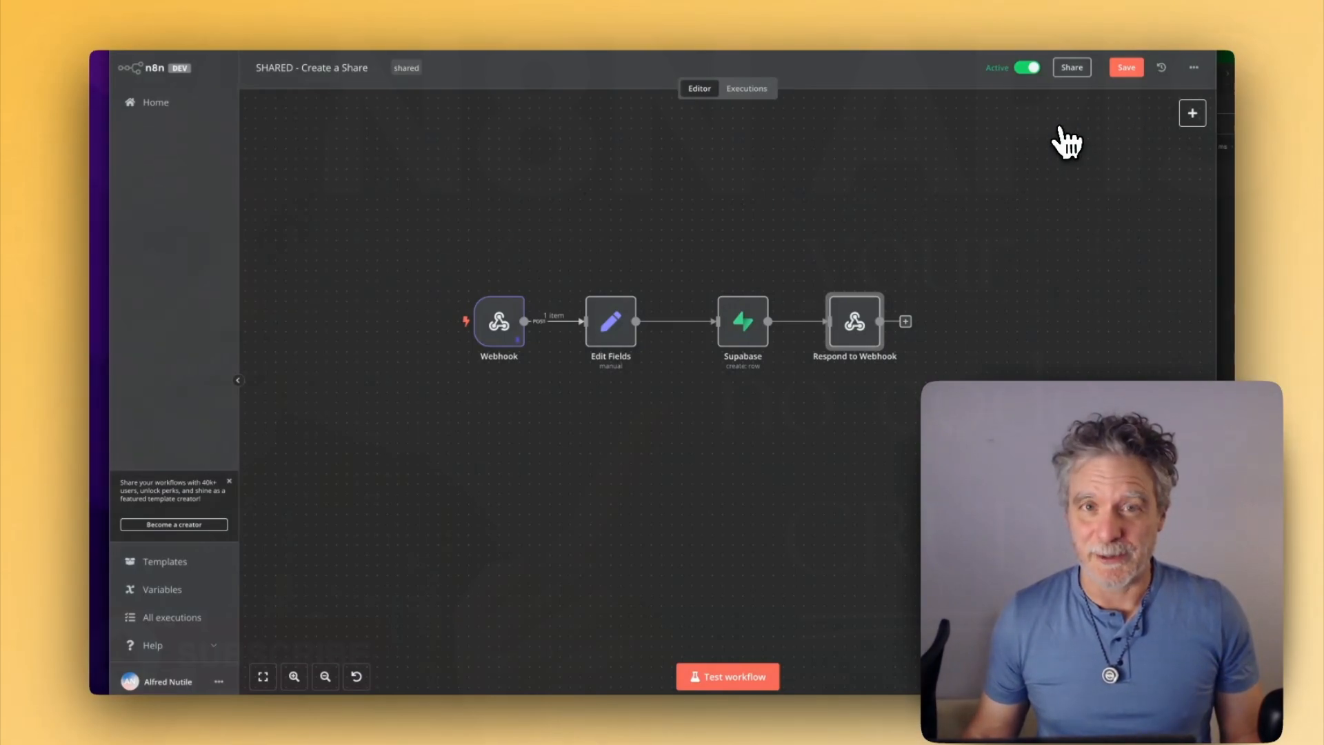